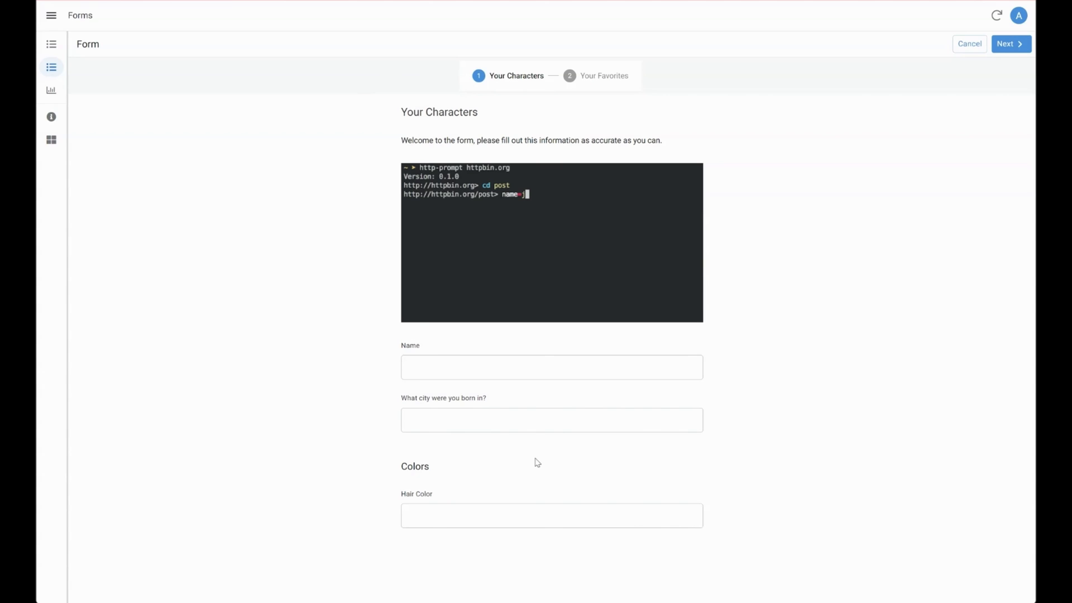
Step: Preview the finished form's Your Favorites and Your Characters pages before starting
type("ack --auth")
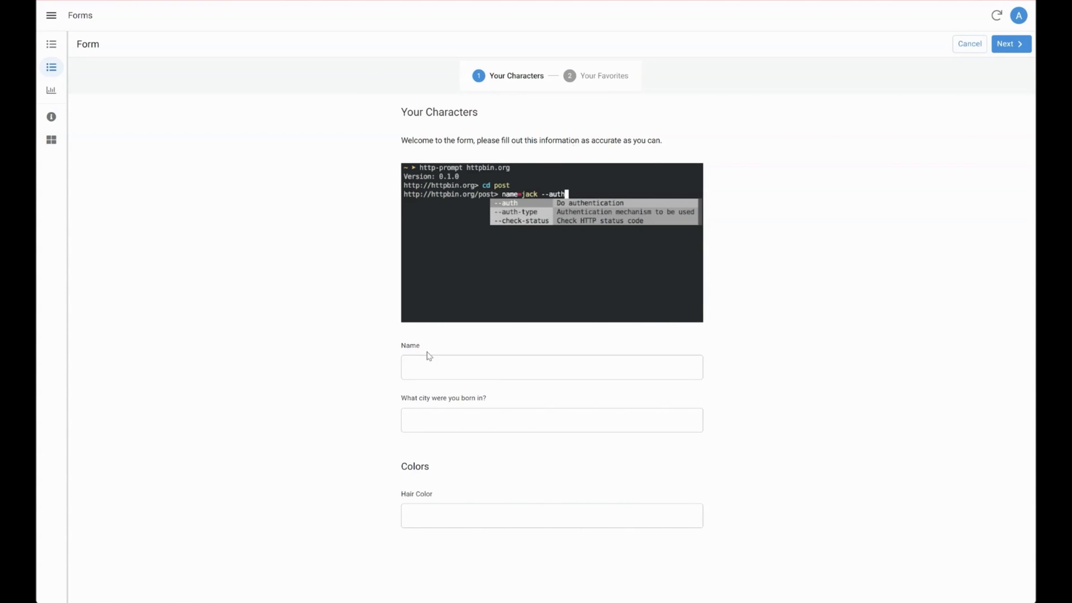
type("user:pass Accept:application/json")
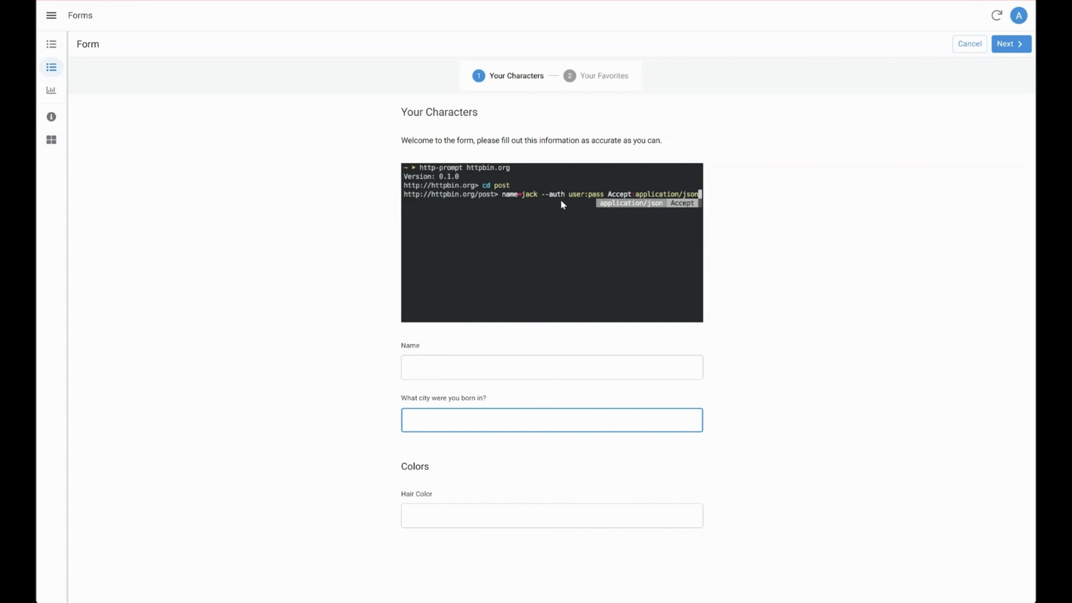
left_click(1010, 44)
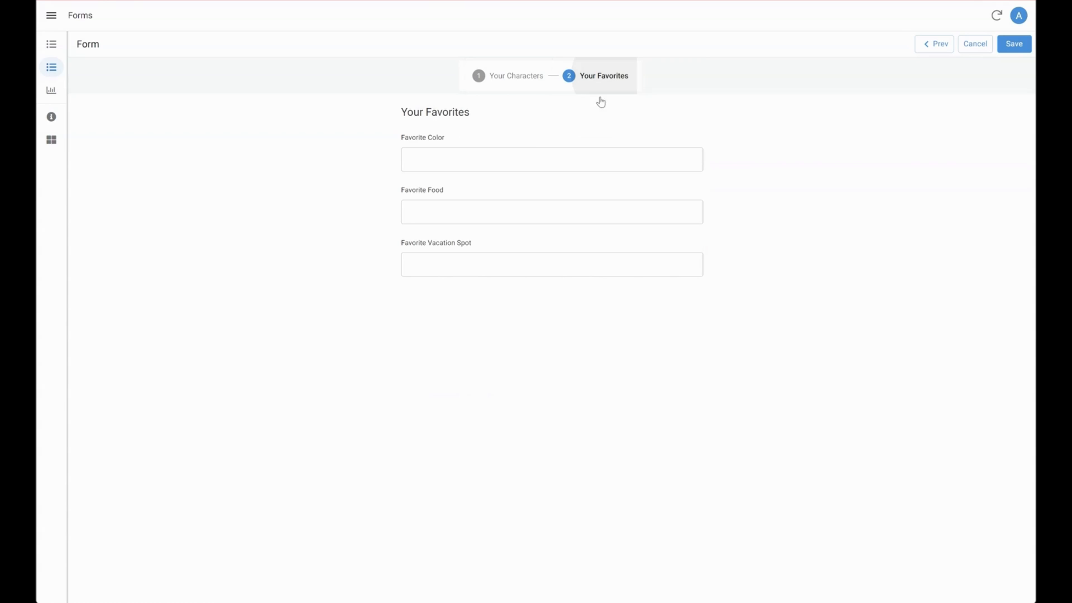
left_click(938, 43)
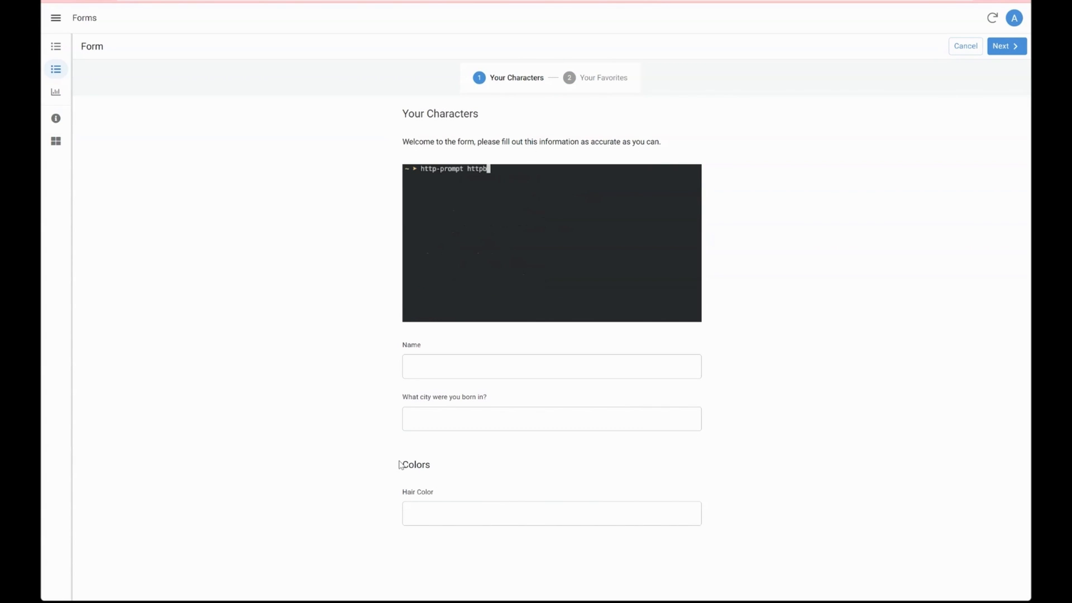
type("cd post")
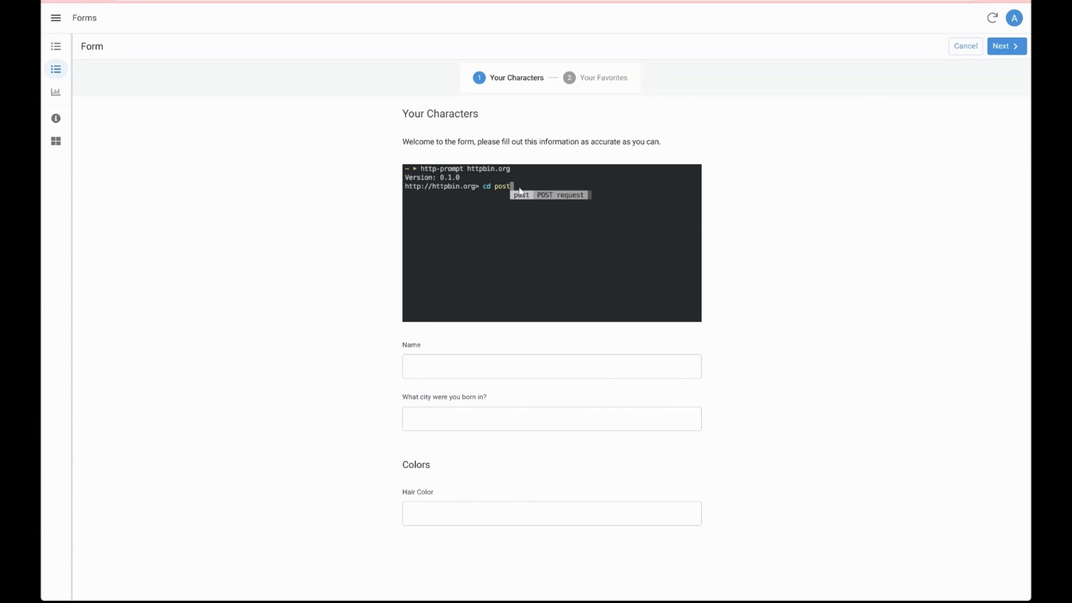
type("name=ja")
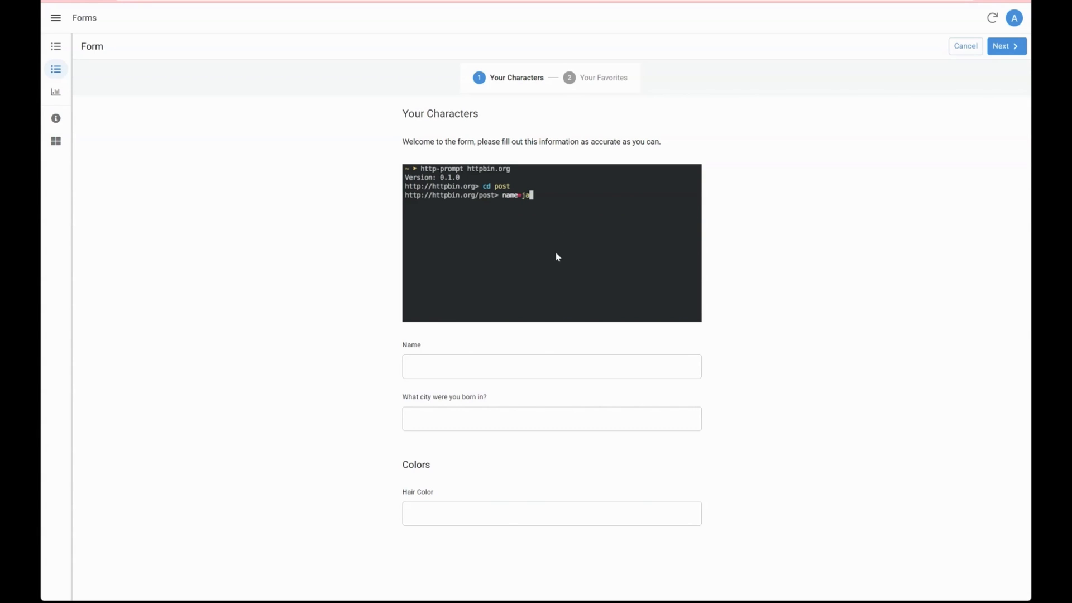
type("ck --auth")
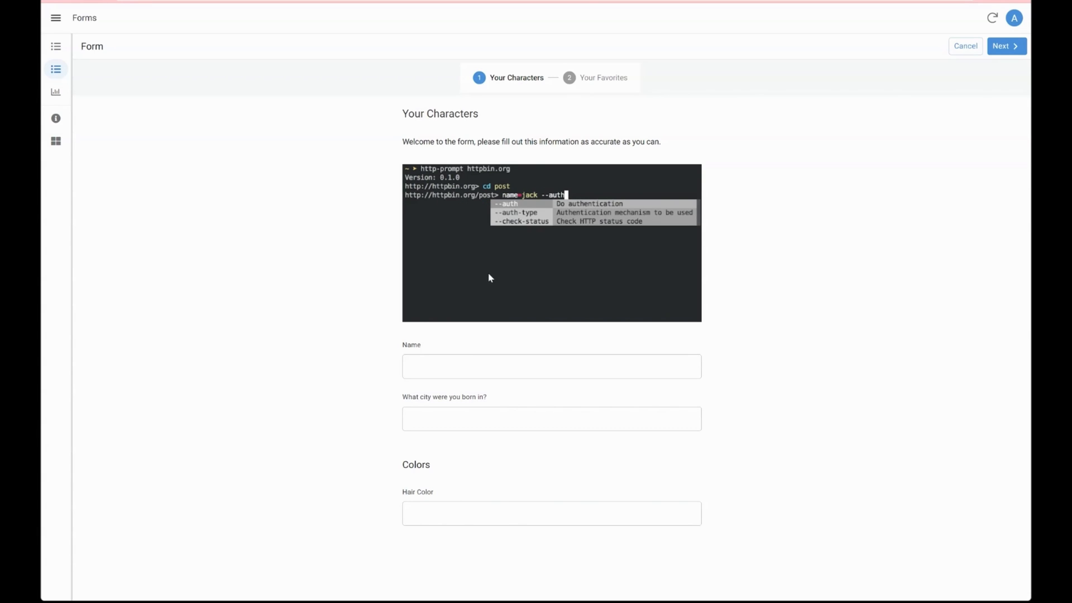
type("user:pass")
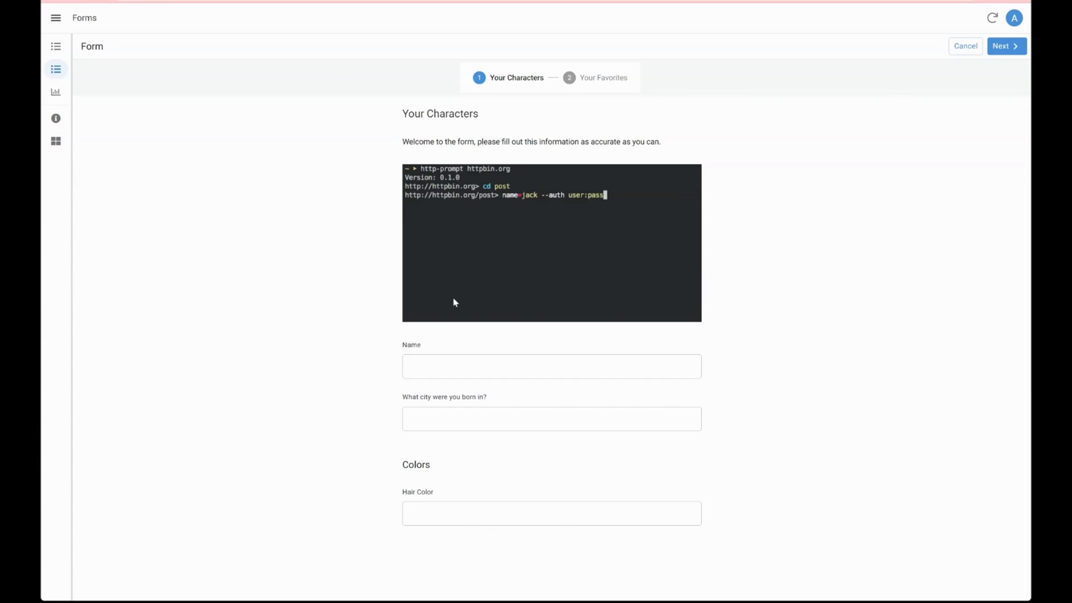
type("Accept")
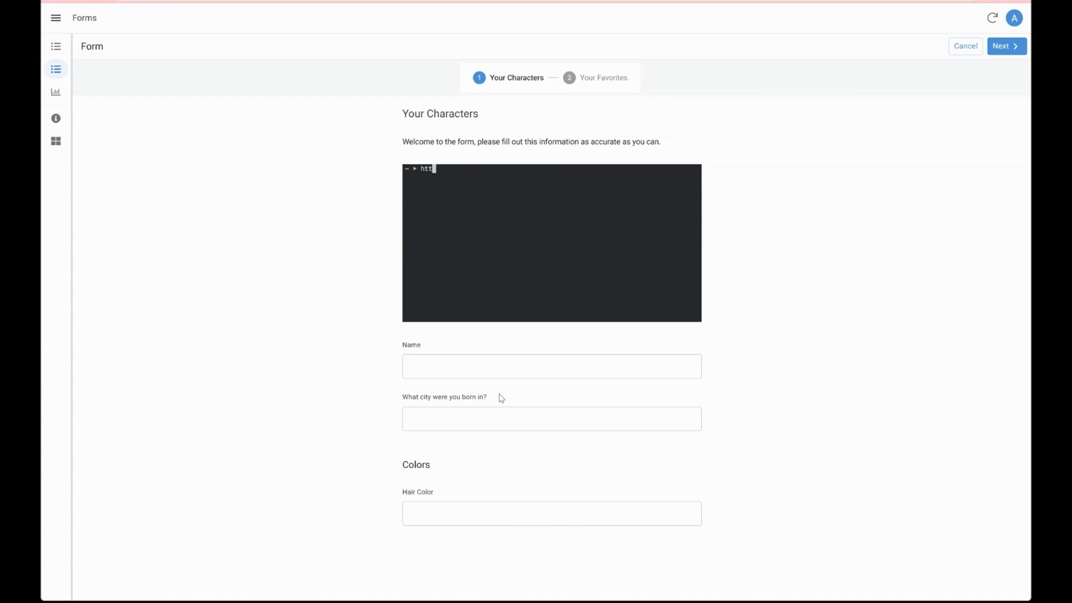
type("p-prompt httpbin.org")
type("cd po")
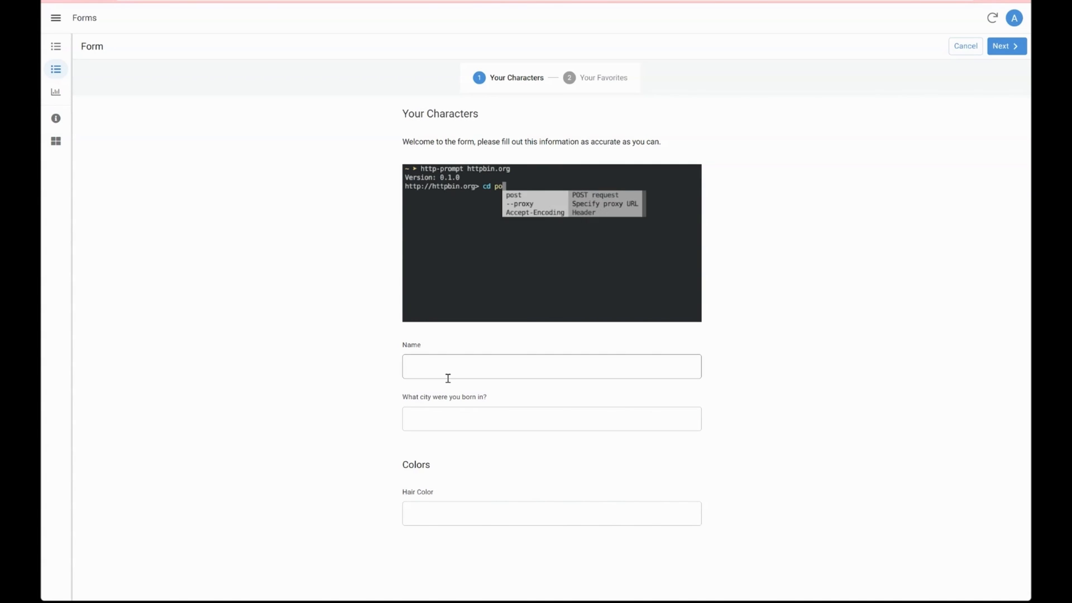
type("name=jack")
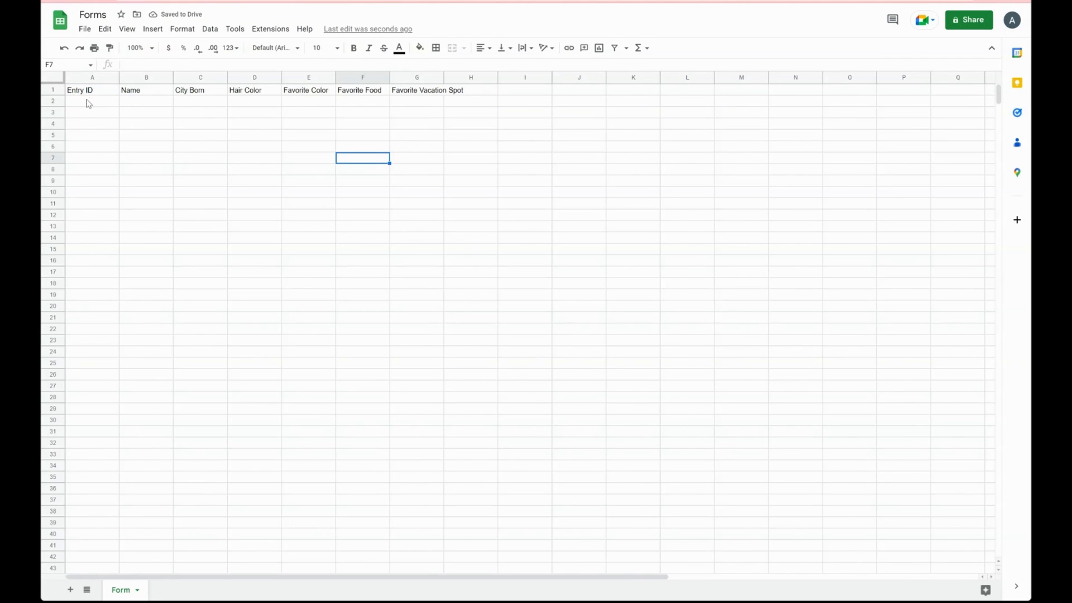
Step: Highlight the header row's question columns Name, City Born and Hair Color in the Form sheet
left_click_drag(80, 89, 416, 89)
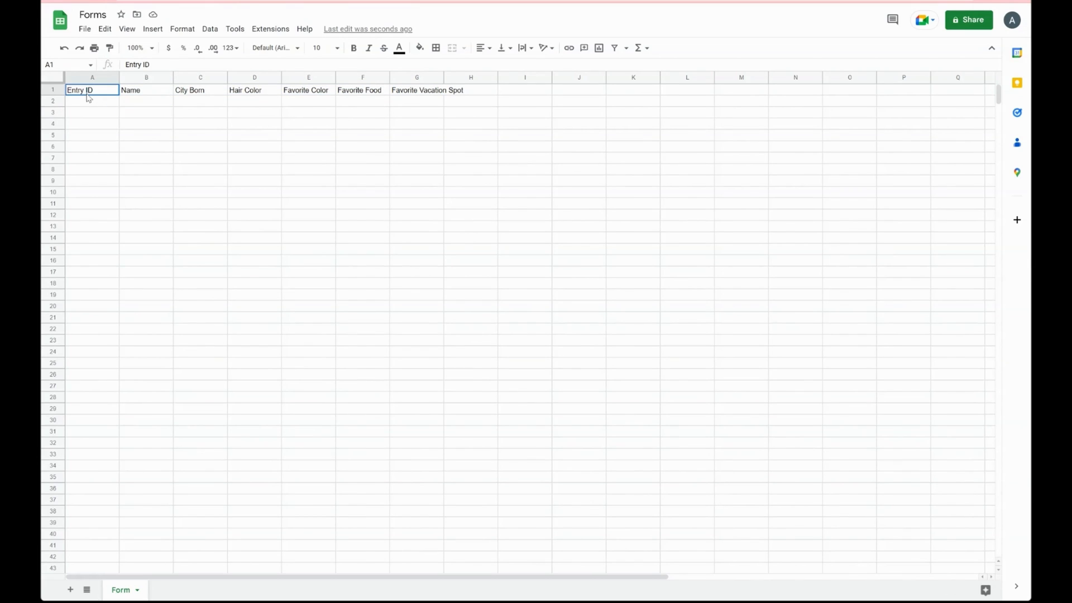
left_click_drag(92, 89, 92, 192)
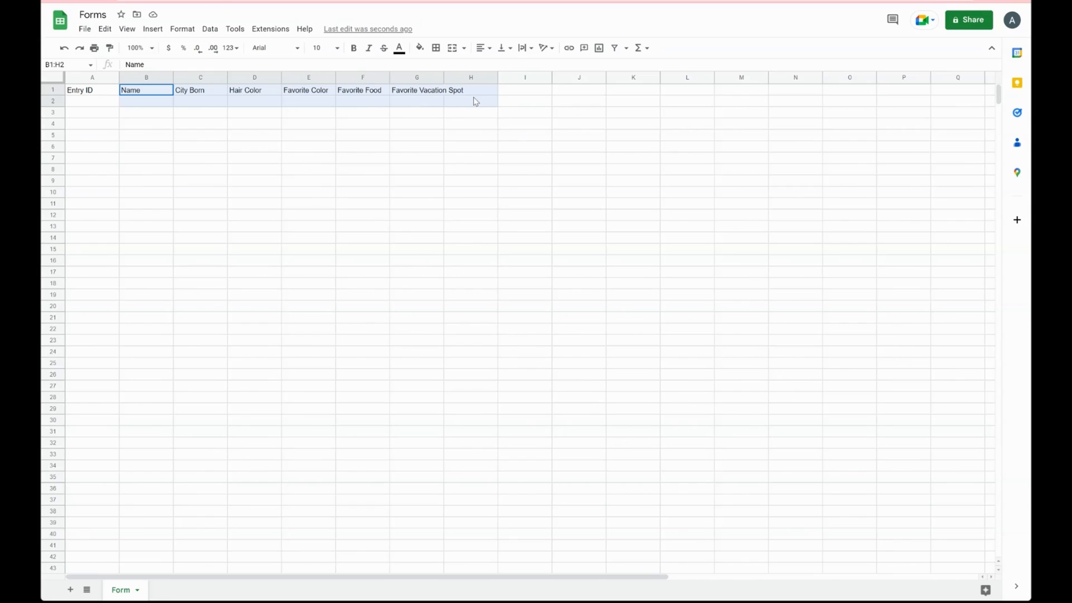
left_click_drag(474, 100, 497, 174)
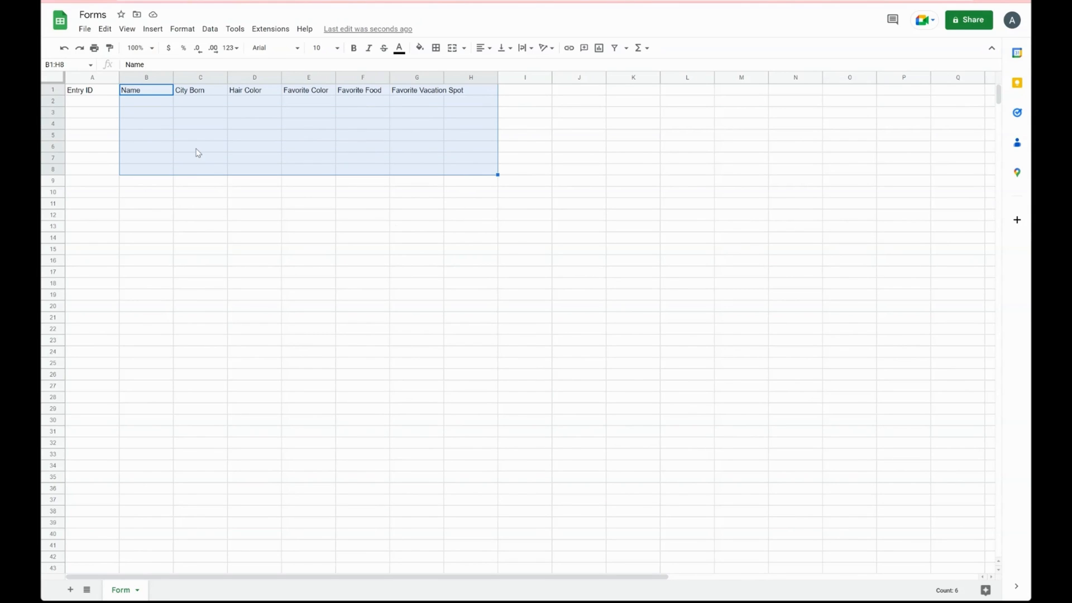
left_click(145, 135)
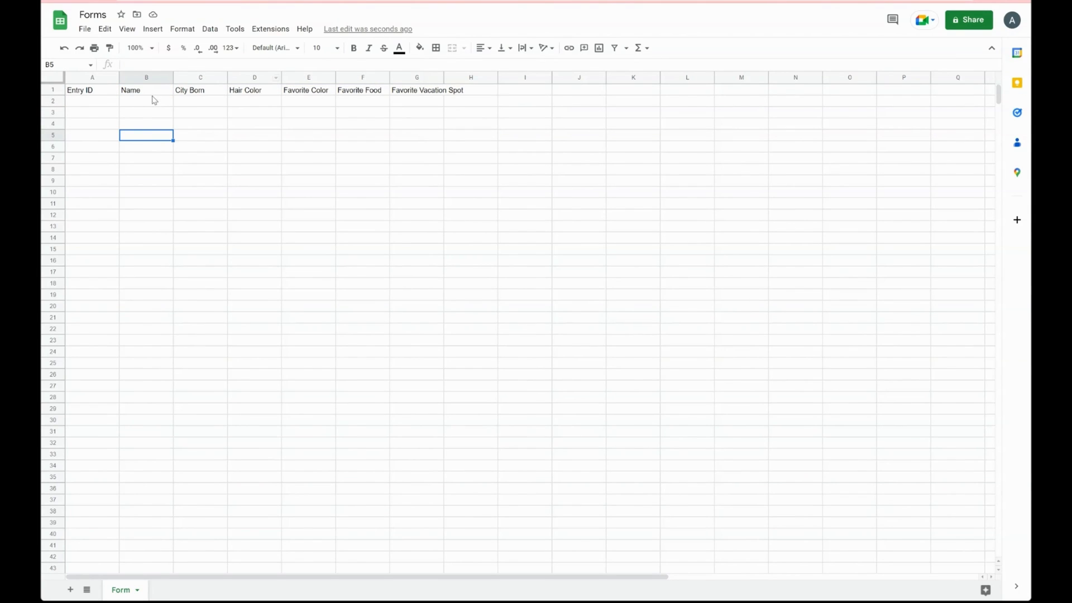
left_click_drag(146, 90, 255, 90)
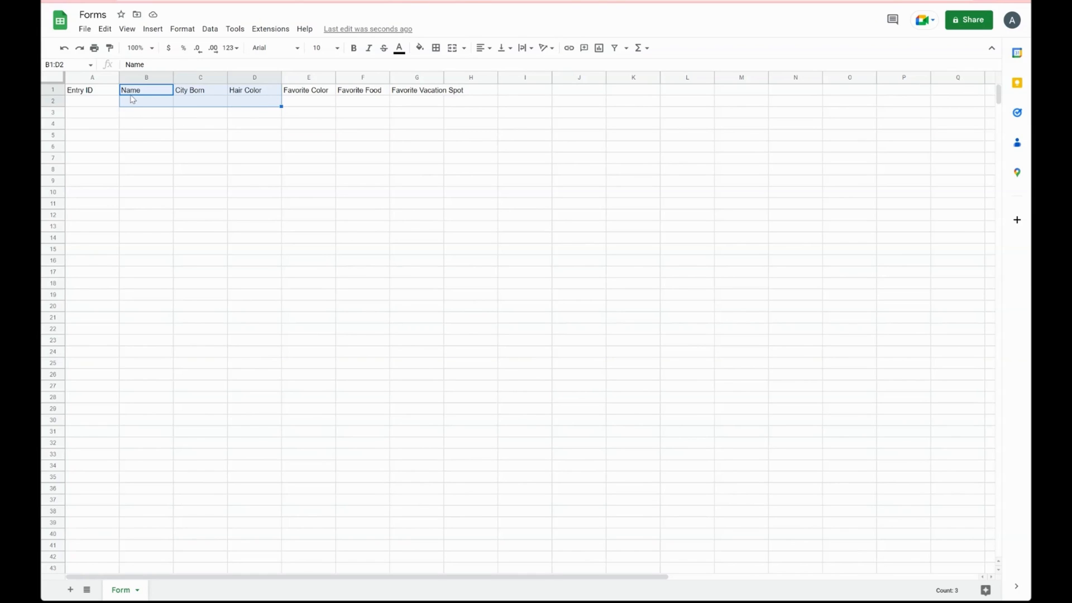
mouse_move(259, 103)
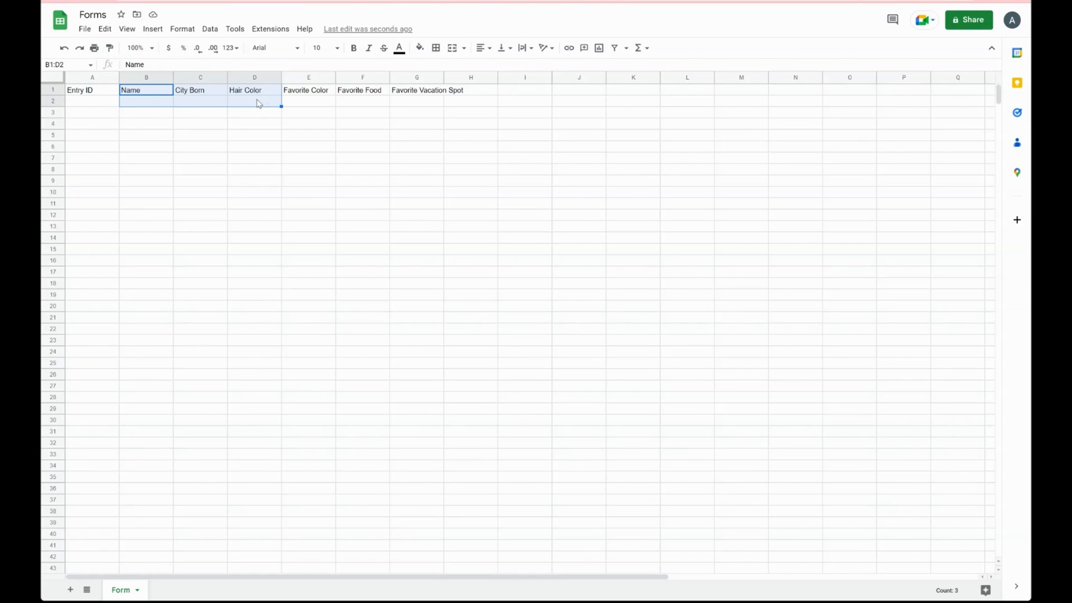
Step: Highlight the three Favorite columns, then create an AppSheet app from the sheet via Extensions
left_click(308, 89)
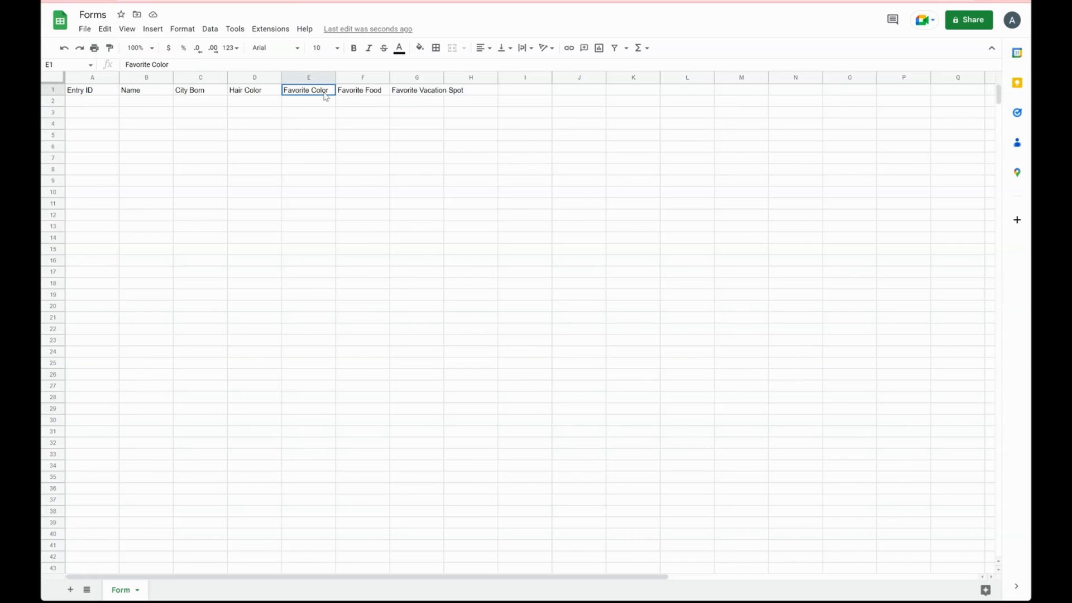
left_click_drag(307, 89, 417, 89)
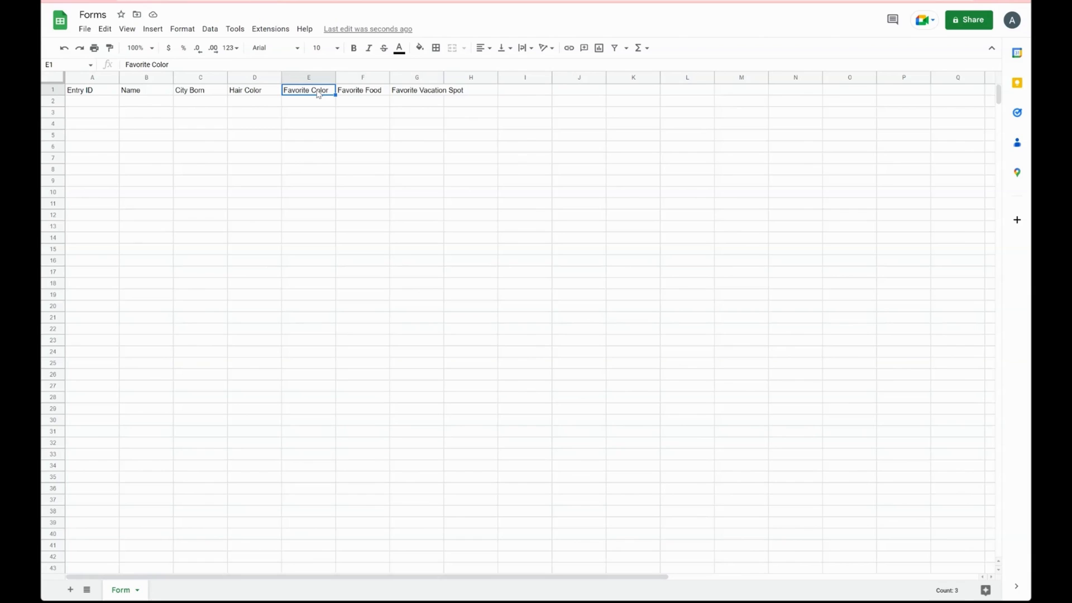
left_click_drag(306, 89, 417, 90)
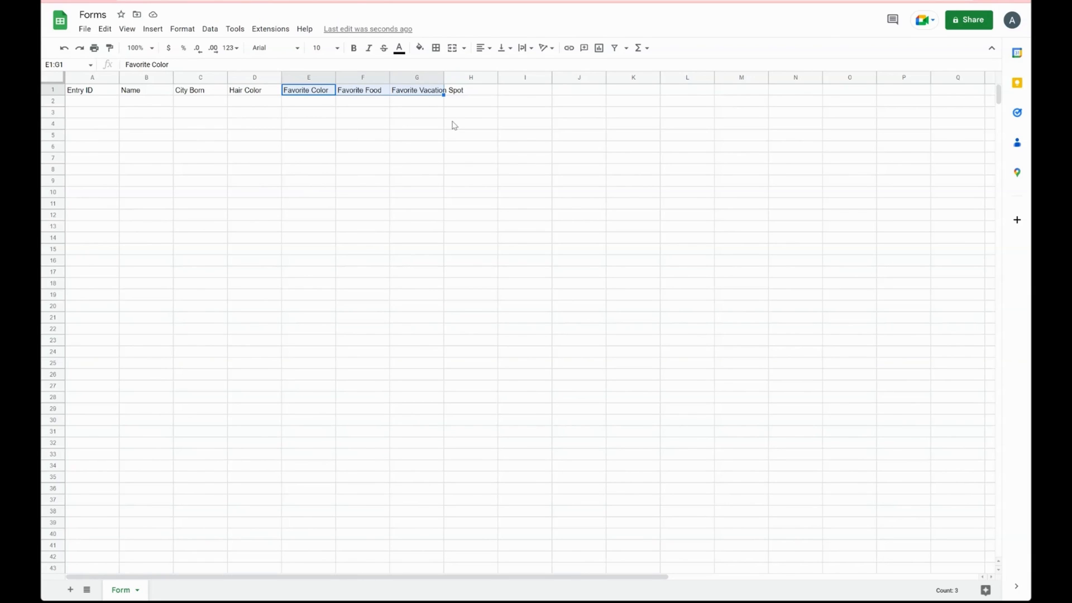
left_click(270, 28)
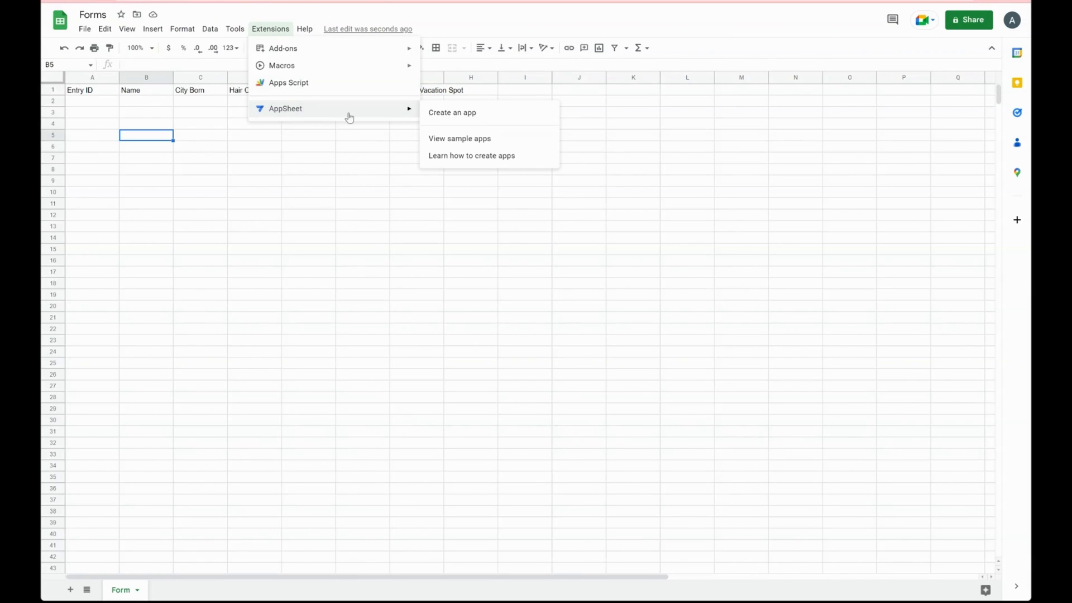
left_click(451, 112)
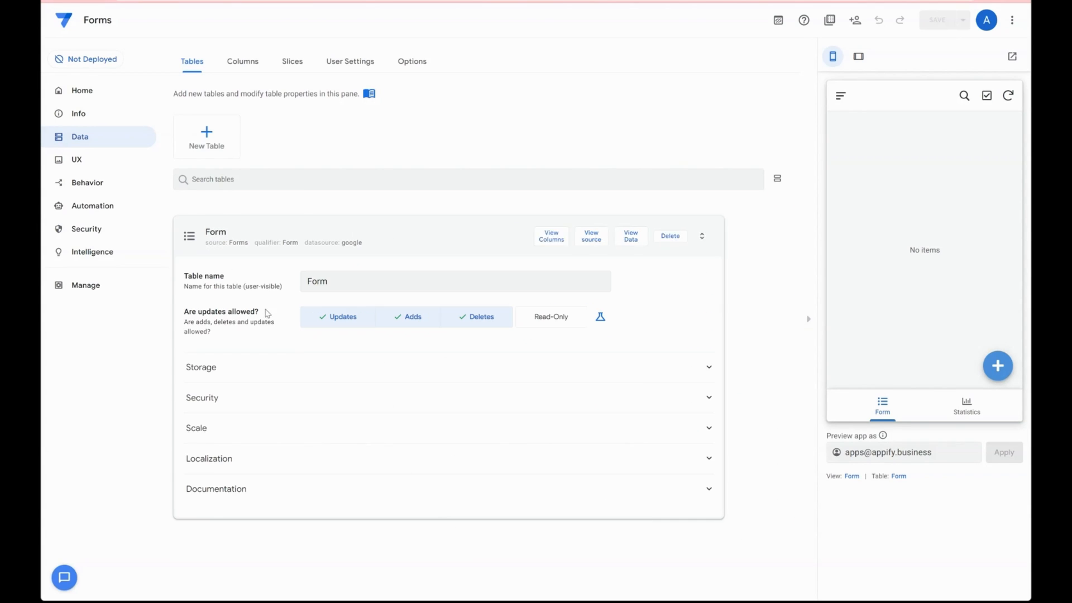
Step: Go to the UX views and locate the Form view's settings
left_click(76, 159)
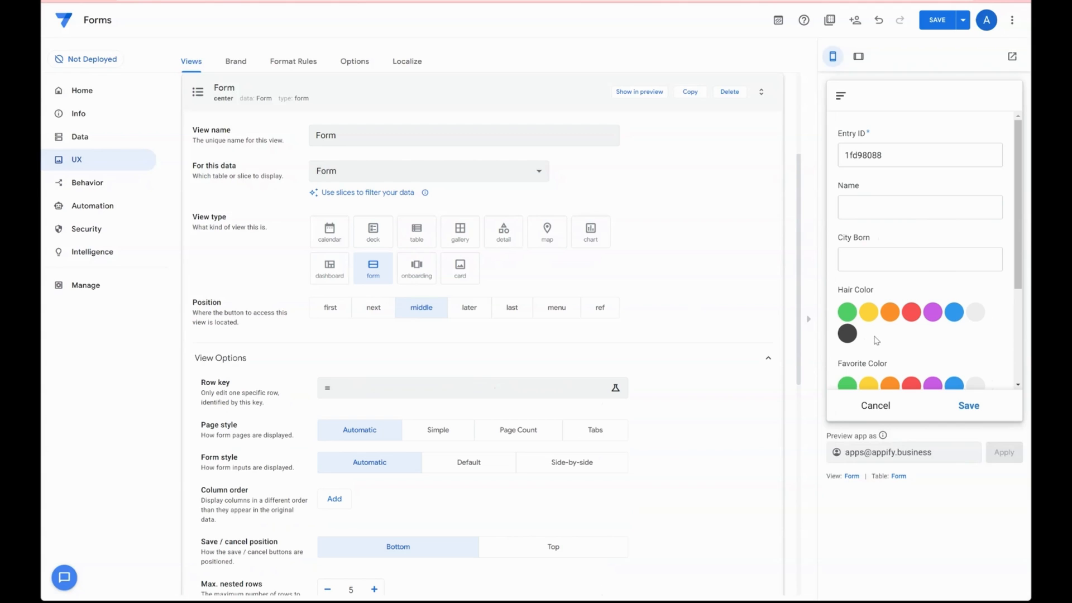
scroll("down", 3)
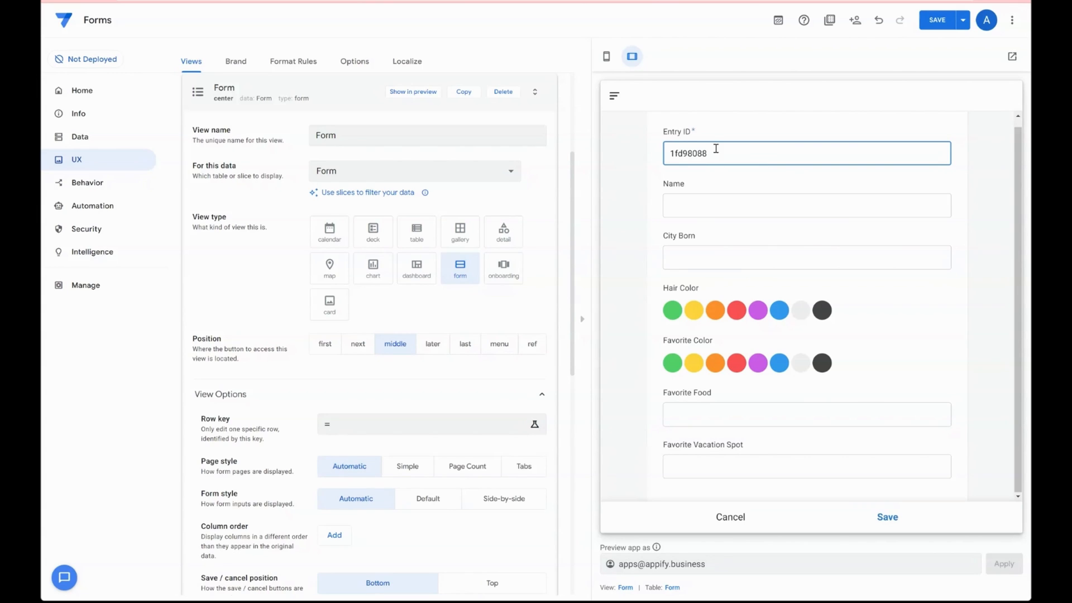
mouse_move(1010, 198)
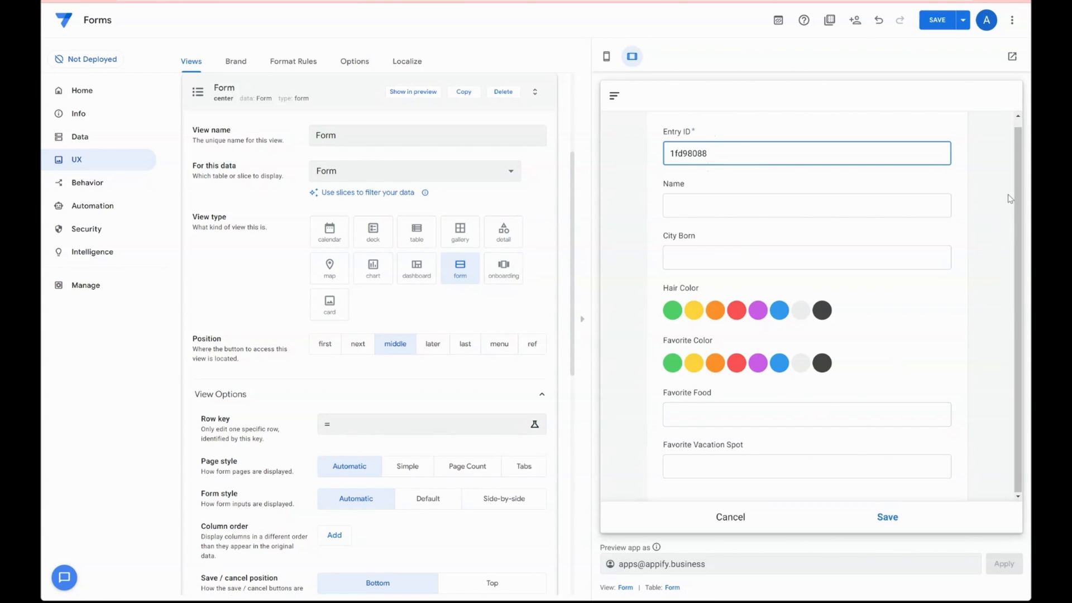
mouse_move(706, 437)
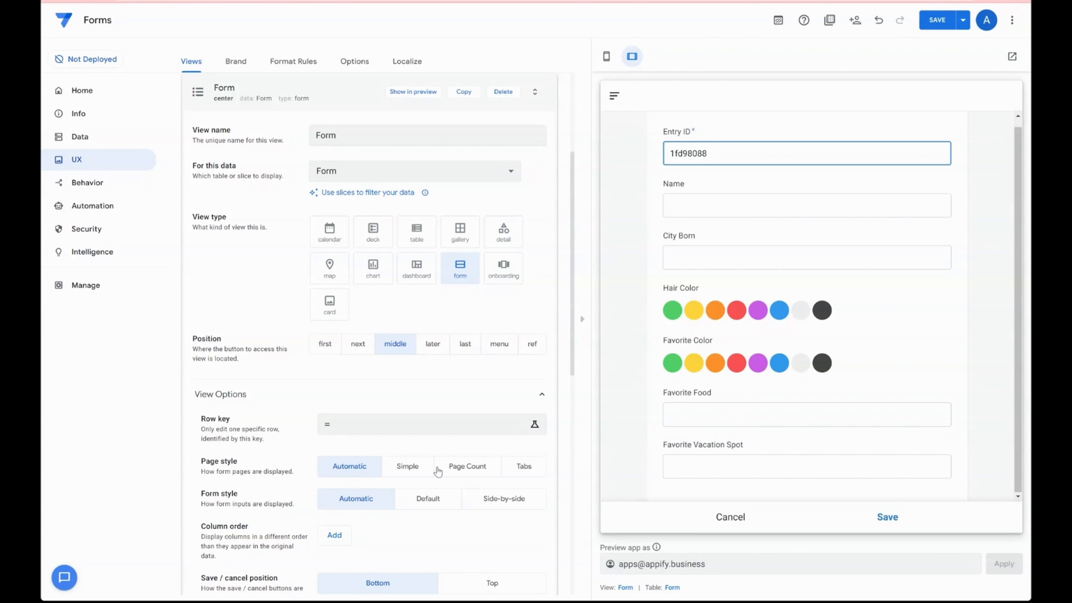
Step: Add columns to the Form view's custom column order, hiding Entry ID, then move to the Data tables
scroll("down", 3)
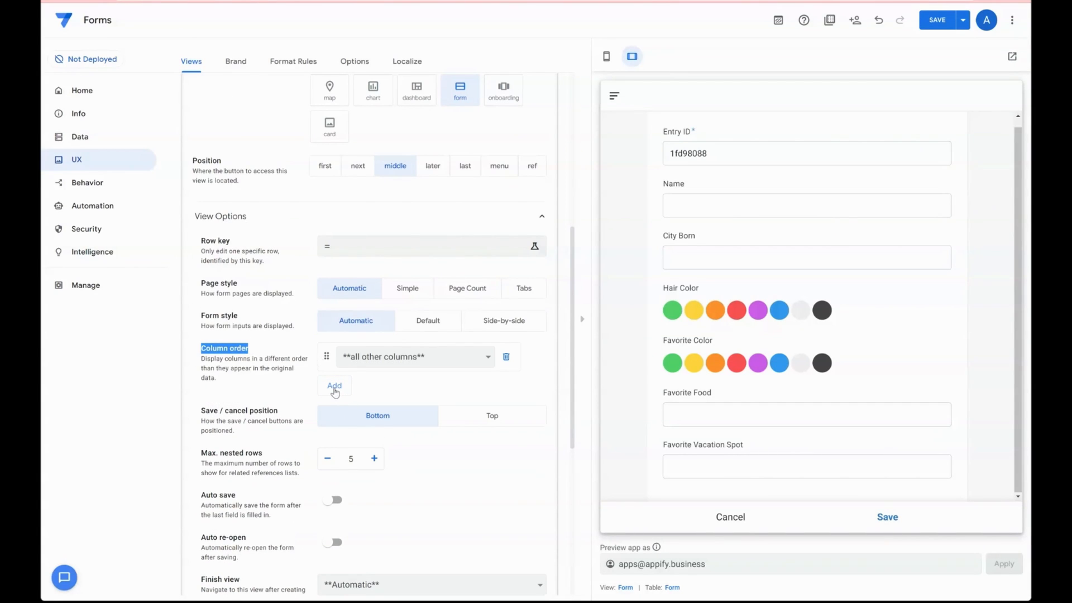
left_click(335, 386)
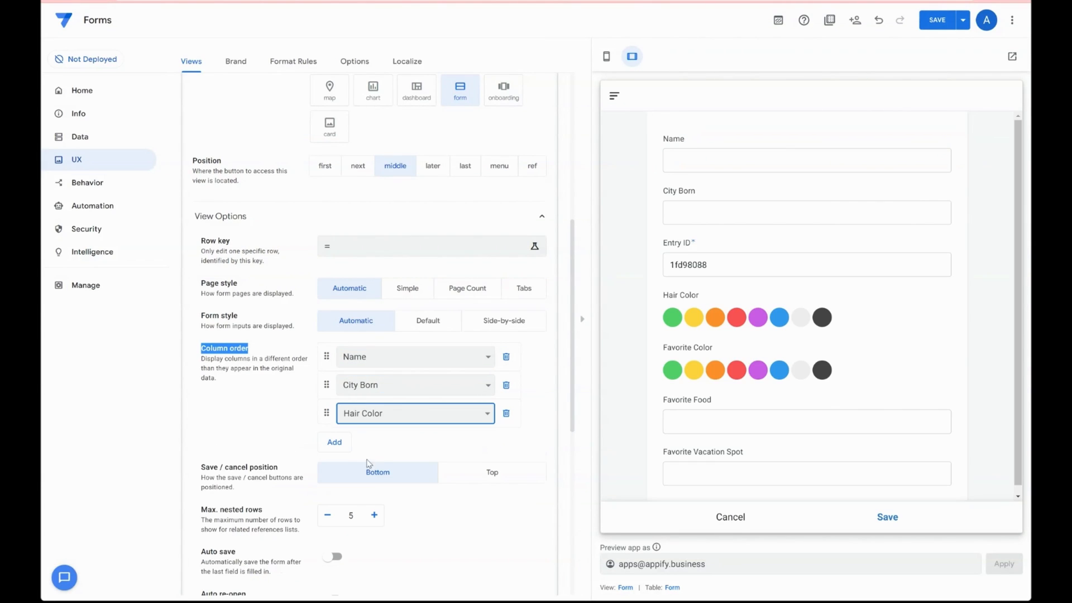
left_click(334, 442)
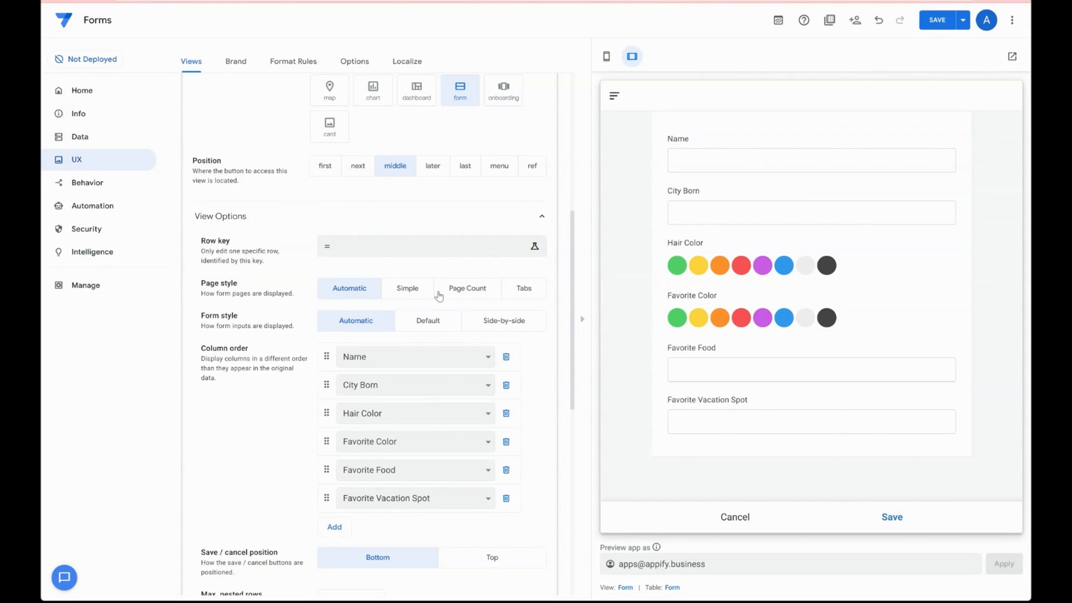
mouse_move(191, 161)
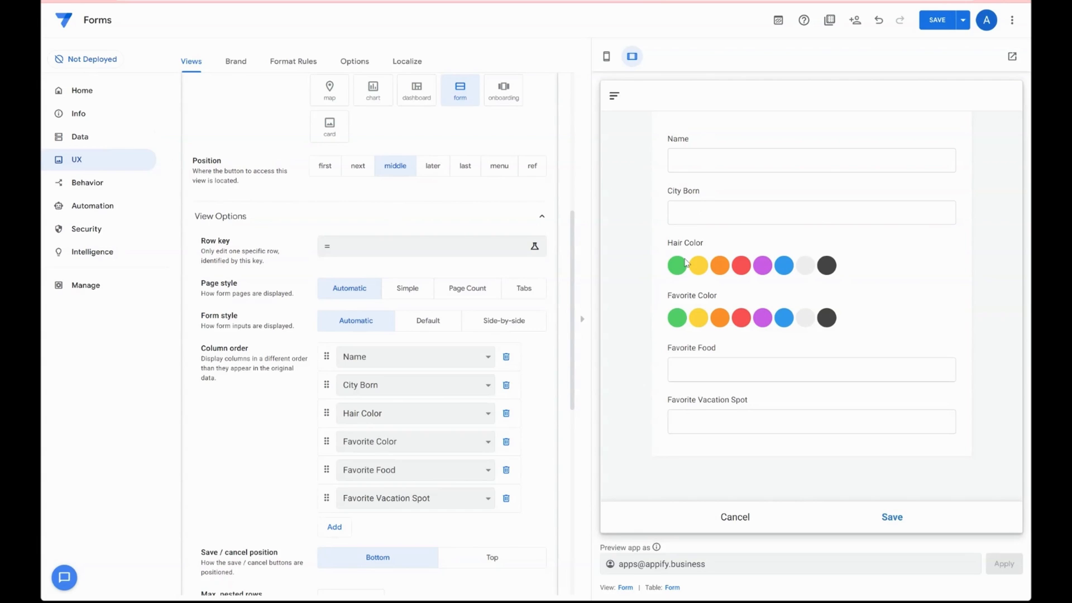
mouse_move(752, 289)
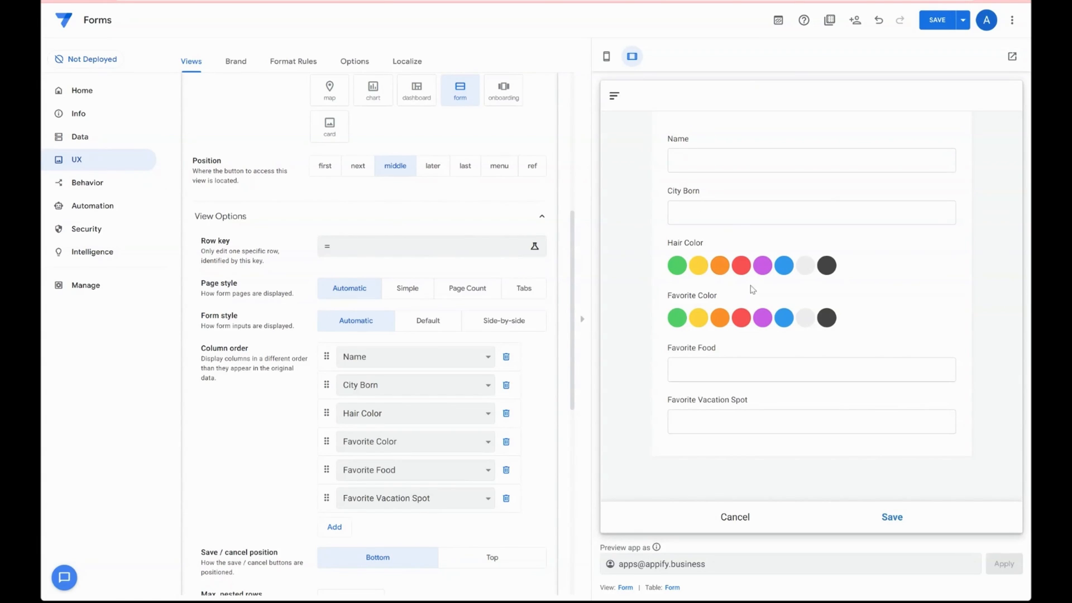
left_click(79, 136)
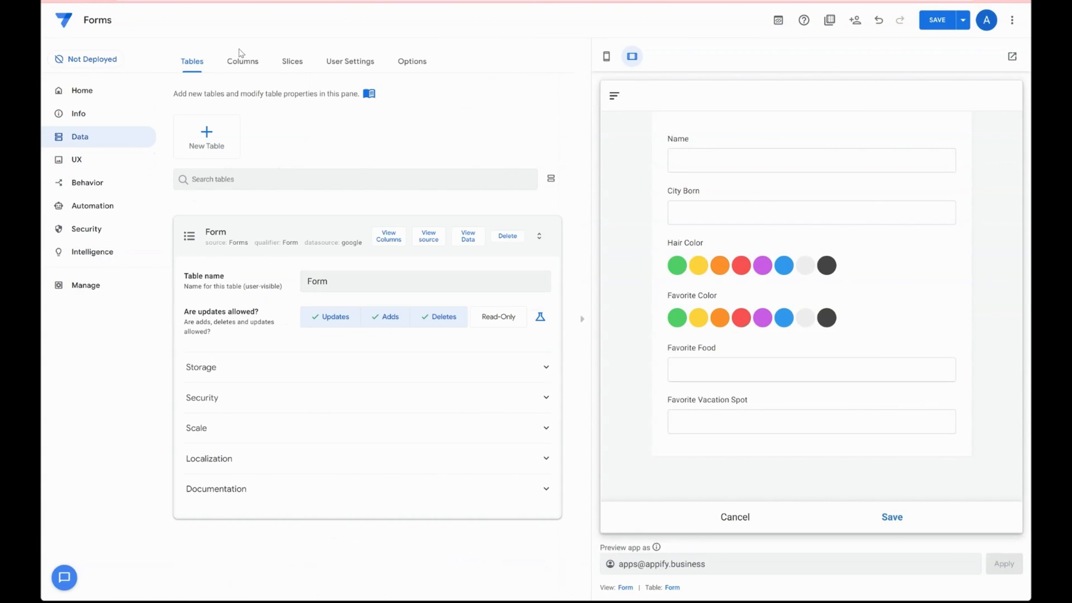
Step: In the Form table's Columns list, change Hair Color and Favorite Color from Color to Text type
left_click(243, 60)
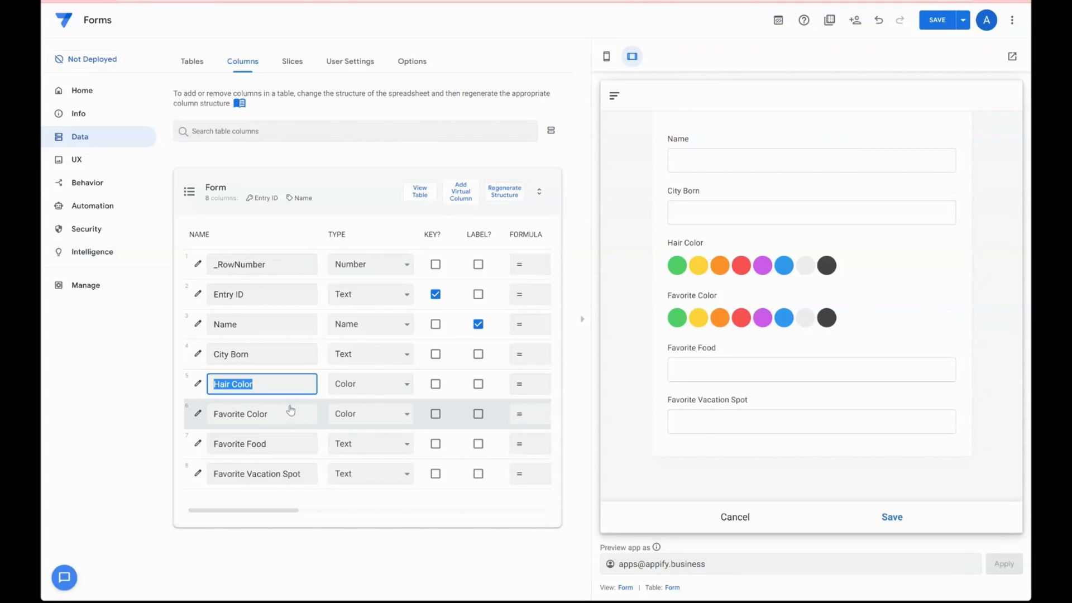
left_click(368, 384)
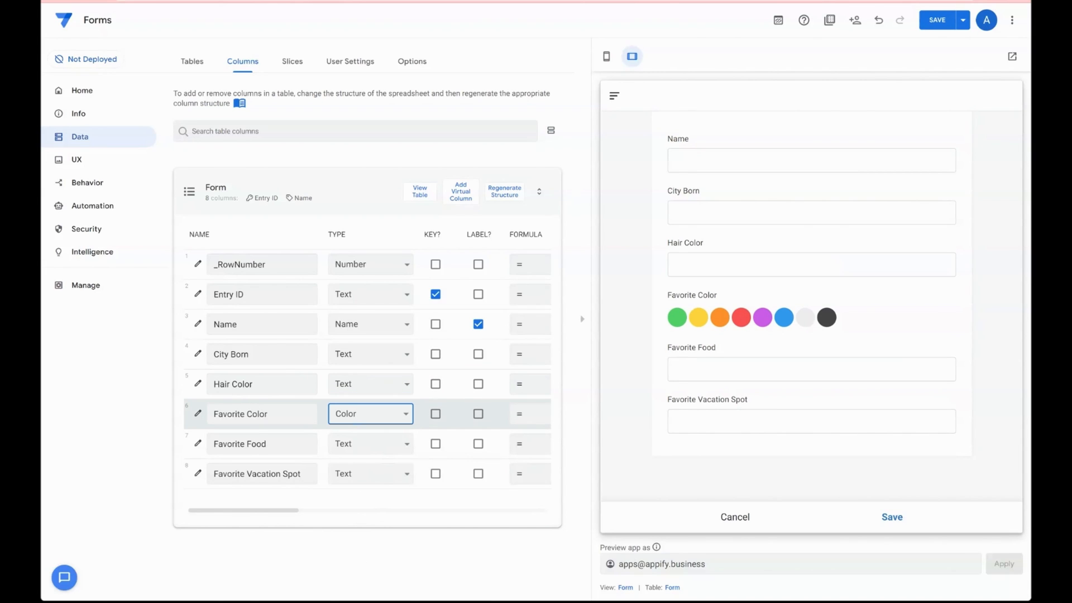
left_click(369, 413)
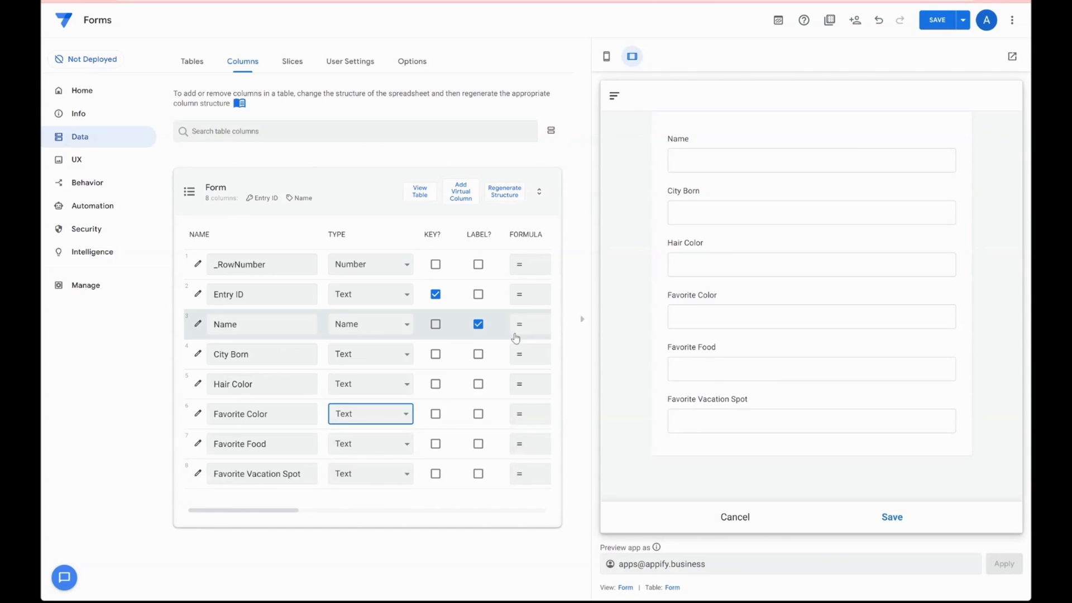
mouse_move(501, 314)
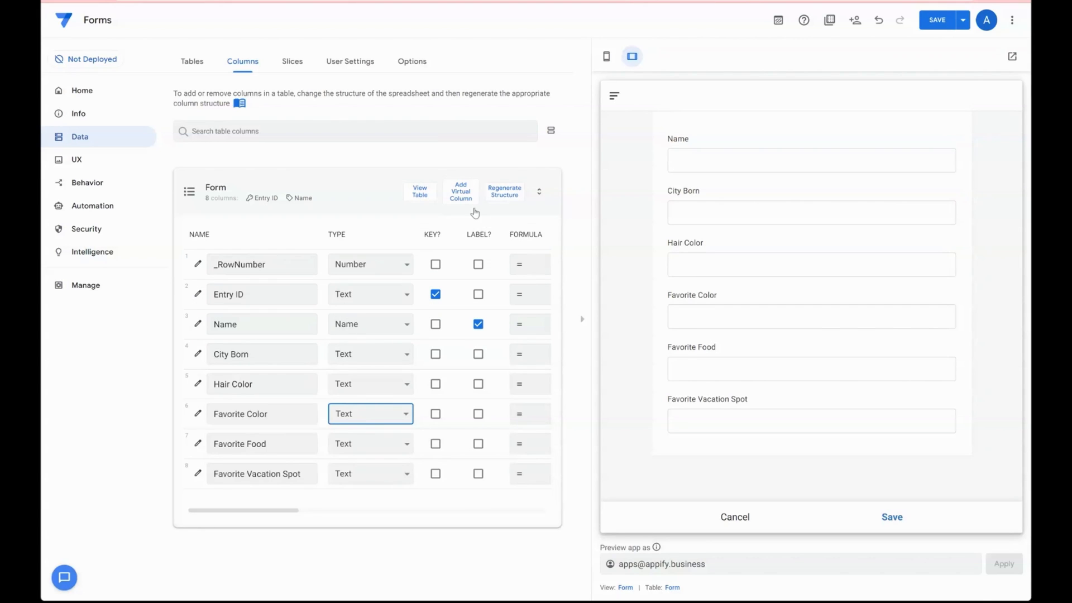
mouse_move(594, 321)
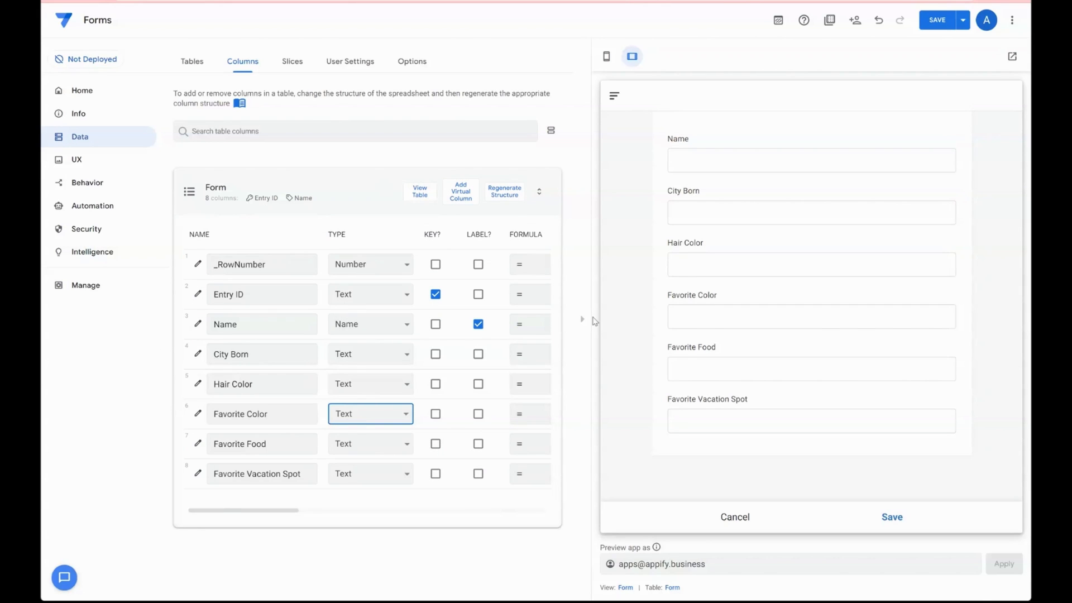
Step: Add a virtual column Page 1 Header with the app formula "" and finish it
left_click(461, 192)
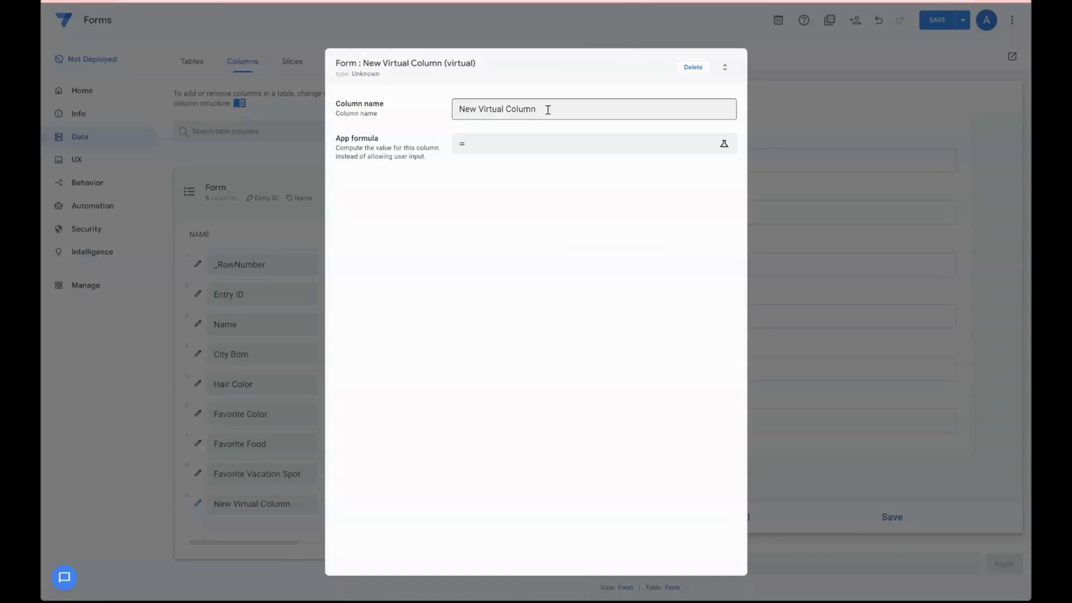
type("Page 1 Header")
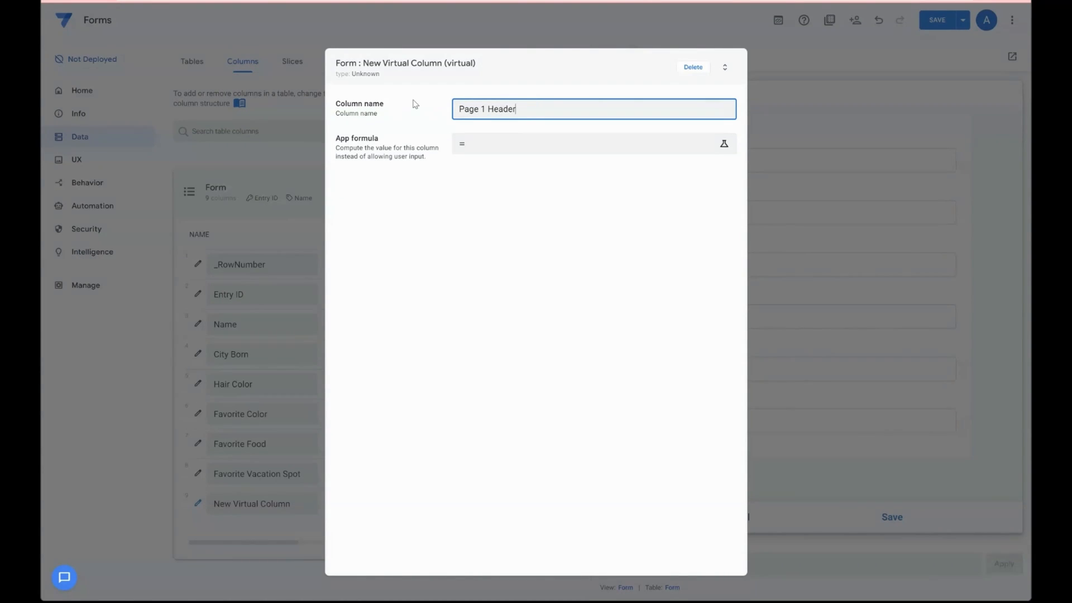
left_click(723, 144)
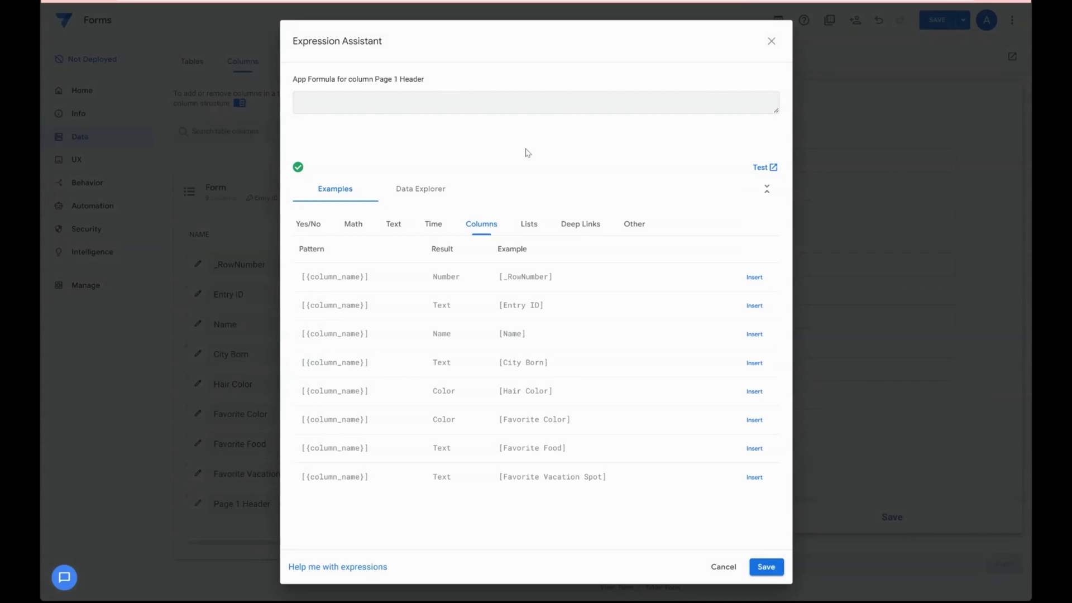
type("\"\"")
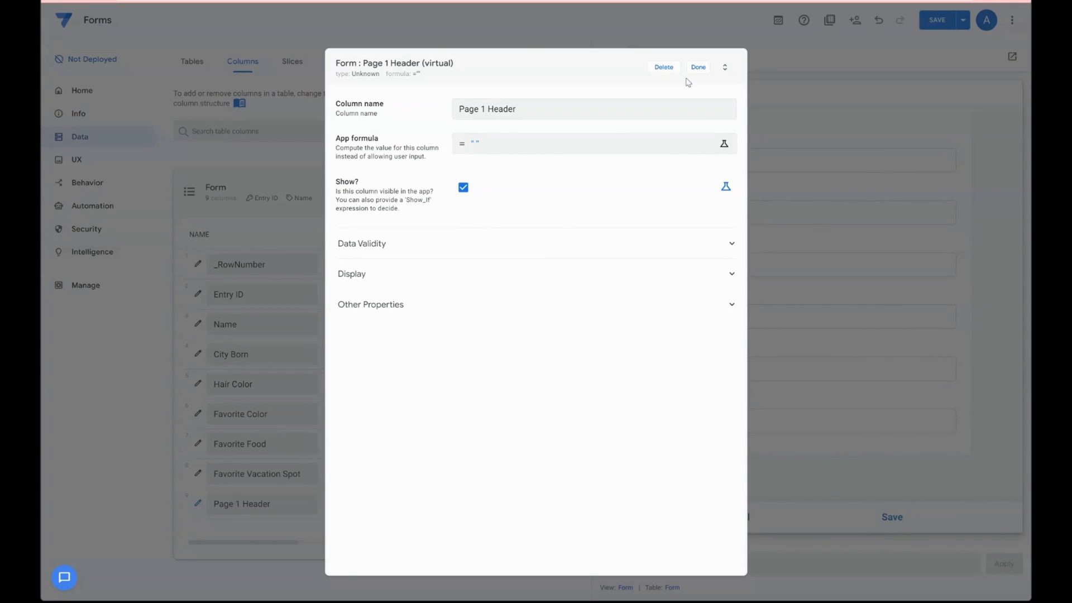
left_click(697, 67)
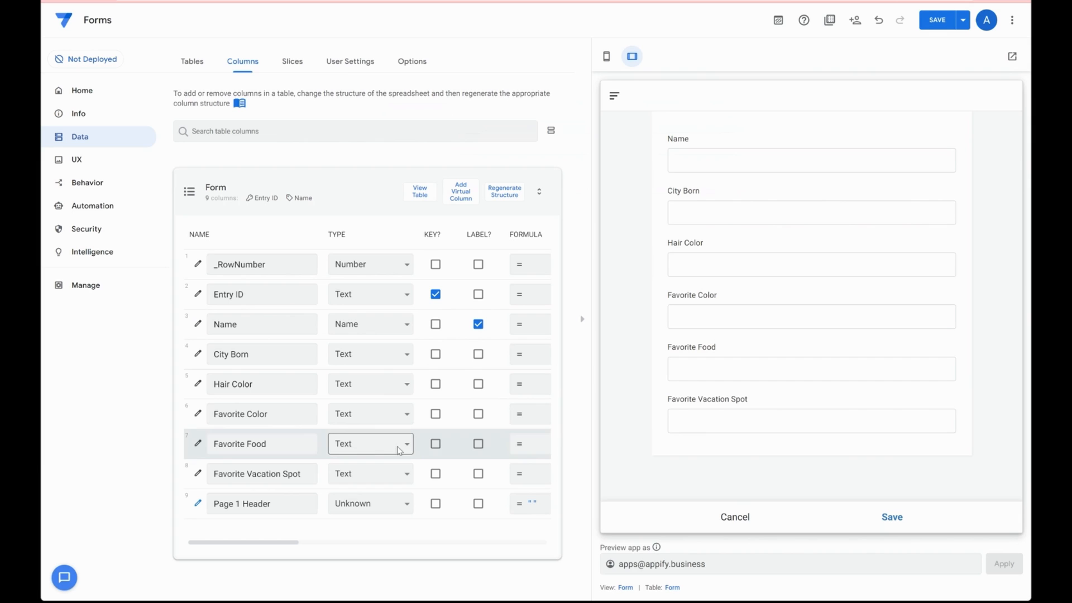
Step: Set Page 1 Header's type to Show and reopen its detailed settings
left_click(262, 442)
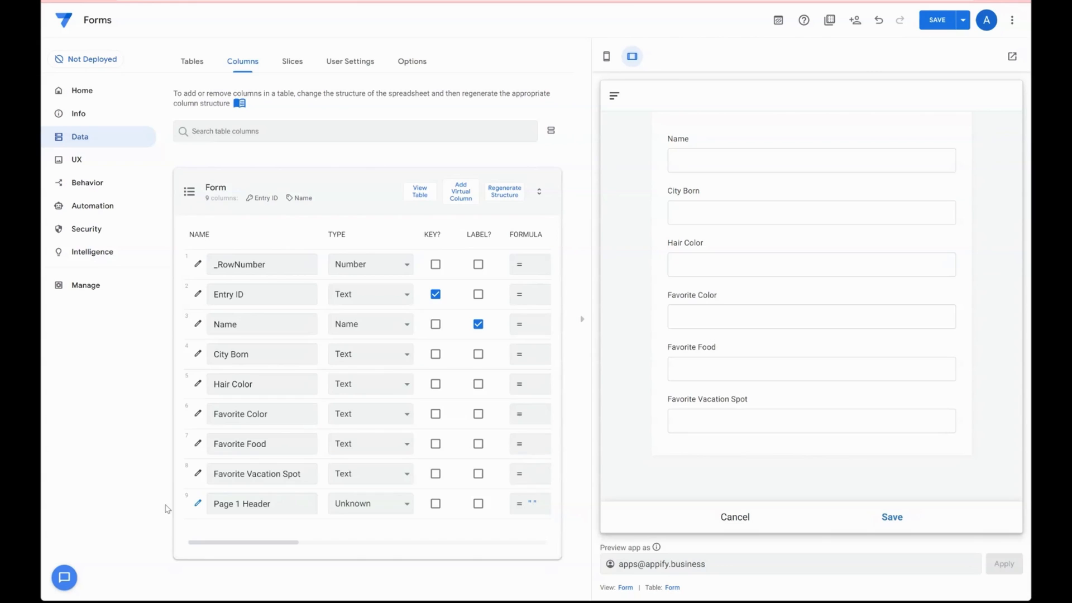
left_click(370, 503)
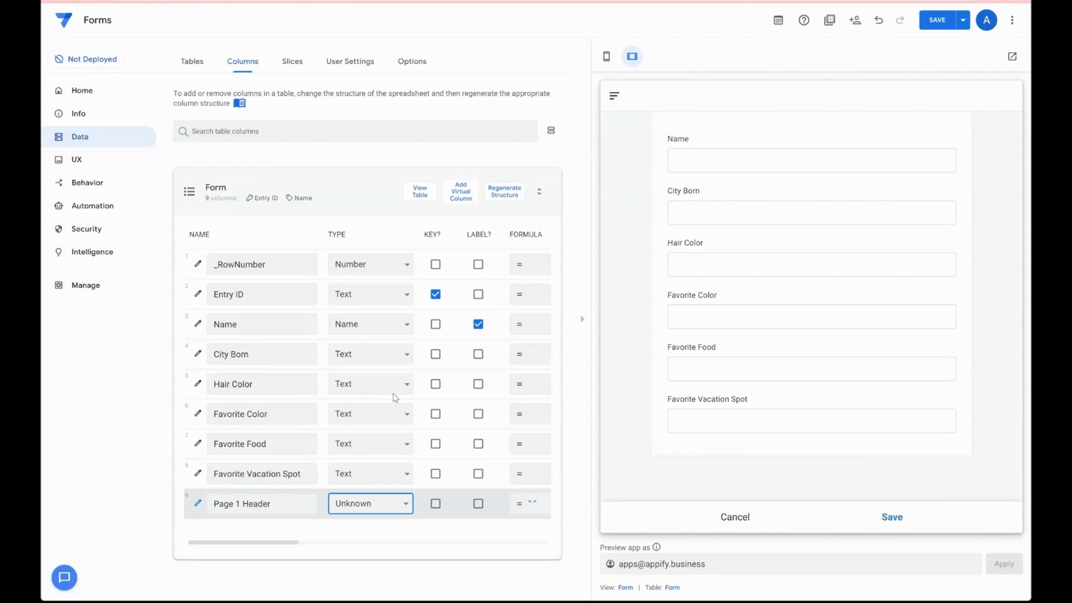
mouse_move(356, 407)
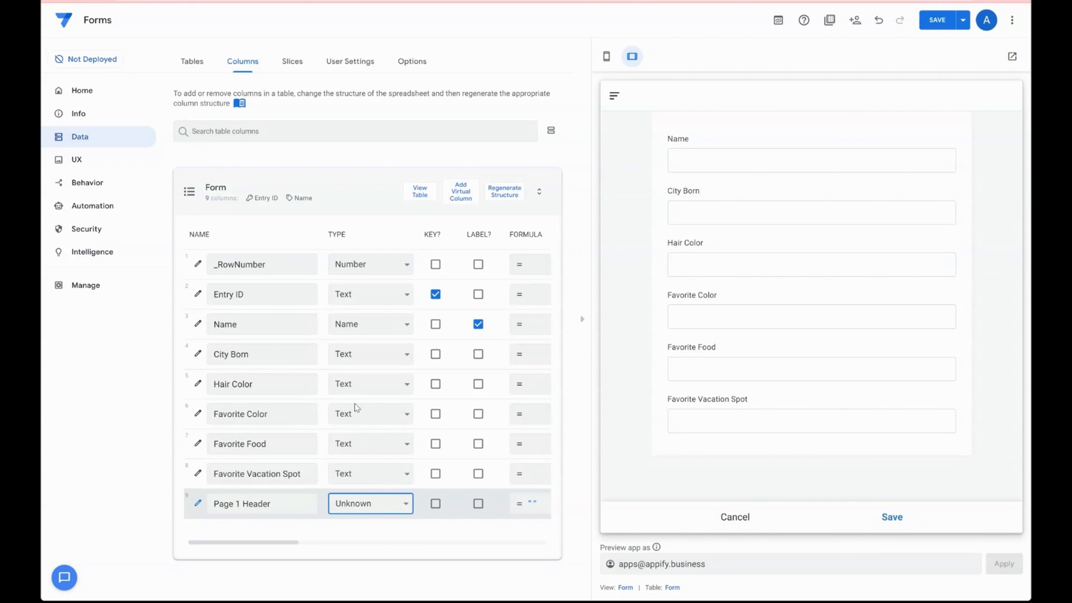
left_click(370, 503)
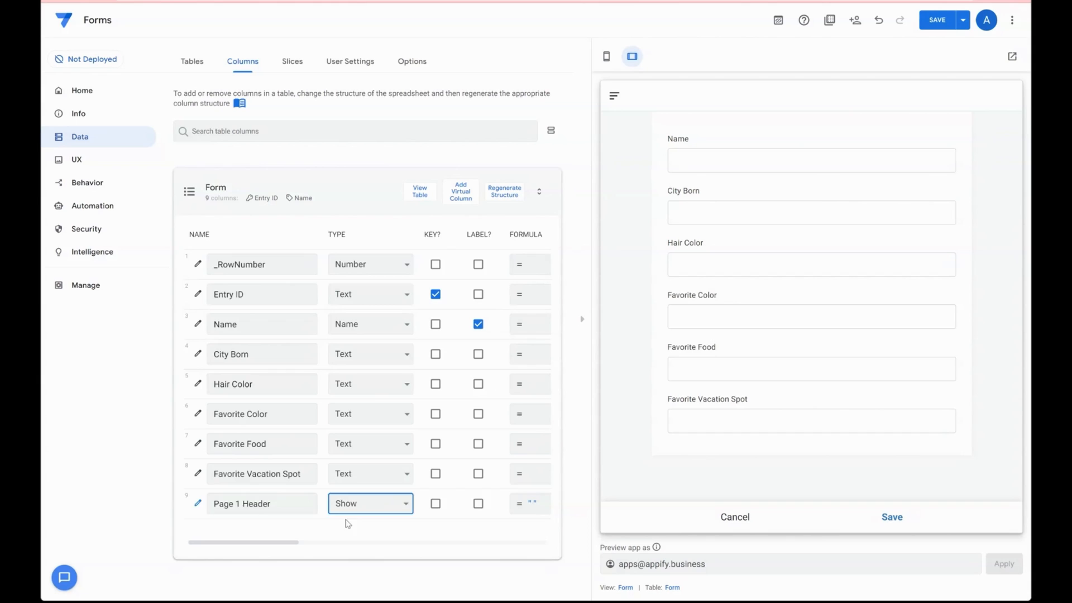
left_click(198, 509)
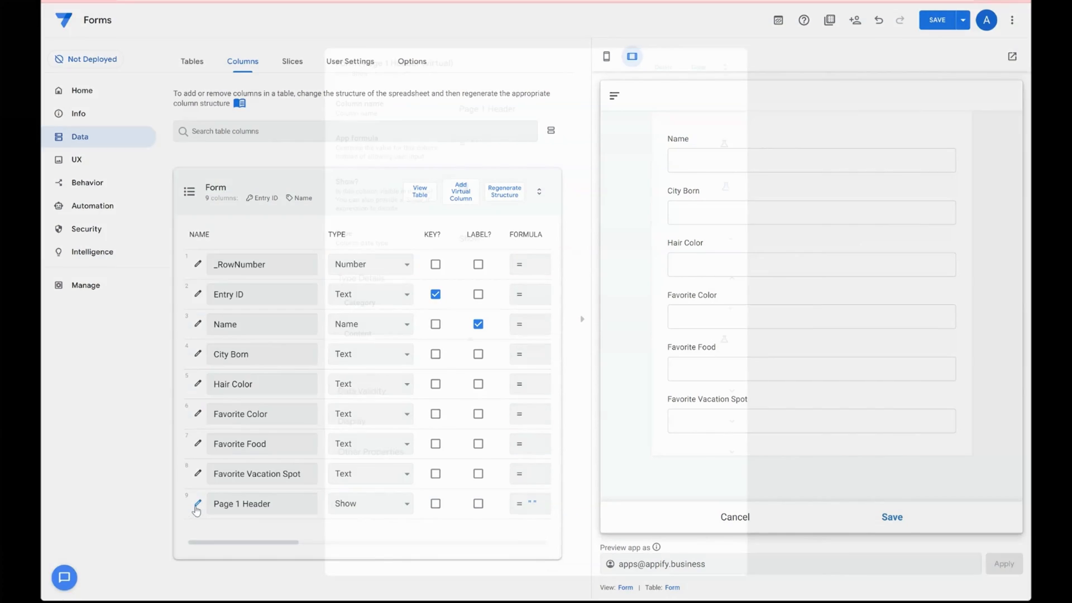
Step: Set Page 1 Header's Show category to Page_Header after trying Text, Url and Video
left_click(197, 503)
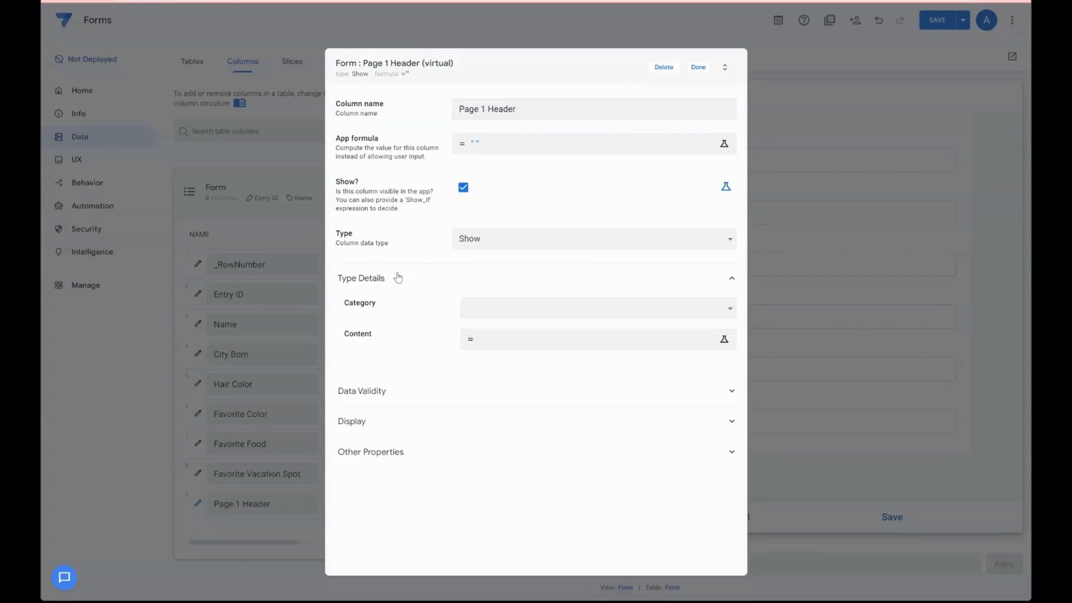
mouse_move(437, 350)
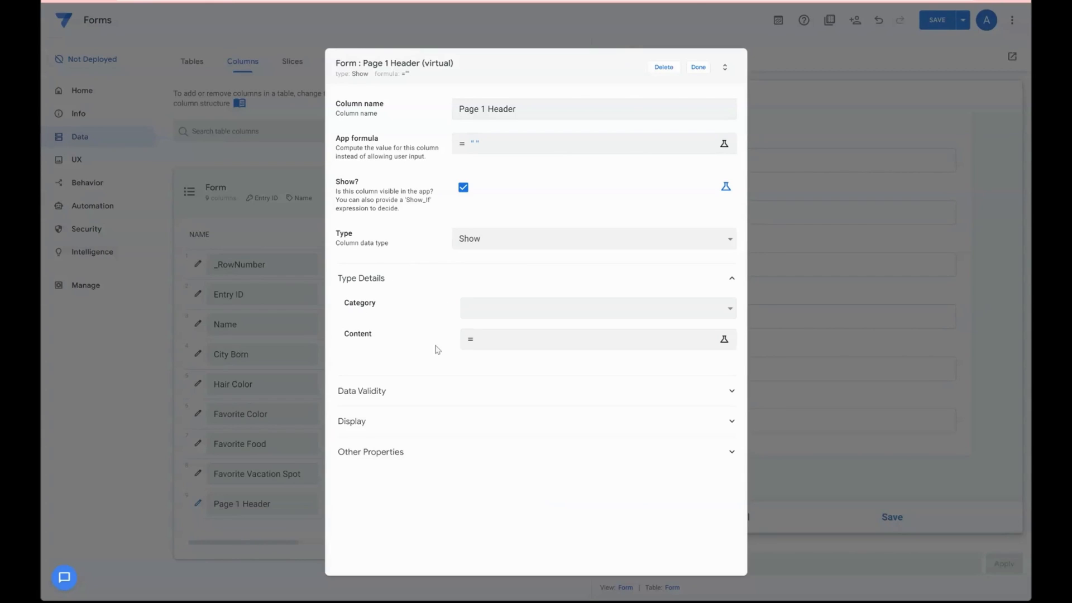
left_click(596, 308)
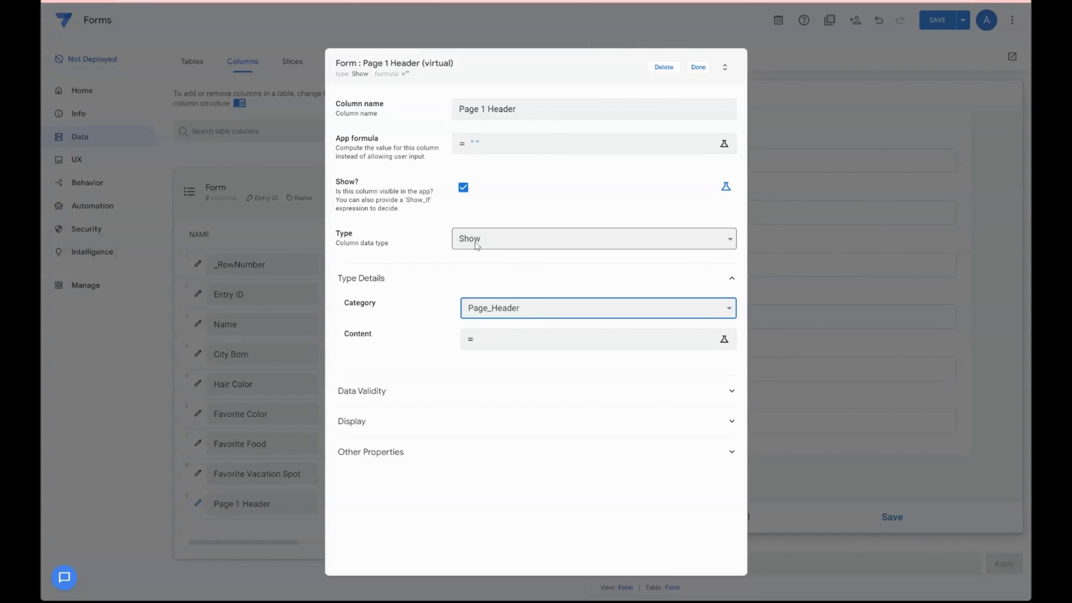
mouse_move(497, 241)
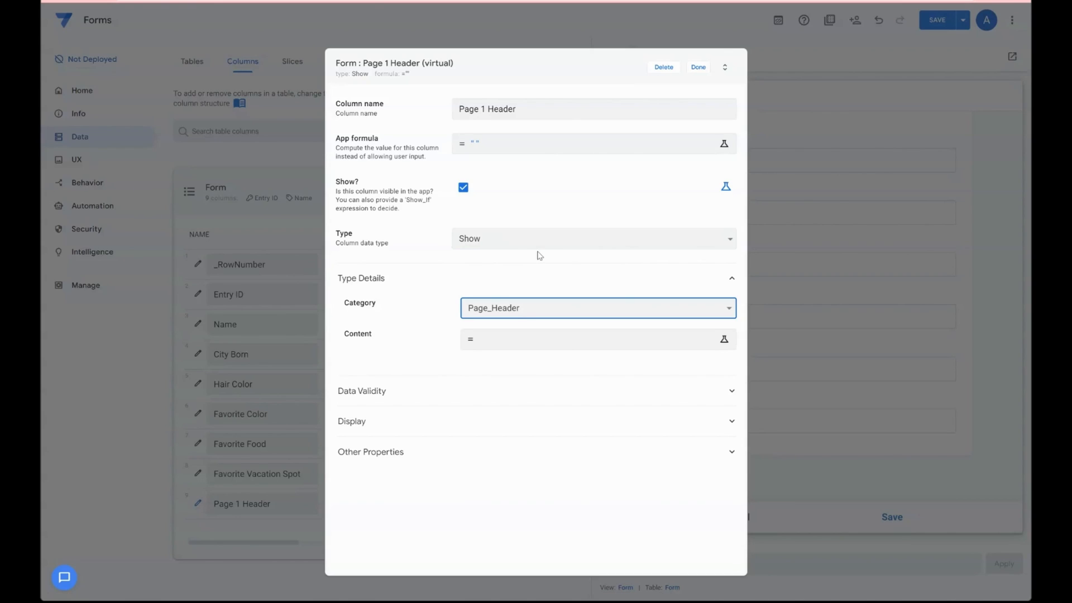
mouse_move(423, 356)
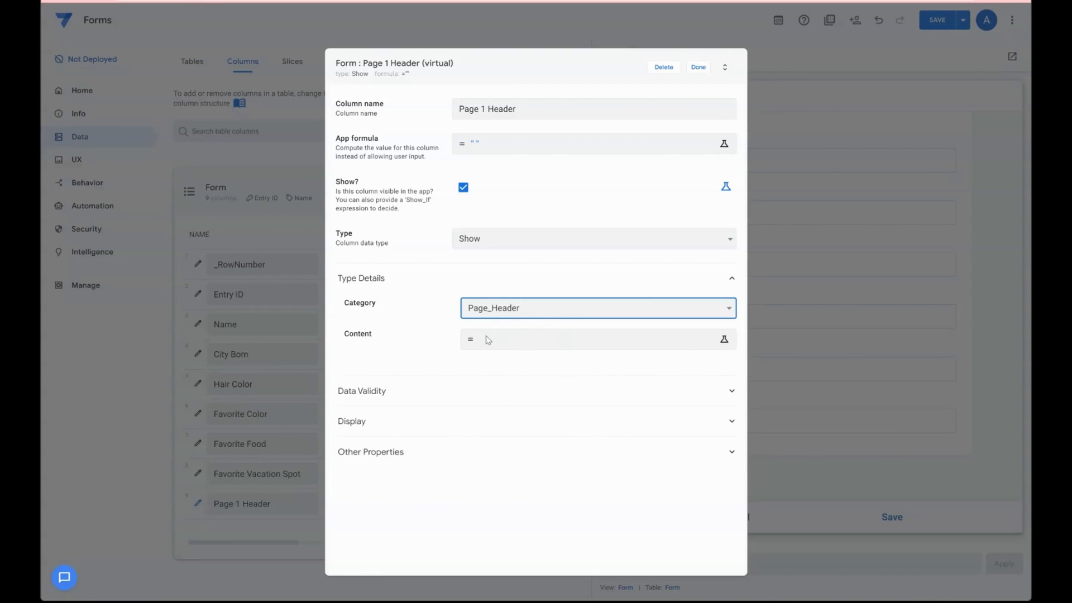
left_click(597, 308)
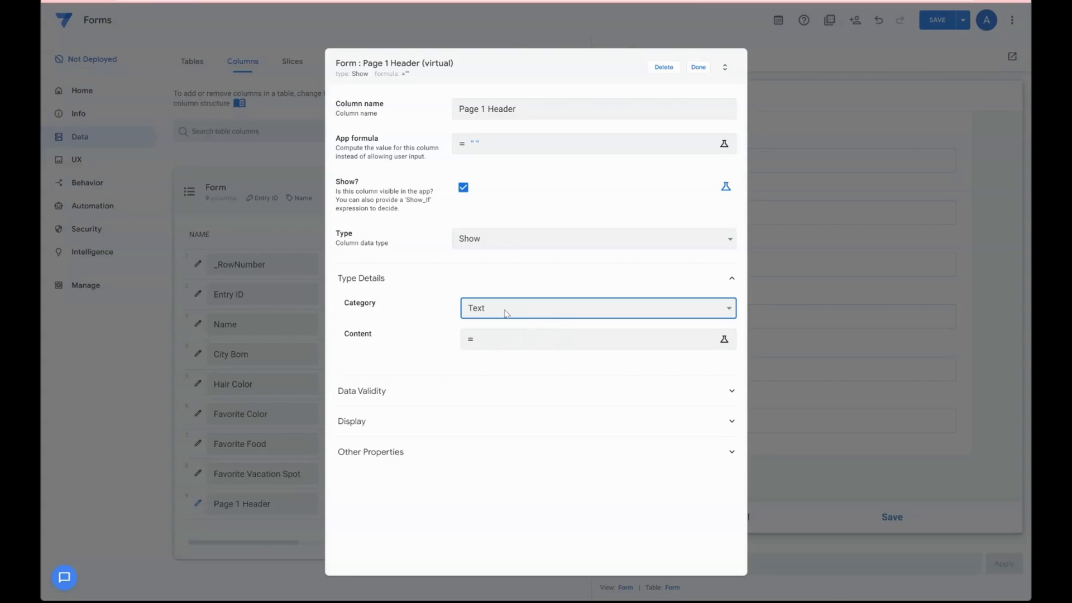
left_click(596, 308)
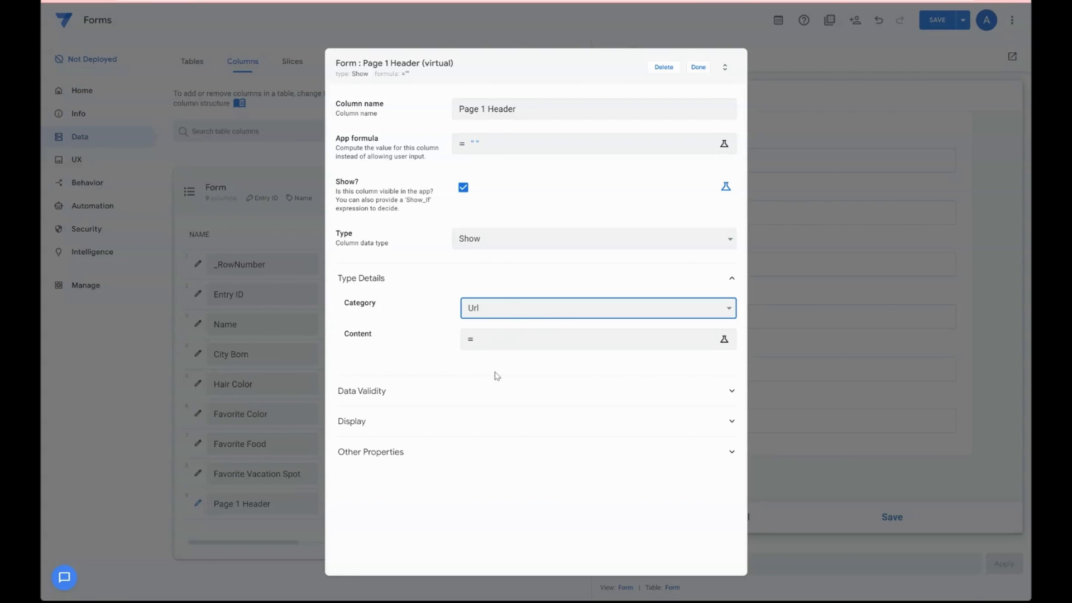
left_click(596, 308)
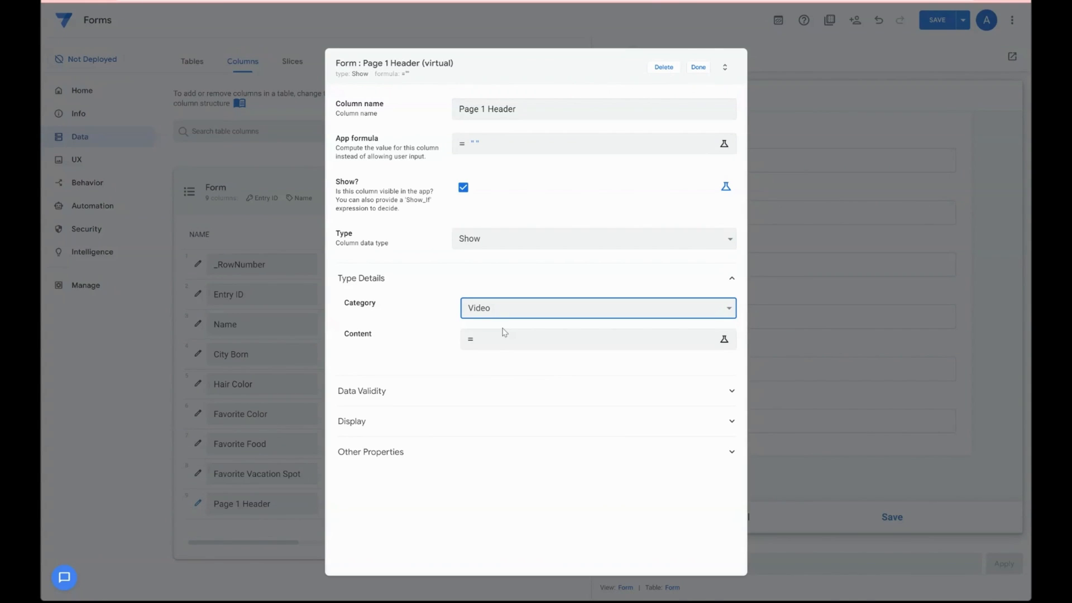
left_click(594, 308)
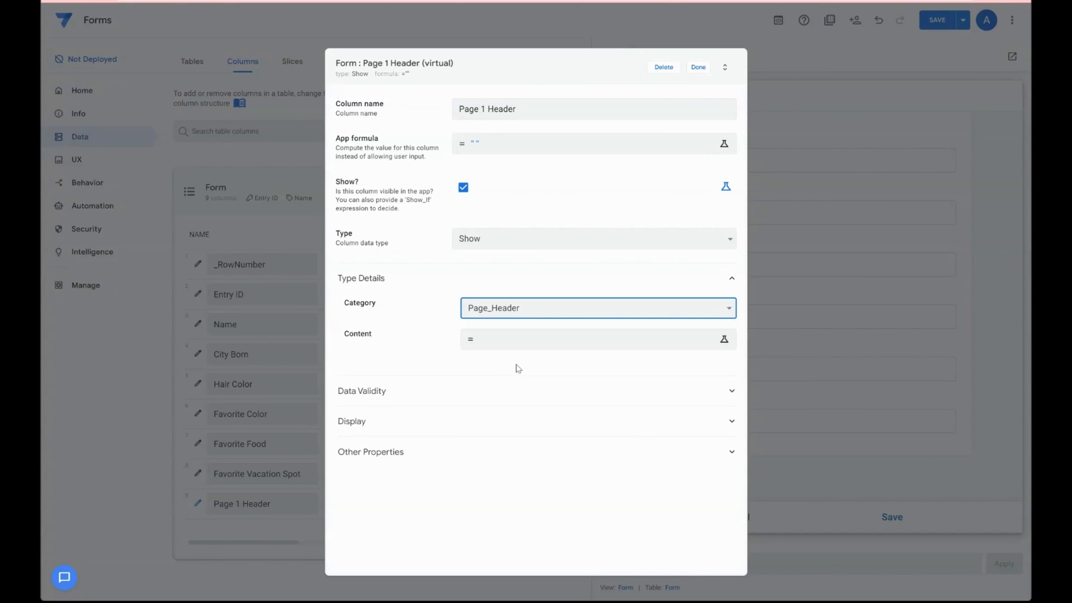
mouse_move(500, 312)
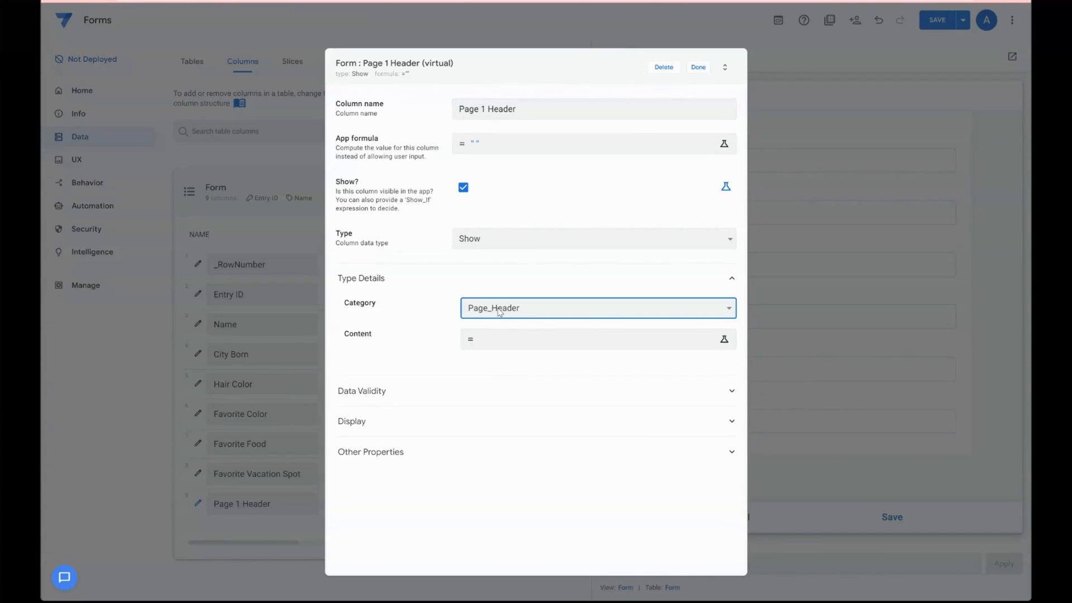
mouse_move(490, 318)
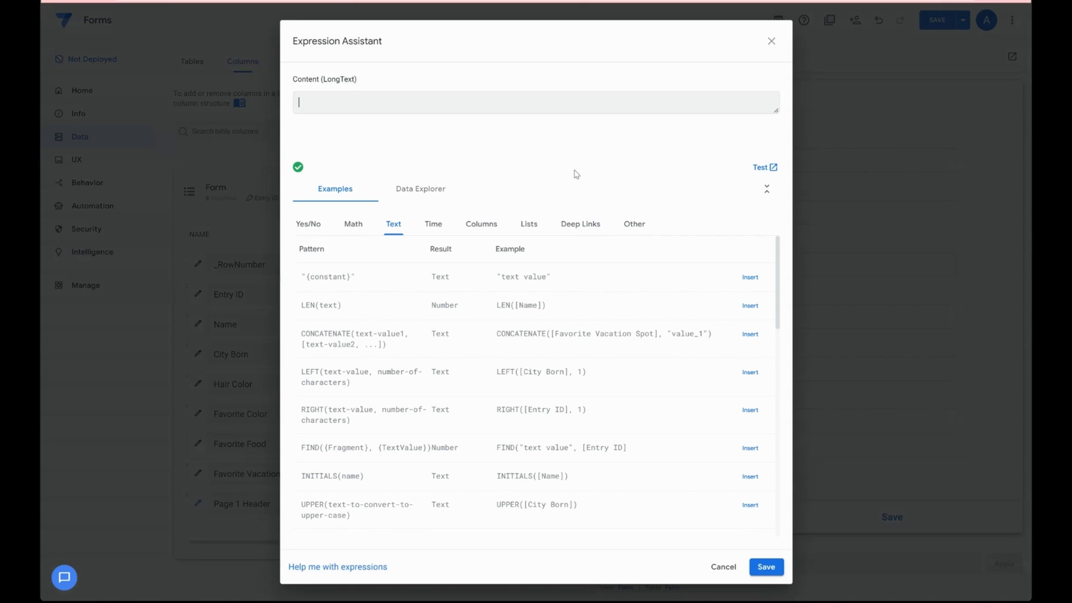
Step: Begin the header's content text with a quote and 'Chr', then return to the column list
type("\"")
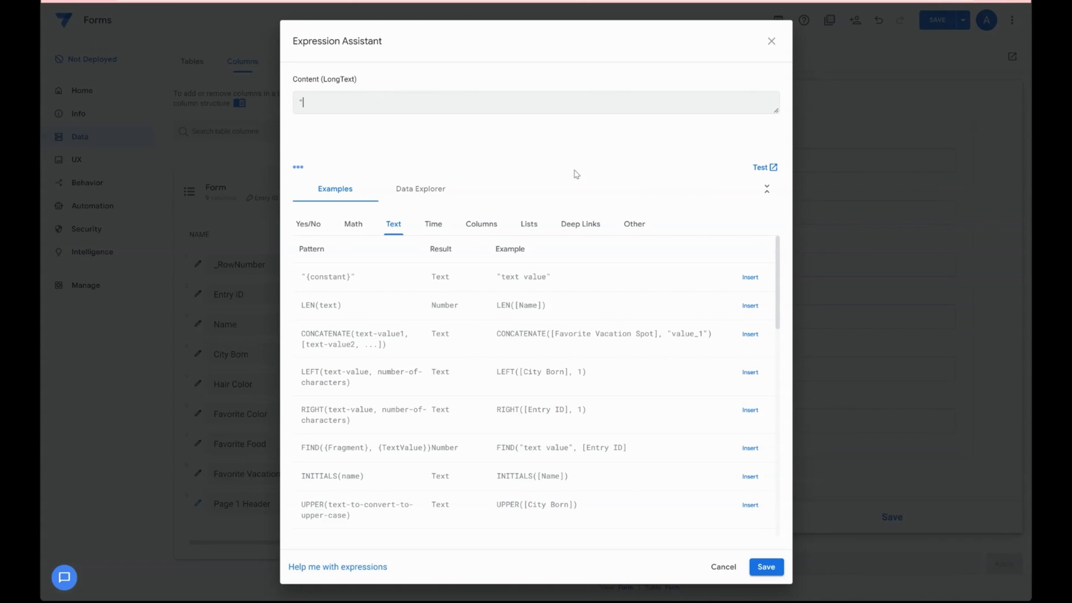
left_click(762, 167)
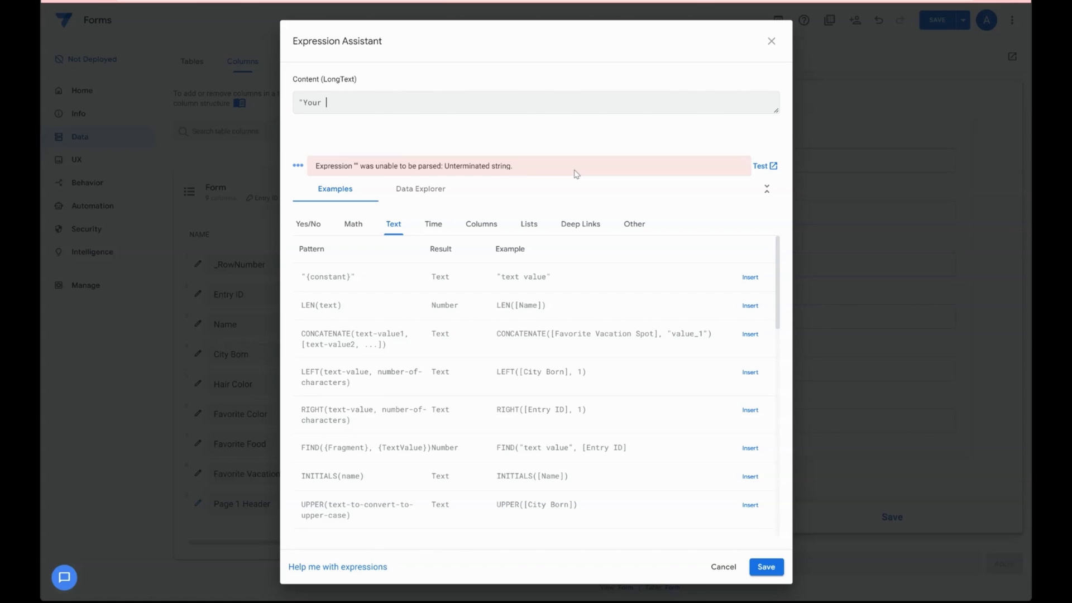
type("Chr")
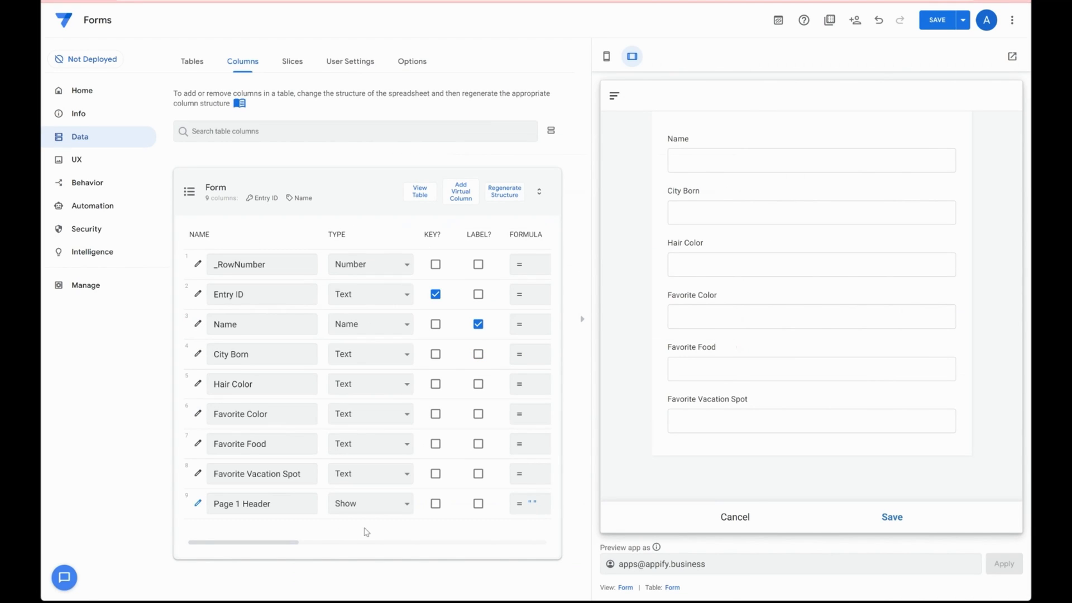
left_click(262, 503)
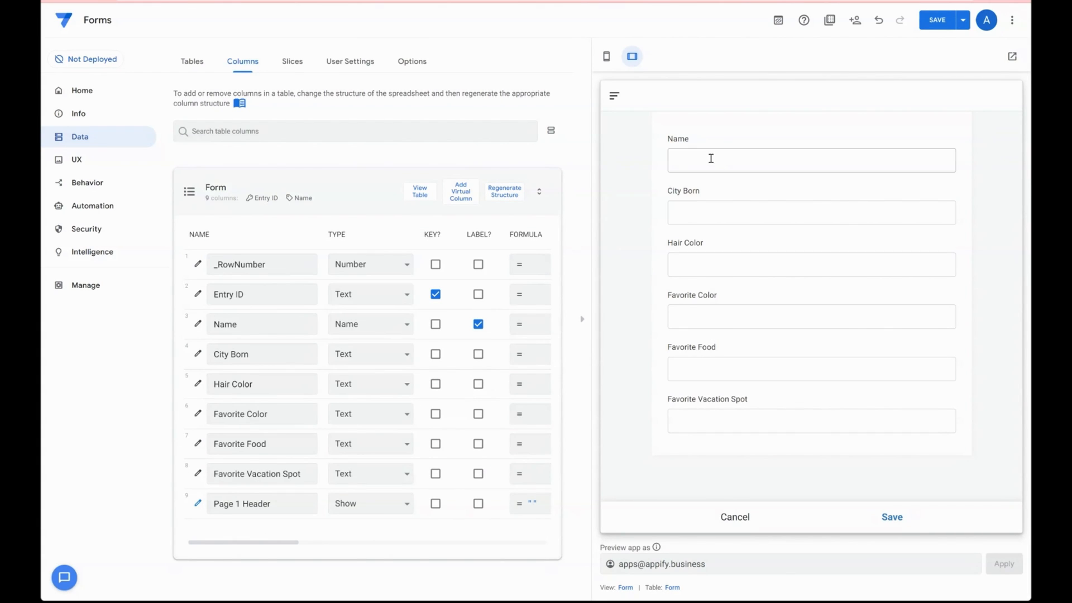
left_click(811, 212)
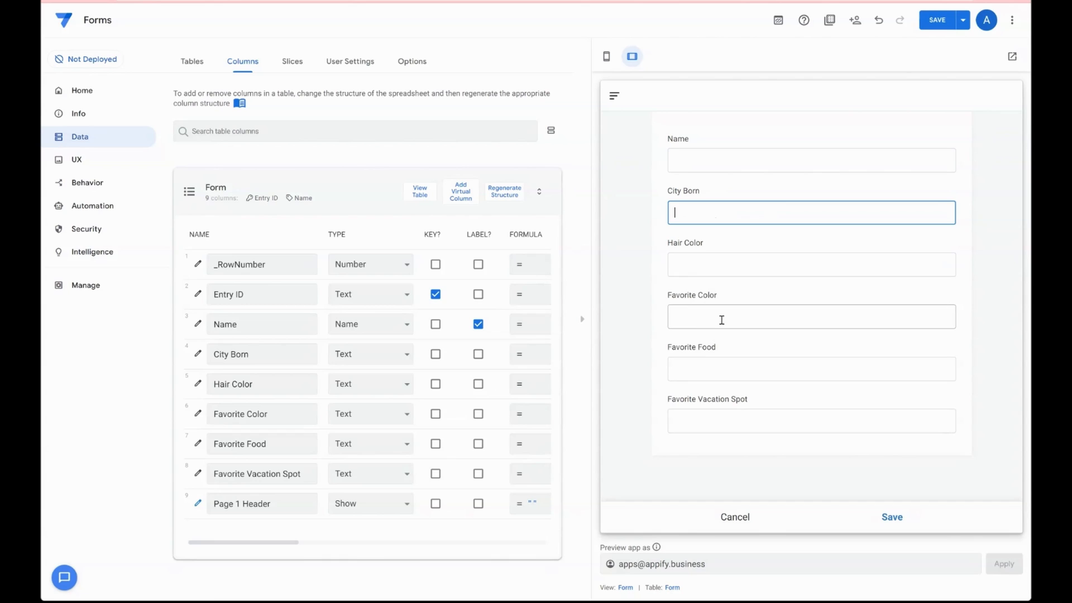
left_click(811, 316)
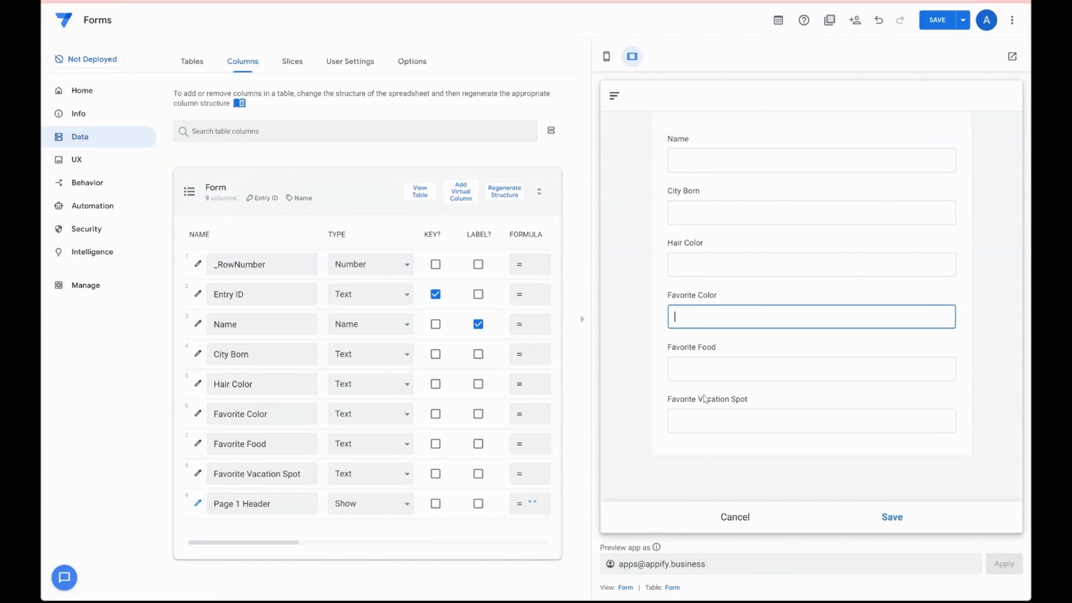
mouse_move(918, 299)
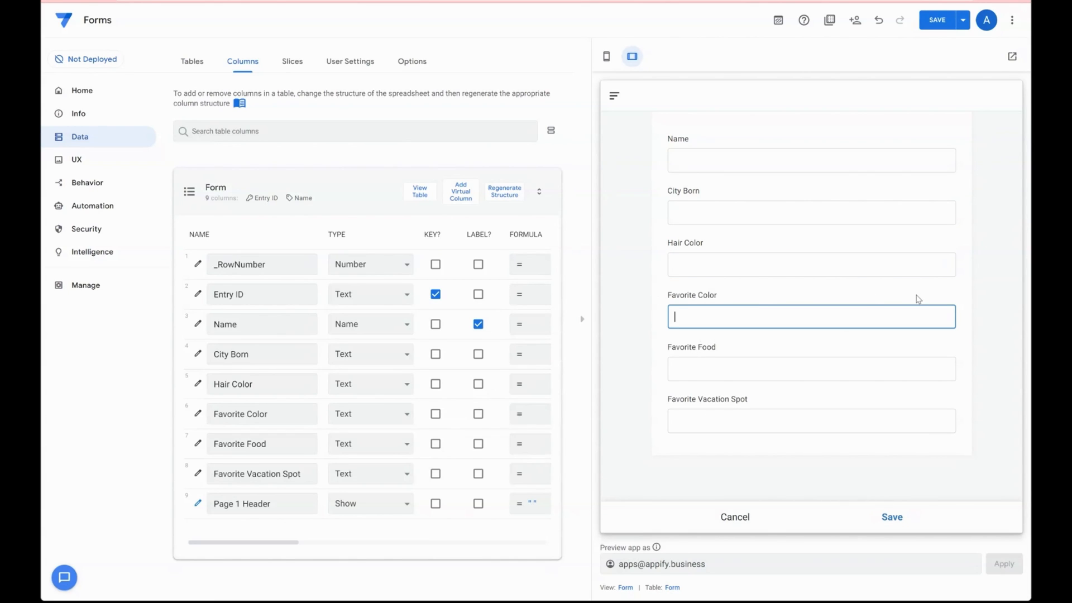
mouse_move(712, 342)
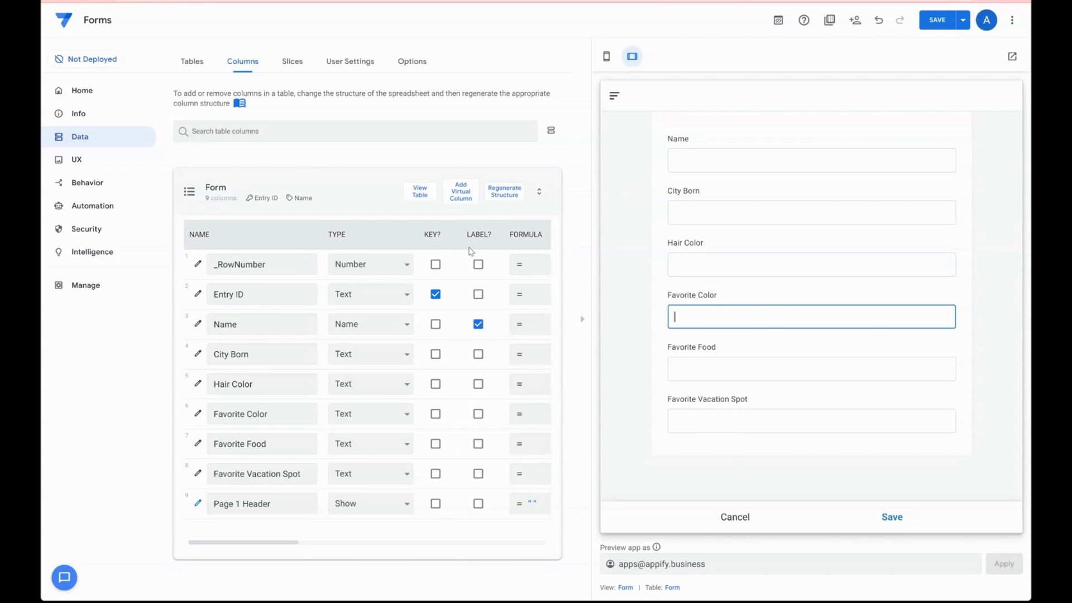
Step: Add a Show virtual column Page 2 Header, category Page_Header, with content 'Your Favorites'
left_click(460, 190)
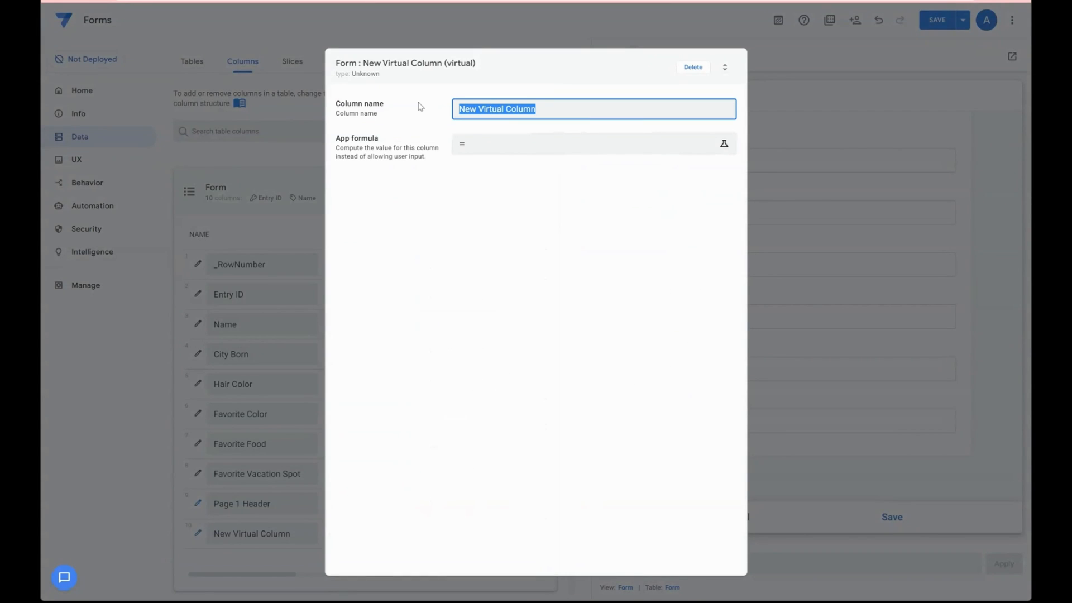
type("Page 2 Header")
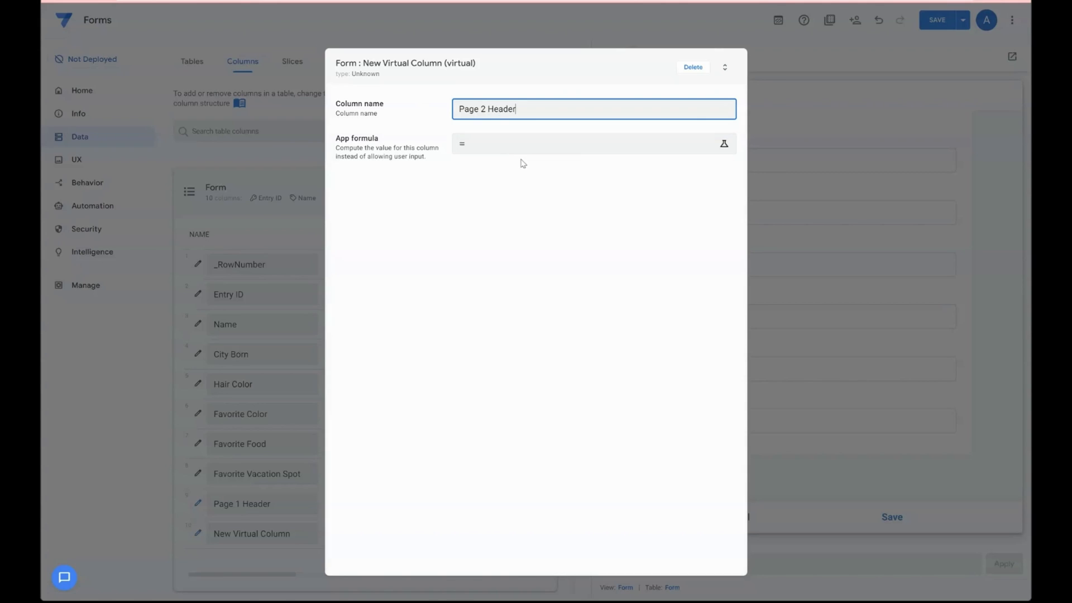
left_click(723, 144)
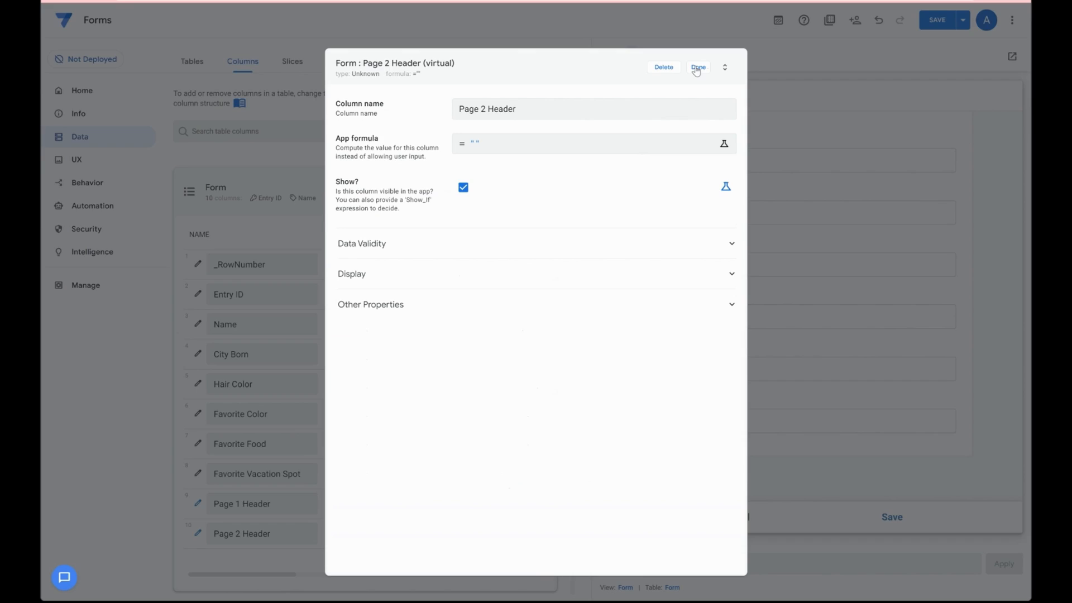
left_click(698, 67)
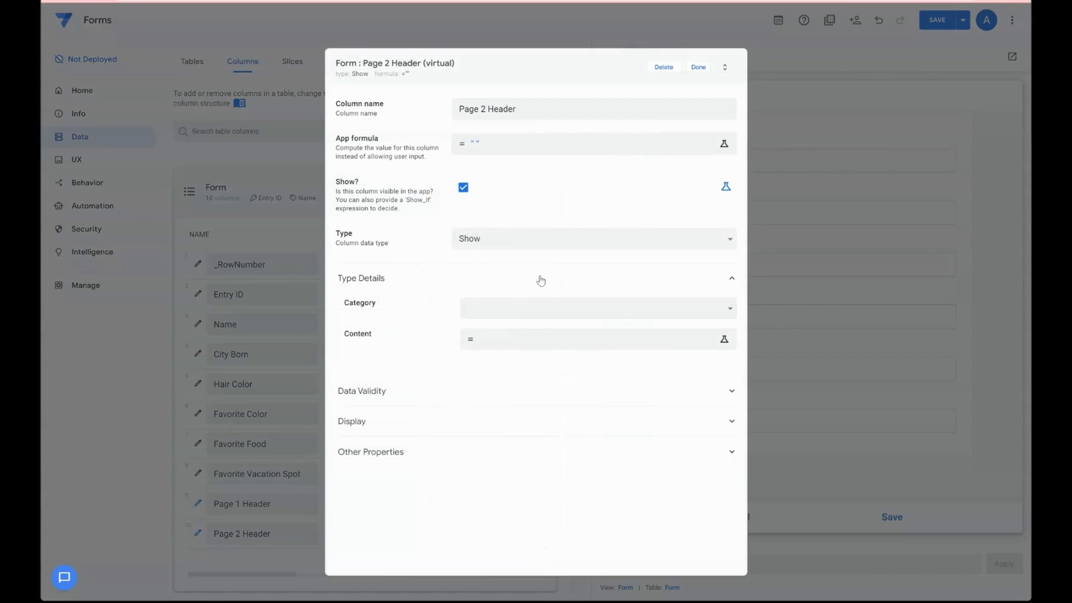
left_click(597, 307)
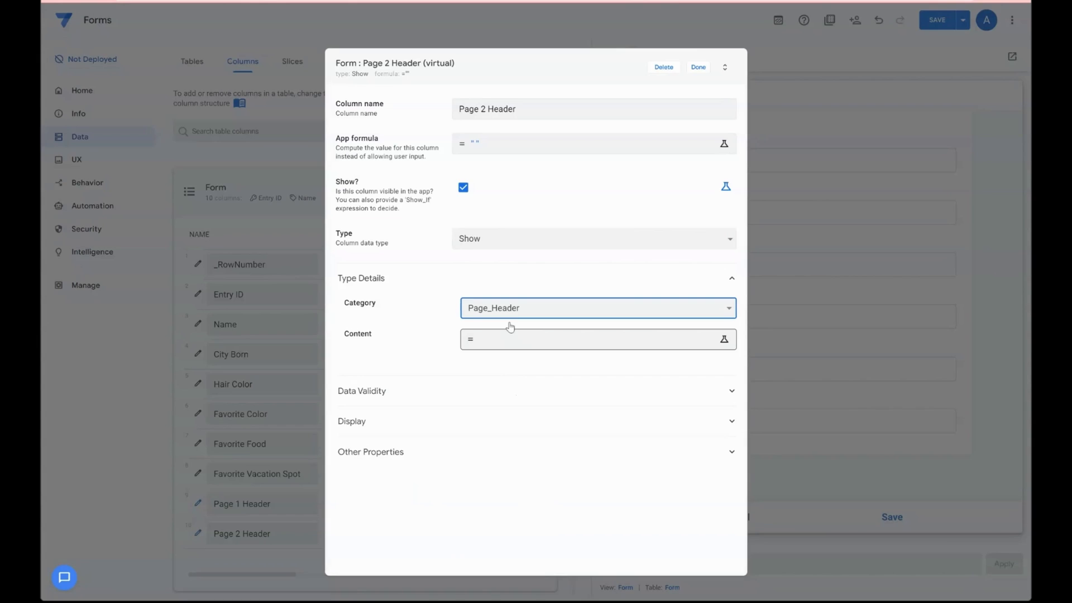
left_click(724, 339)
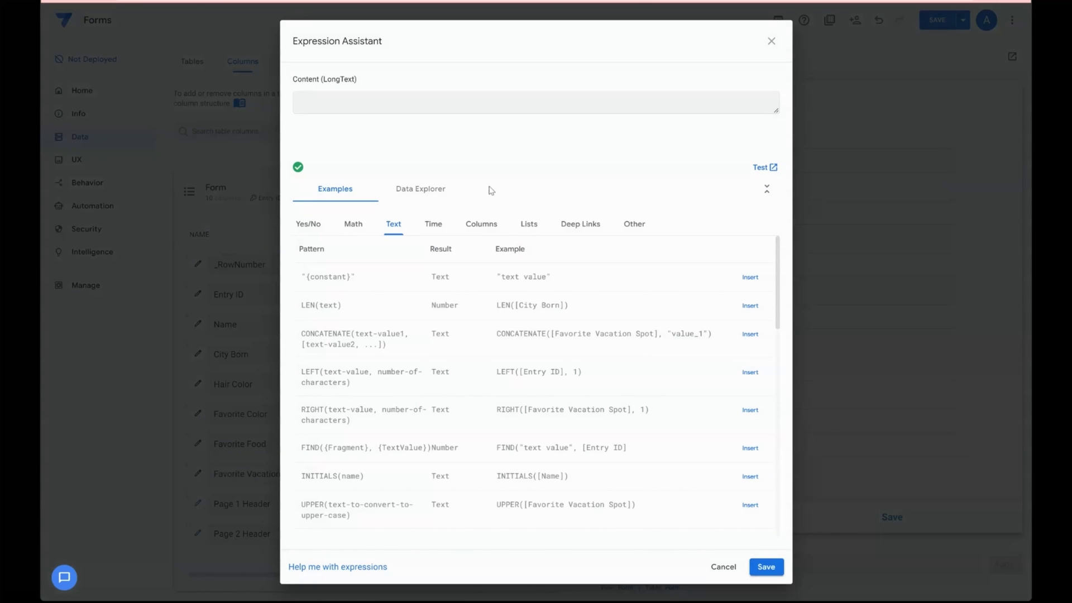
type("Your Fac")
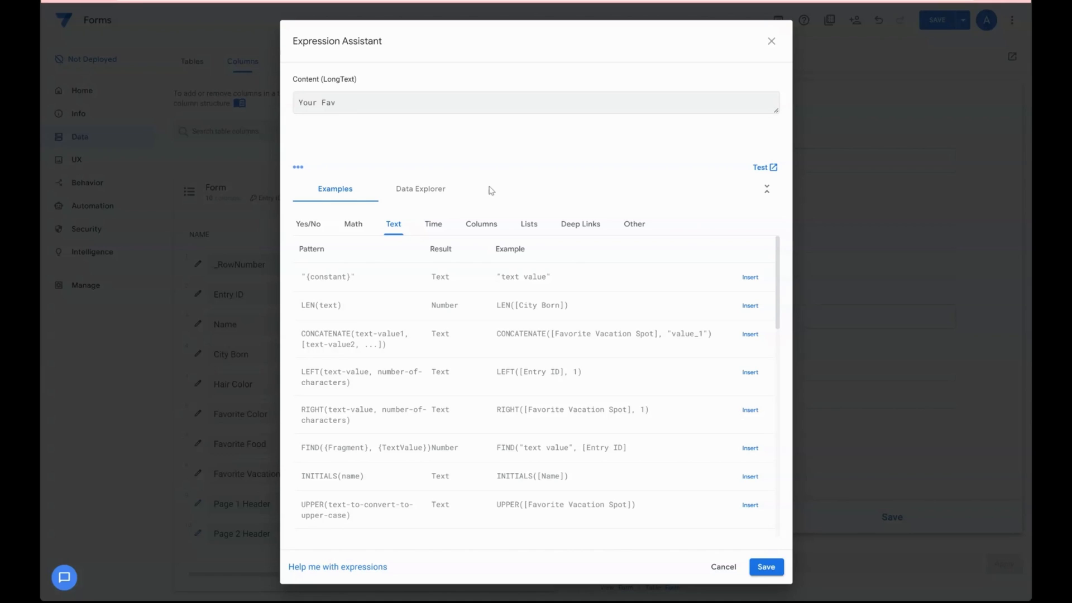
type("orites")
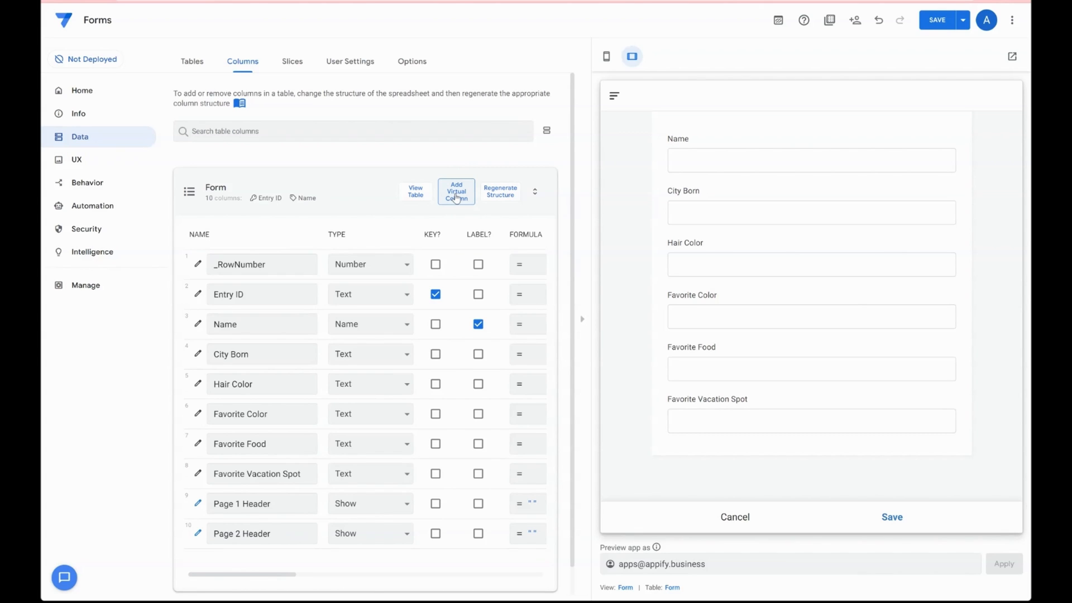
Step: Add a Show virtual column Instructions with the Text category and start its content
left_click(456, 191)
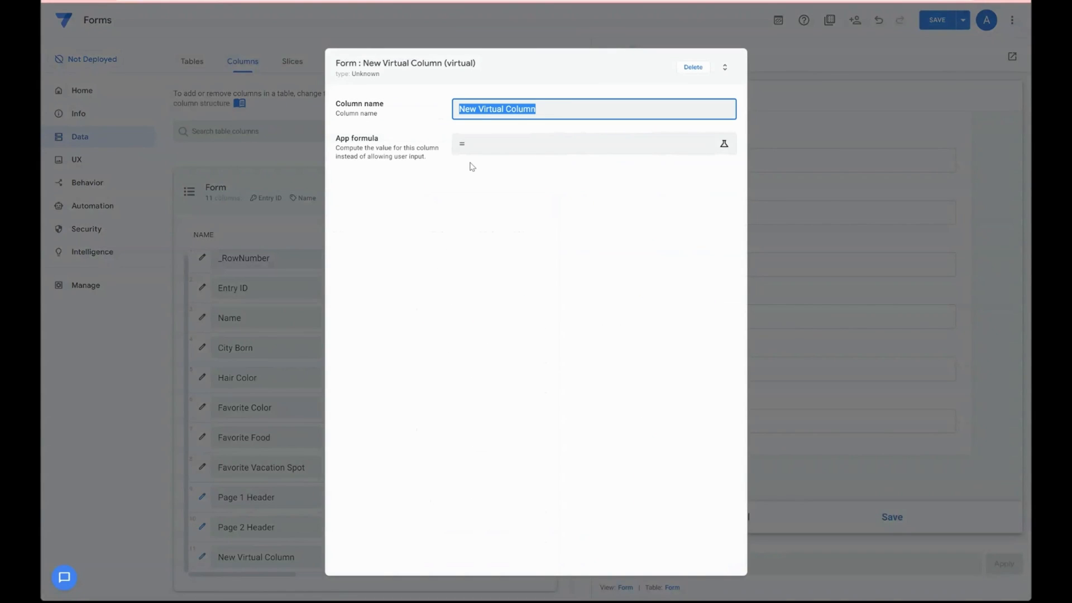
type("Instructions")
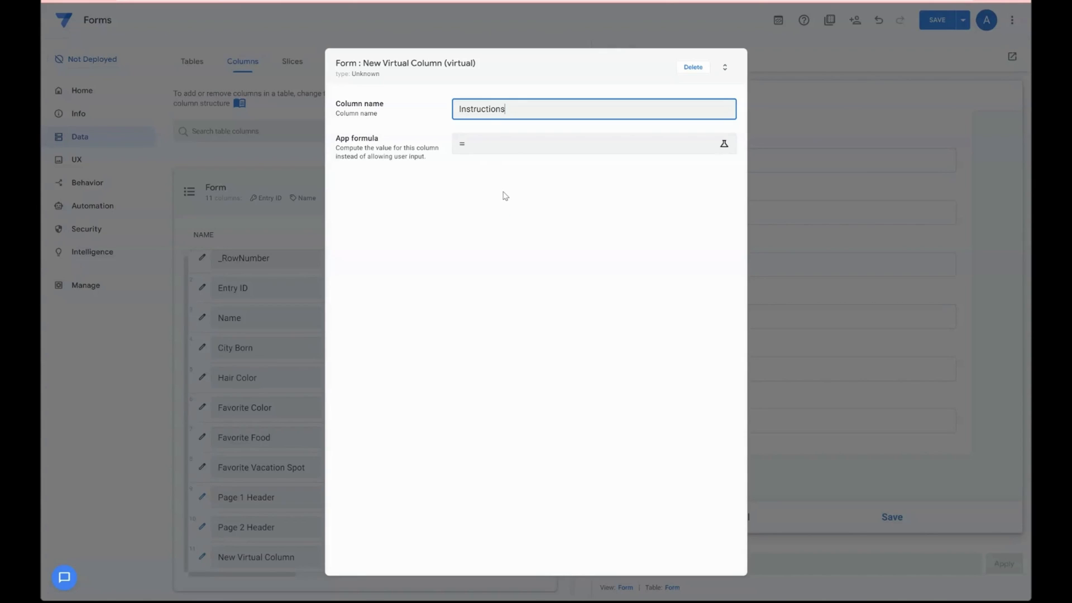
mouse_move(509, 180)
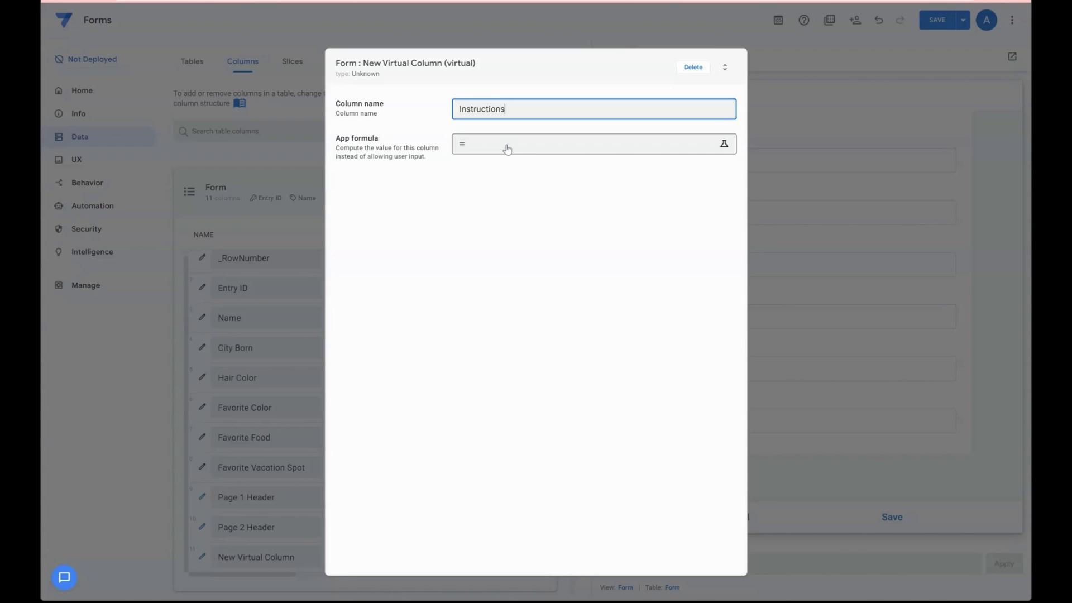
left_click(593, 144)
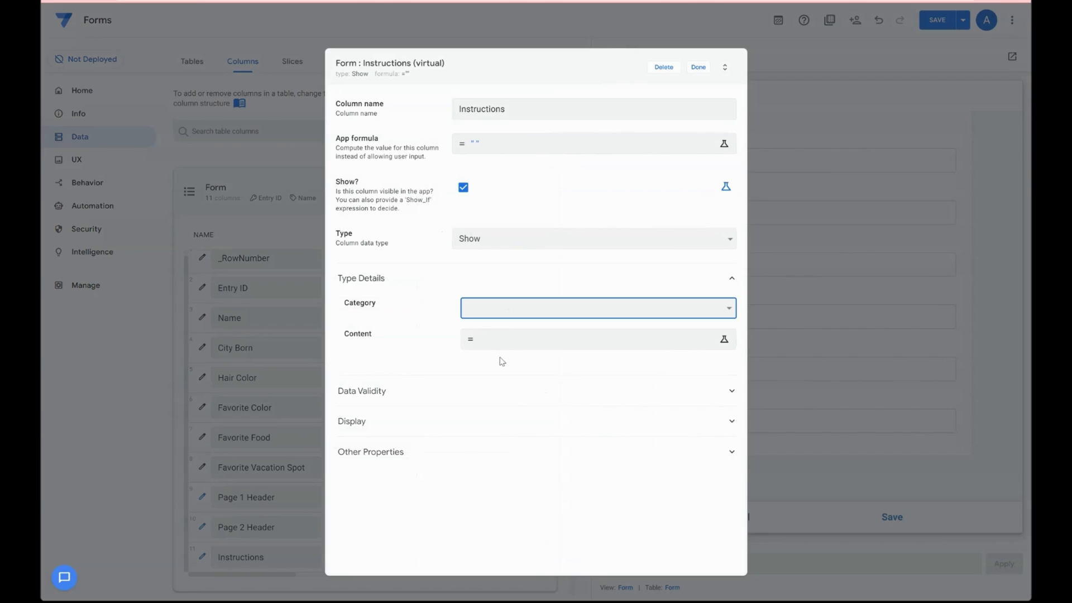
left_click(596, 307)
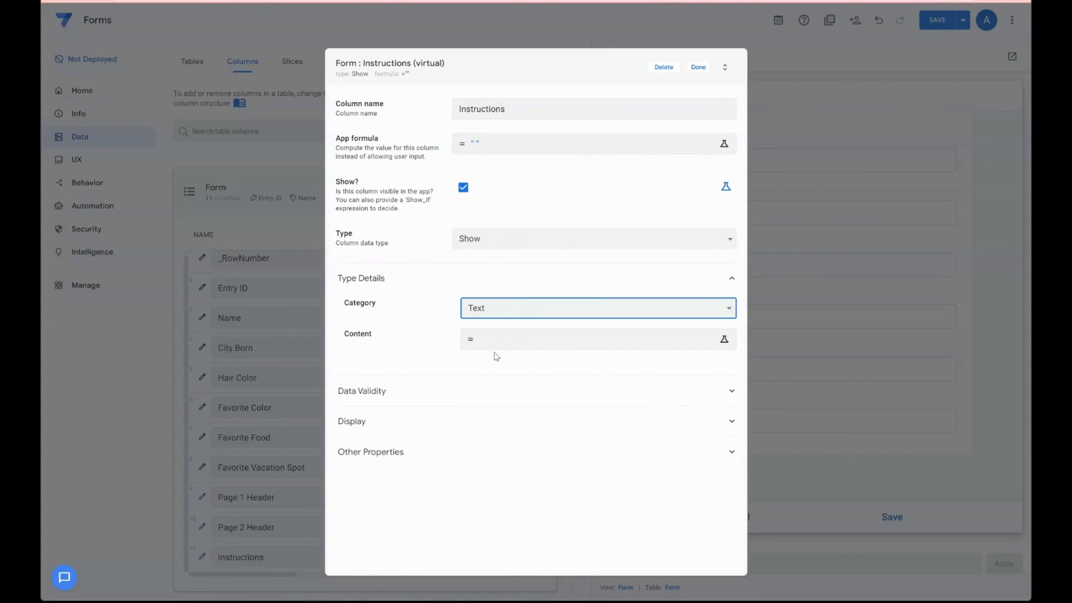
left_click(724, 338)
type("\"Welcome")
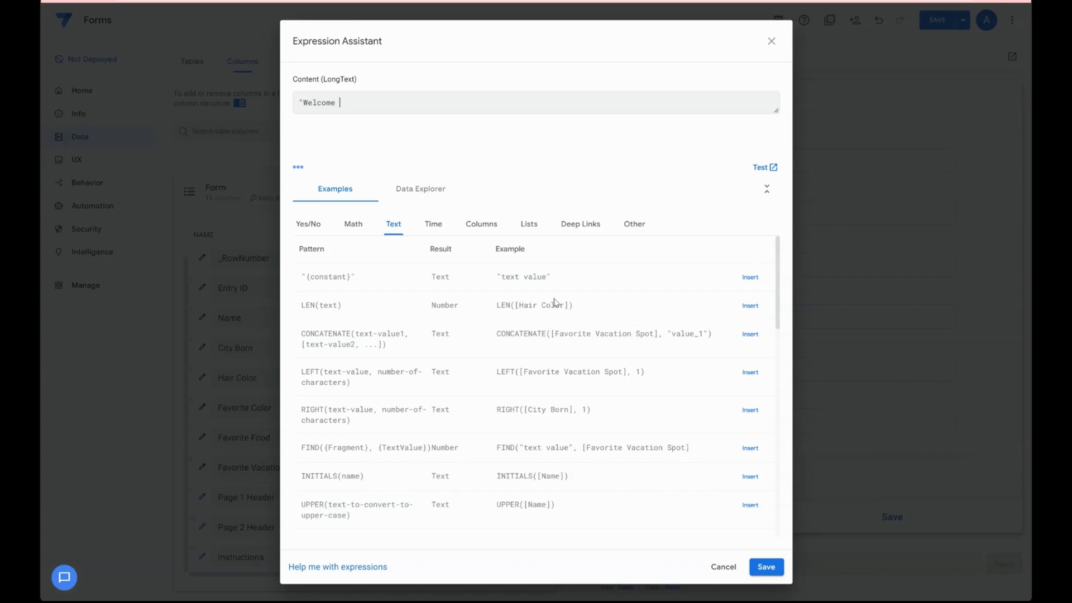
Step: Enter the content message '…to the form, please fill out this information as accurate as your can.' and confirm it
type("to the")
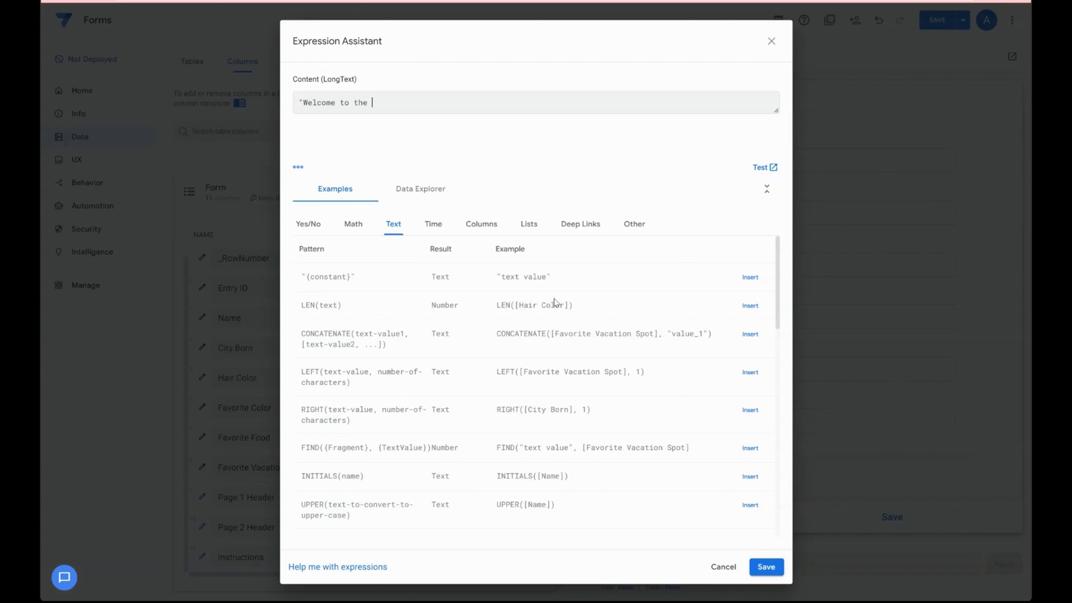
type("form, please")
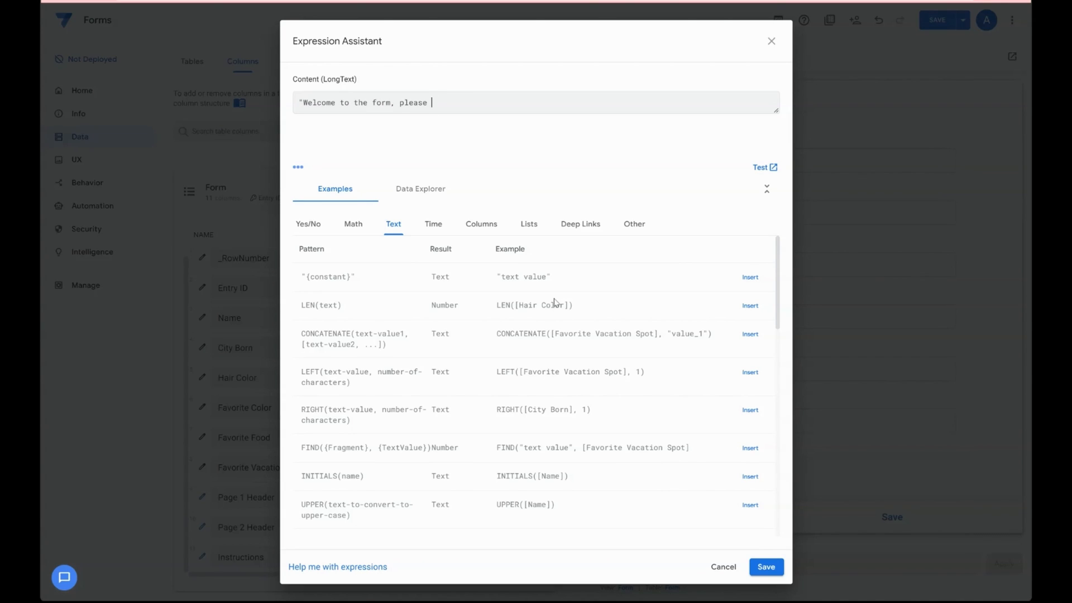
type("fill out this")
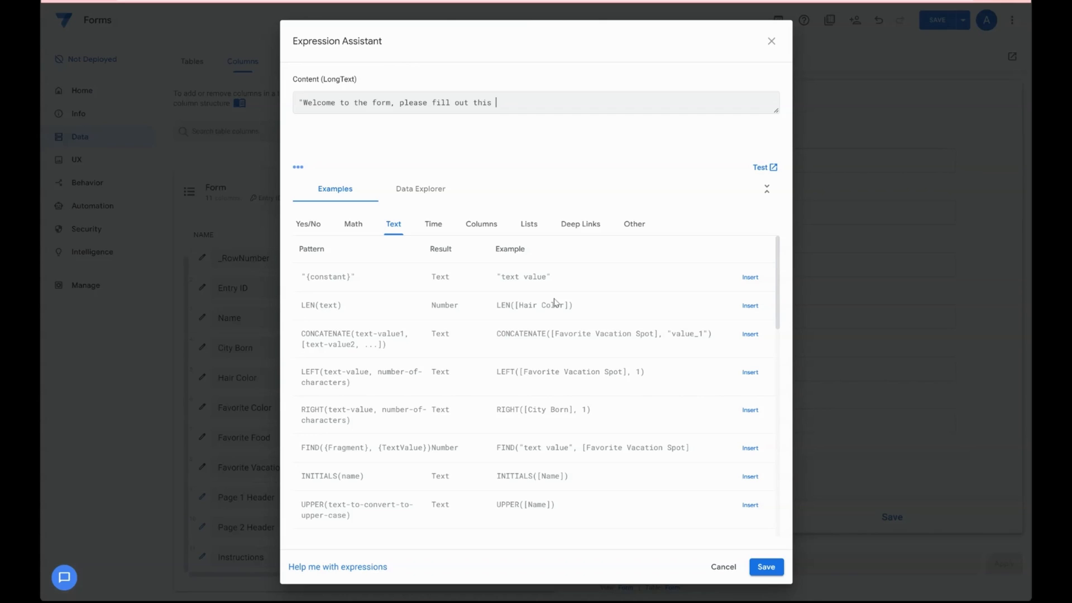
type("information")
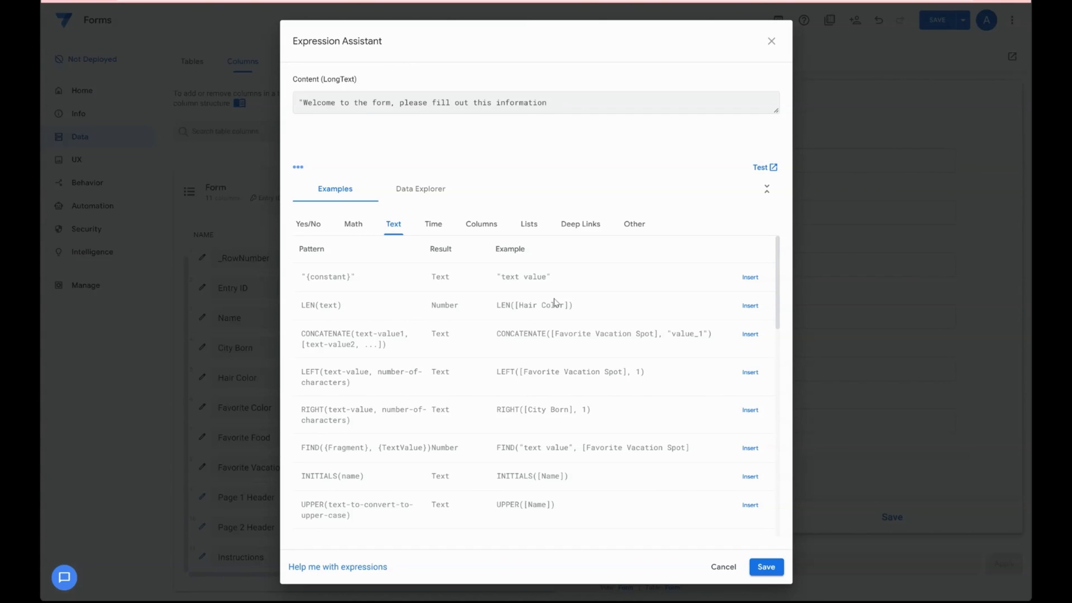
type("as accurate as your")
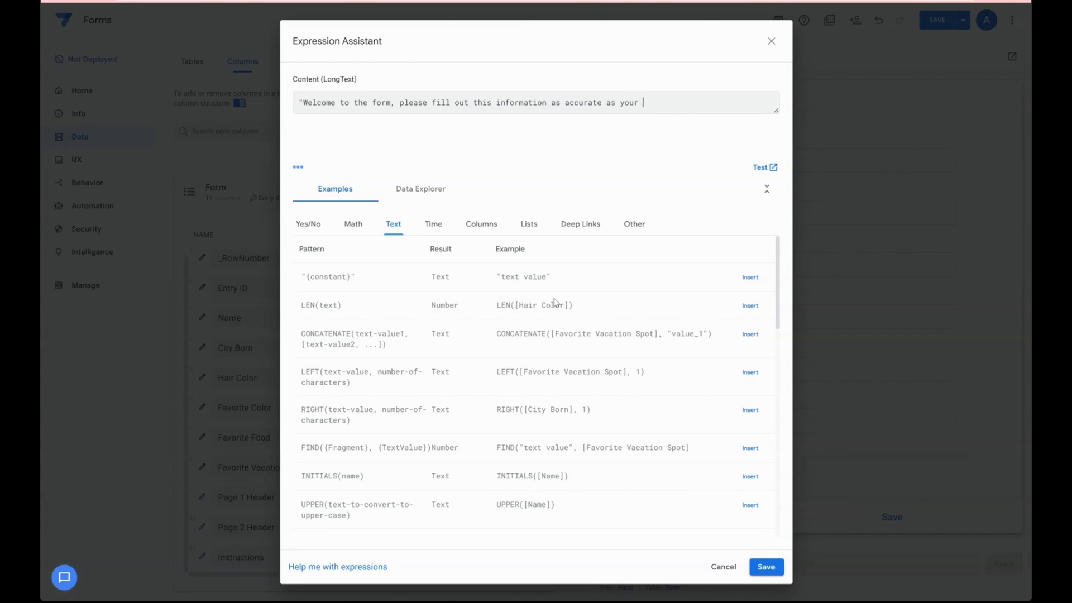
type("can.\"")
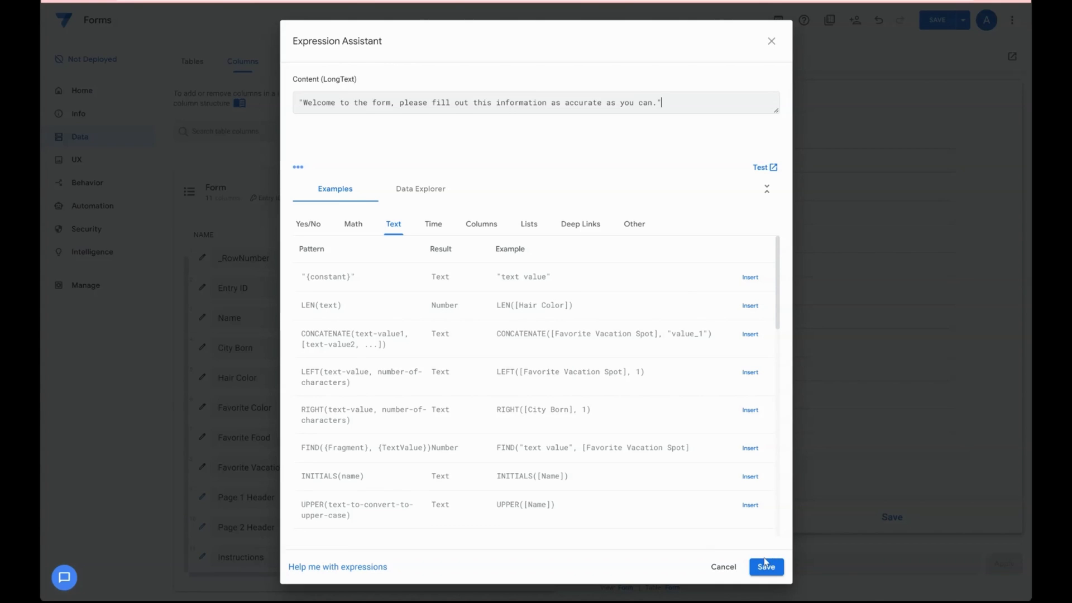
left_click(765, 566)
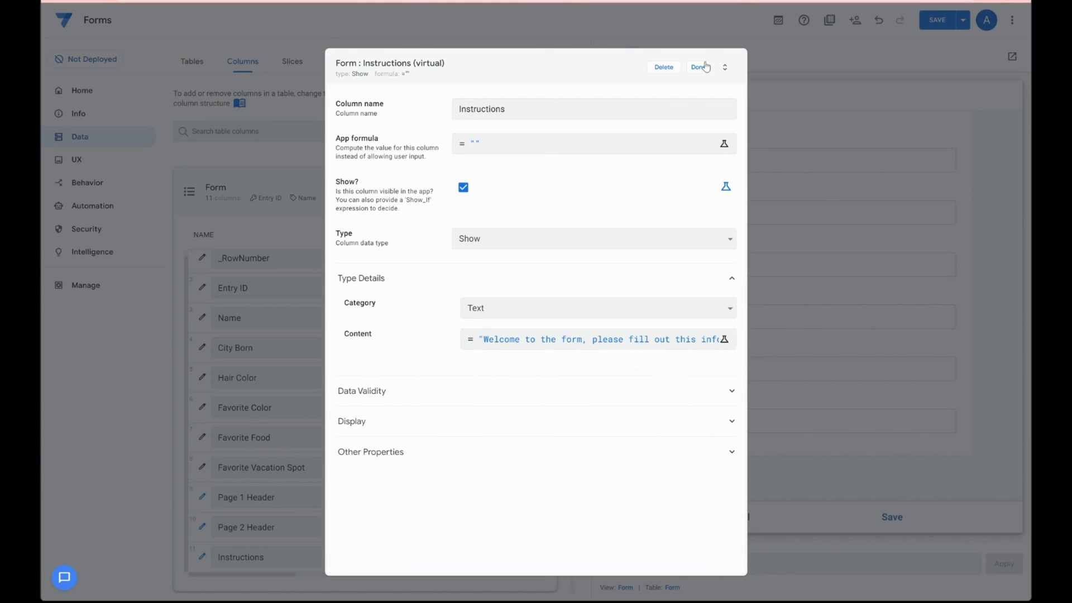
Step: Save the Instructions column to the list and reopen the Form view's settings under UX
left_click(698, 67)
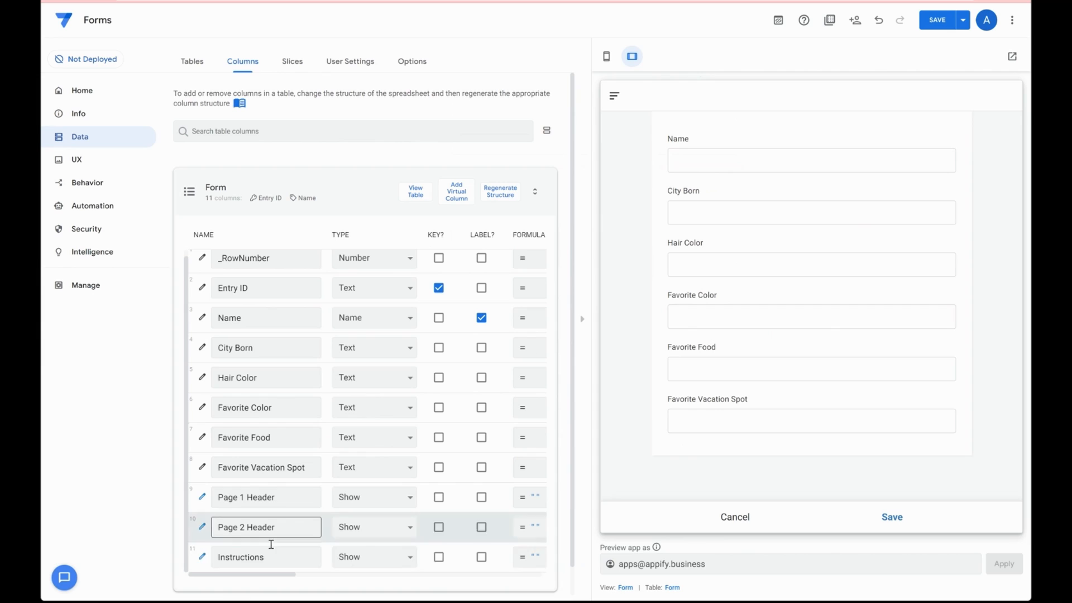
double_click(266, 526)
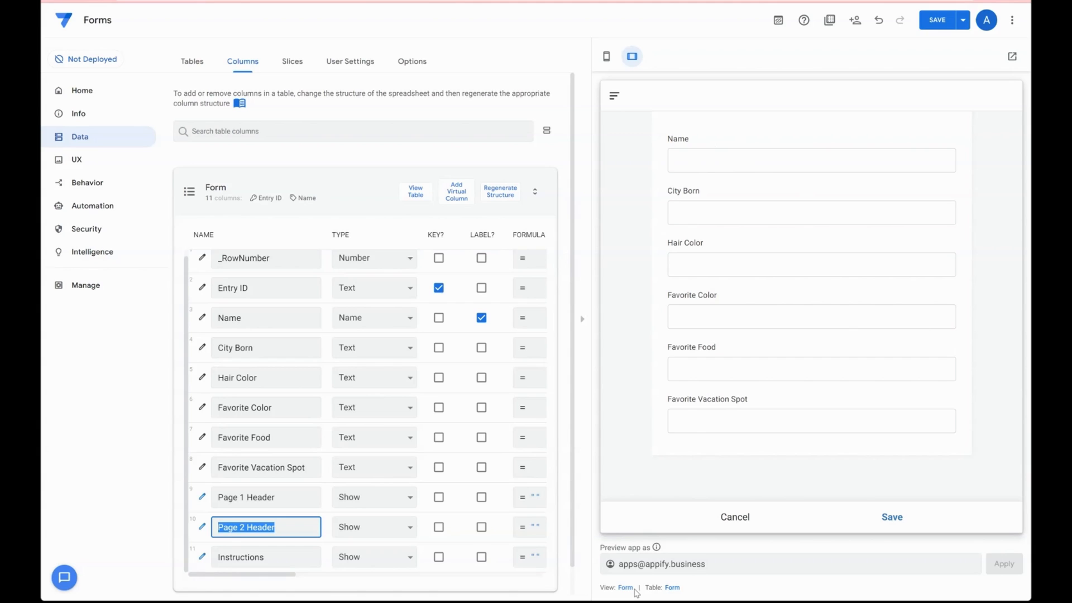
left_click(76, 159)
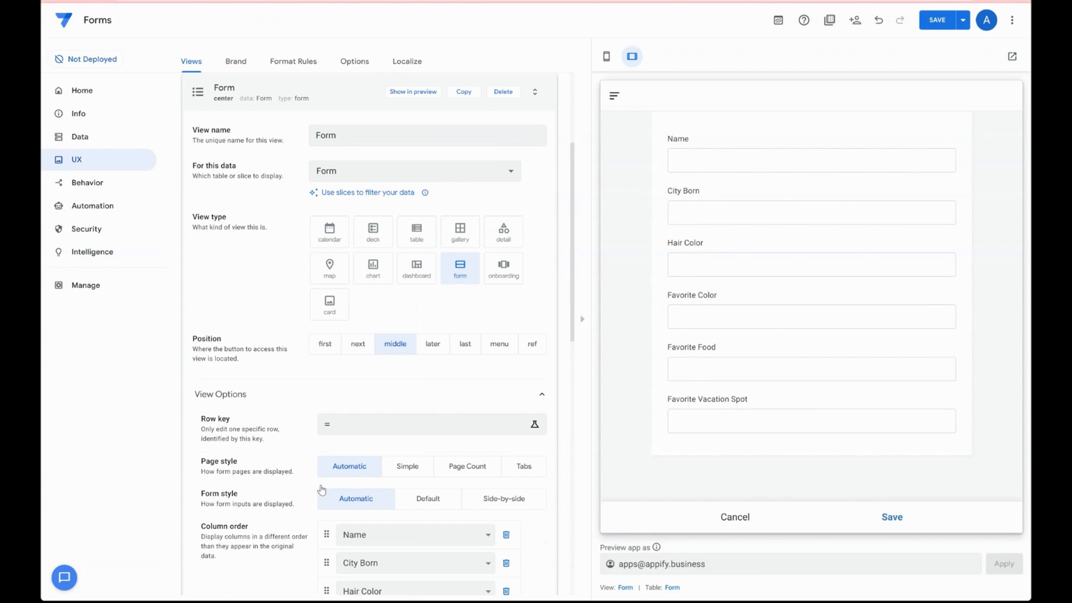
Step: Add Instructions to the Column order so it follows Page 1 Header, with Page 2 Header before the favourites
scroll("down", 3)
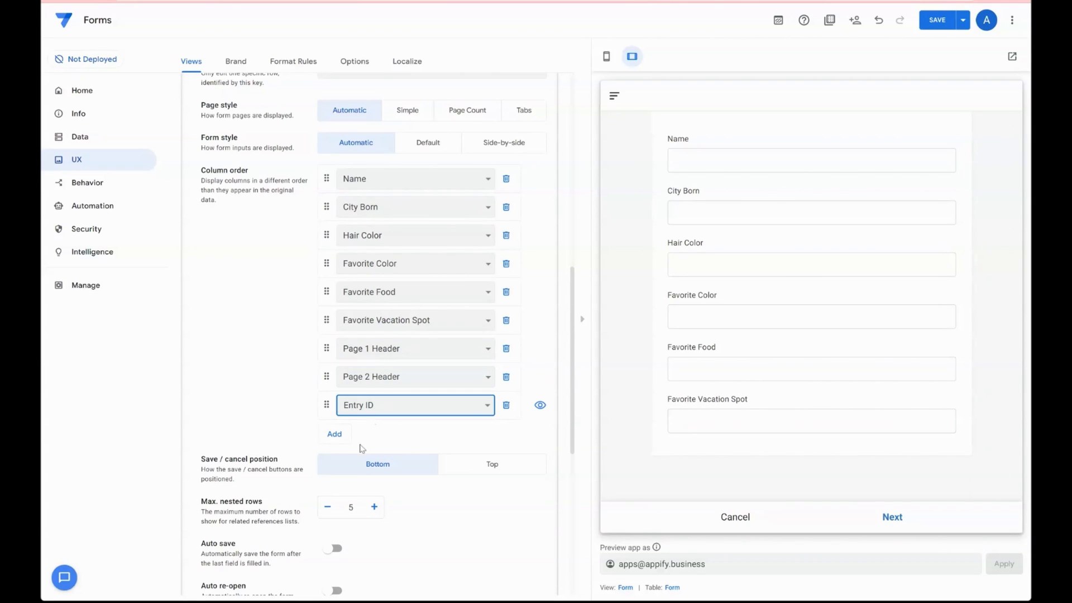
left_click(414, 404)
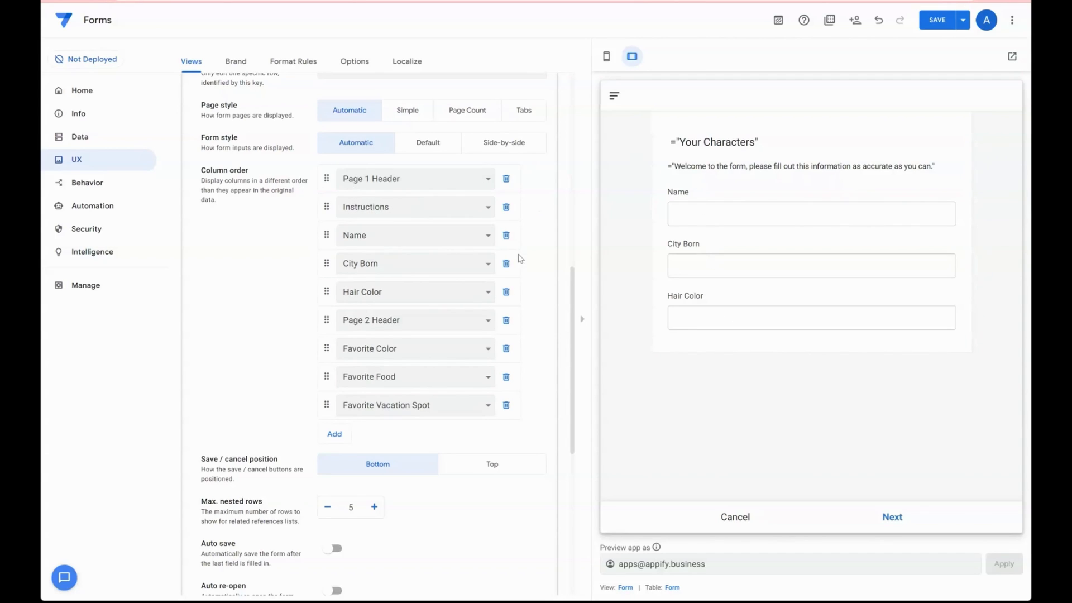
mouse_move(937, 19)
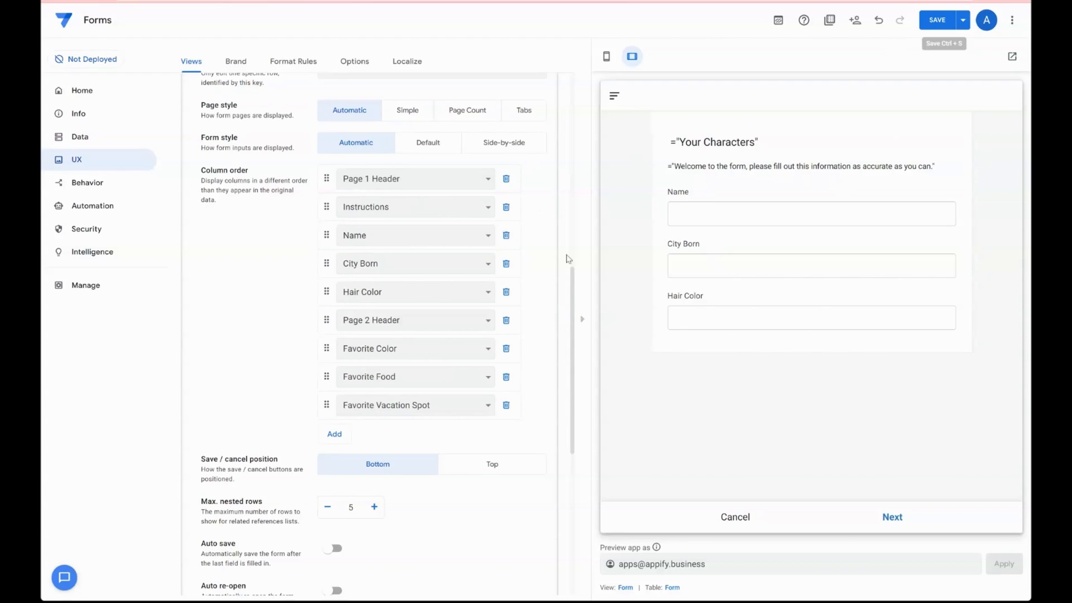
mouse_move(937, 20)
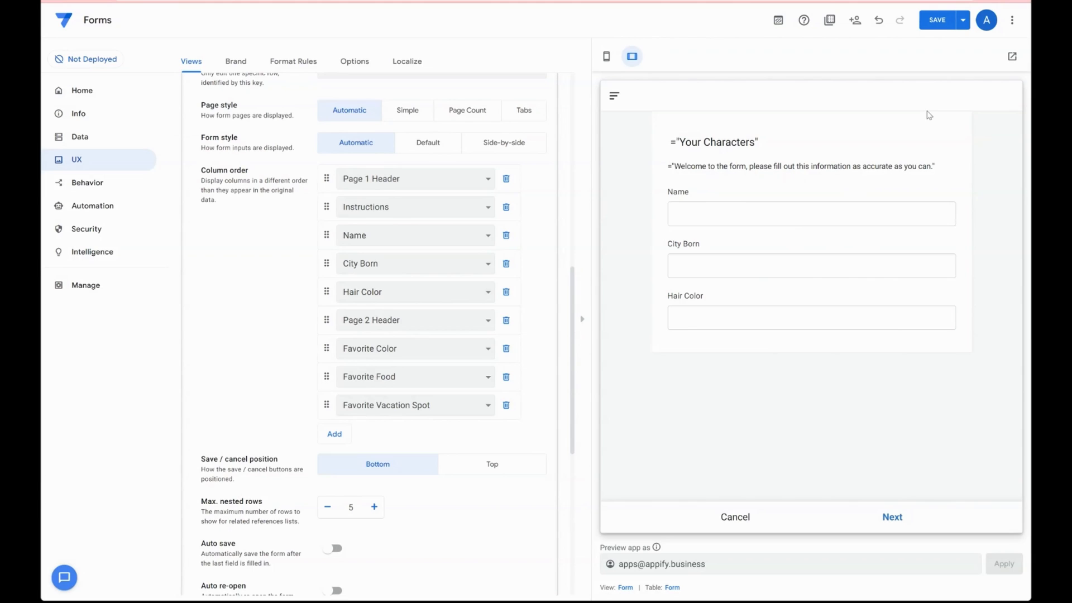
mouse_move(937, 19)
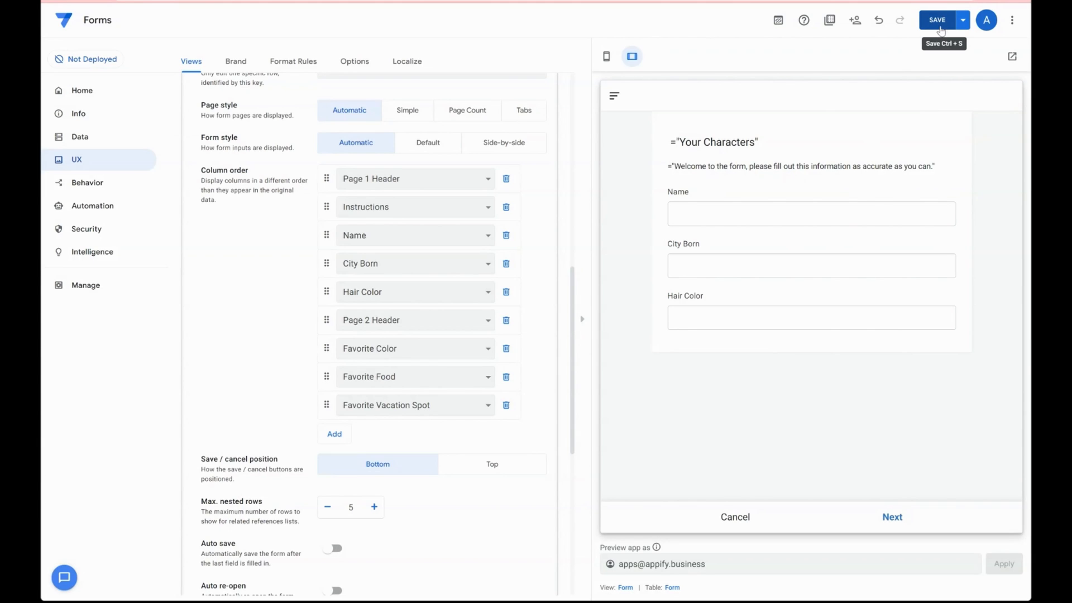
Step: Save the app, then test Hair Color on page 1, Favorite Color and Vacation Spot on page 2, and City Born
left_click(937, 19)
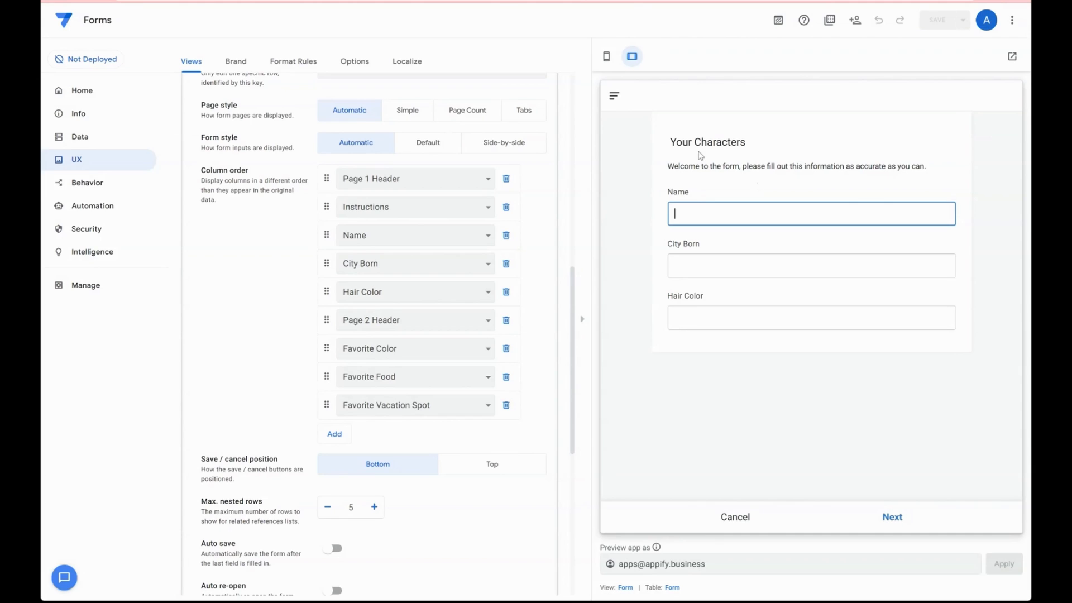
mouse_move(708, 112)
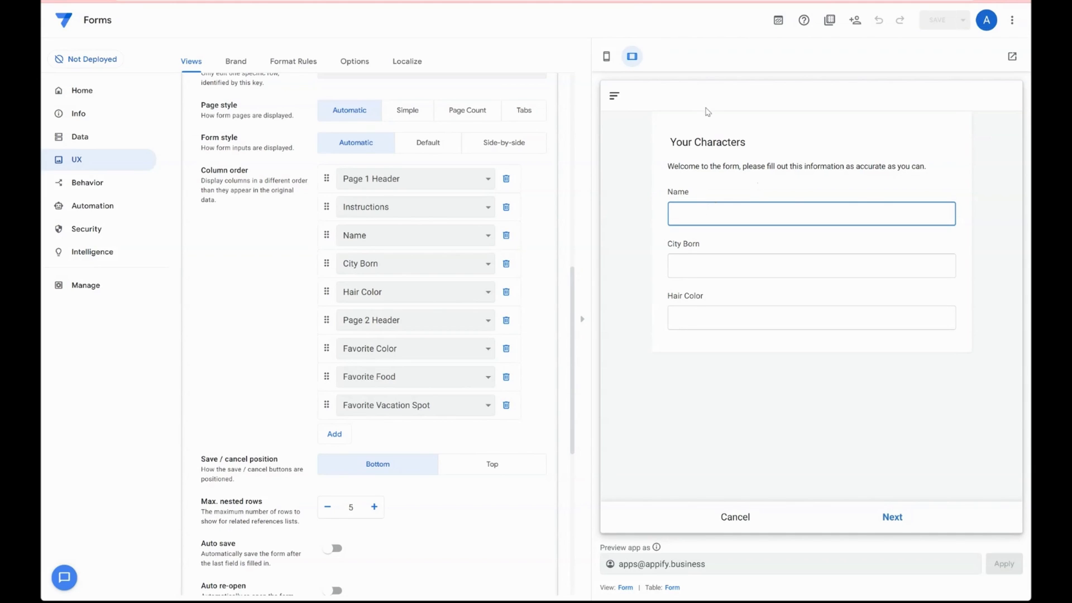
mouse_move(688, 258)
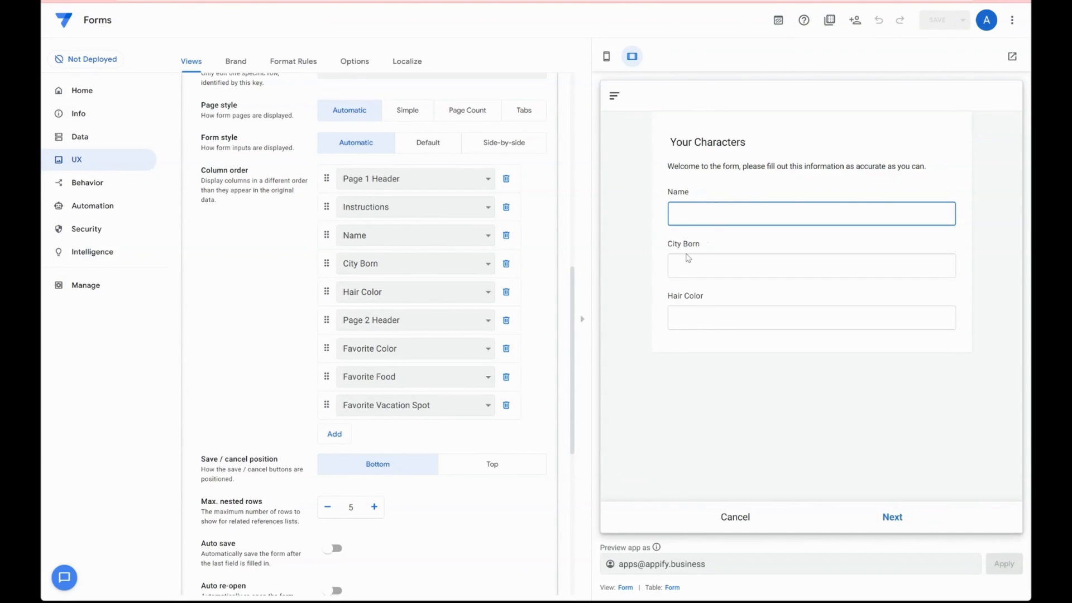
mouse_move(667, 286)
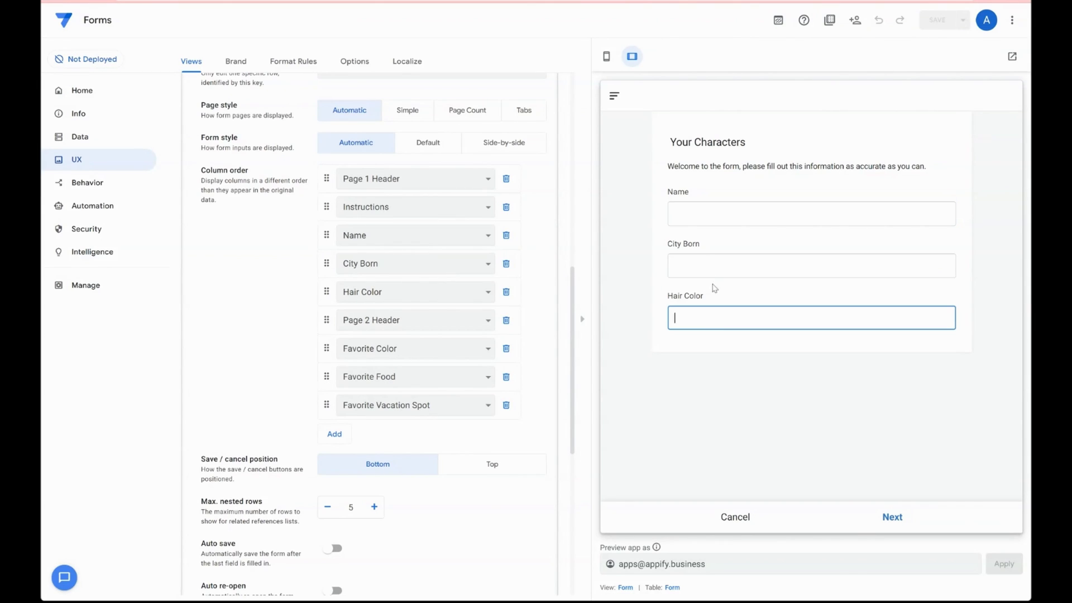
left_click(811, 213)
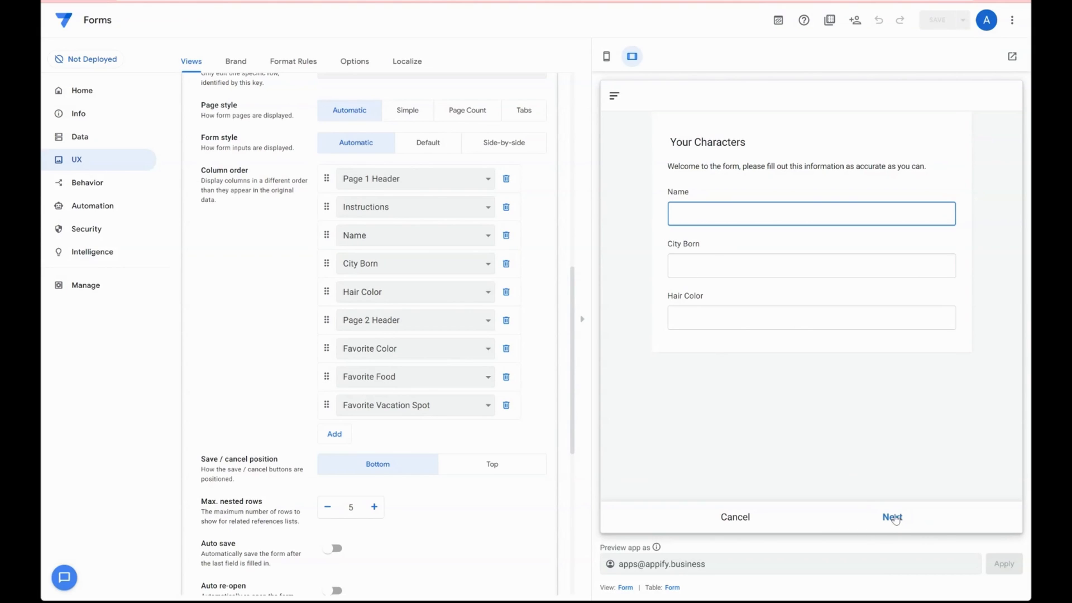
left_click(810, 213)
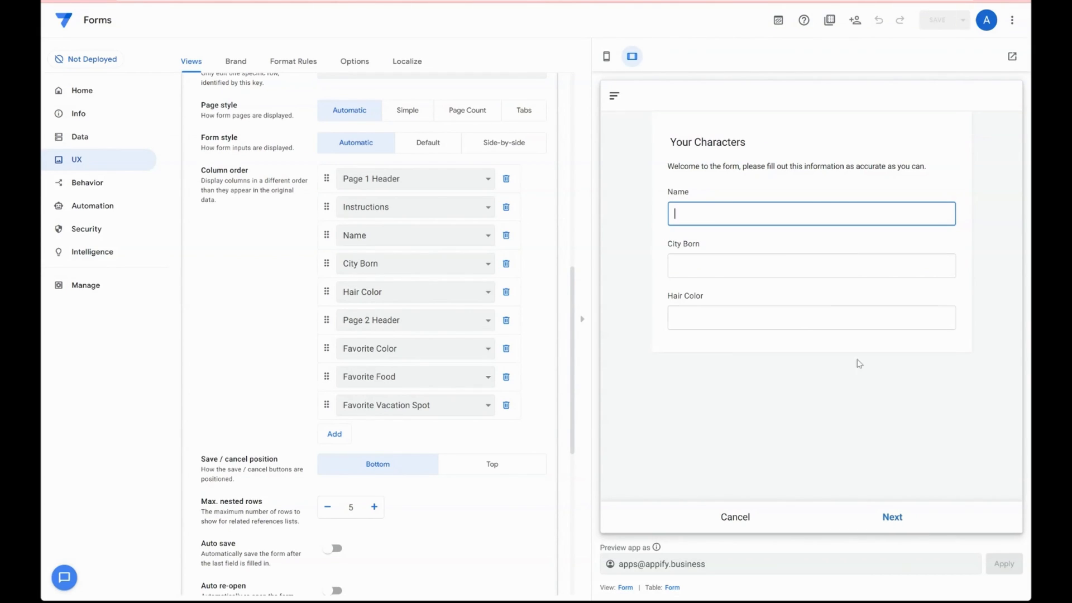
left_click(891, 517)
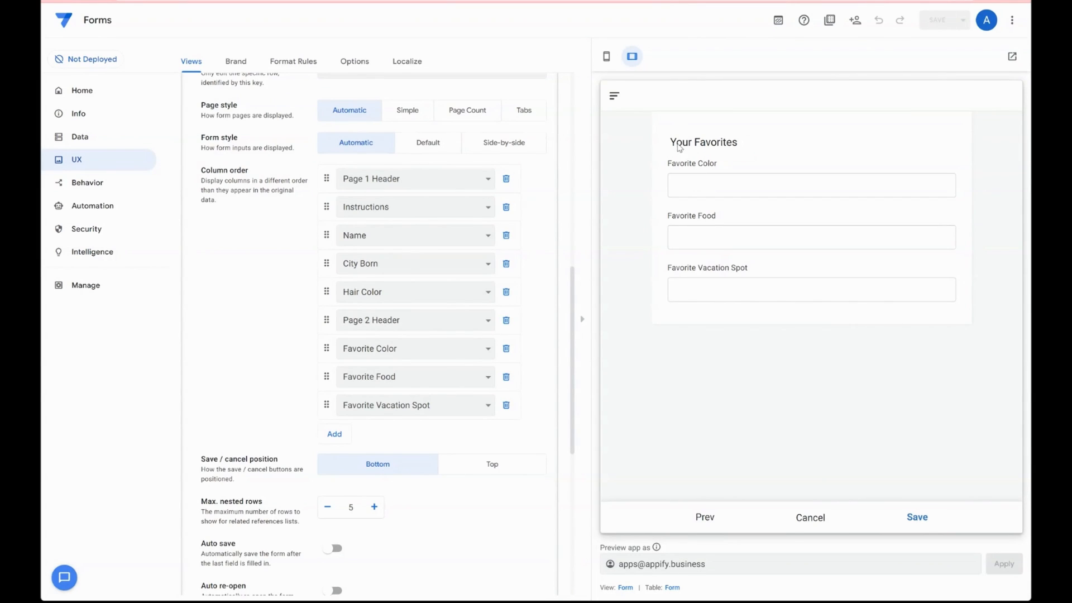
left_click(810, 185)
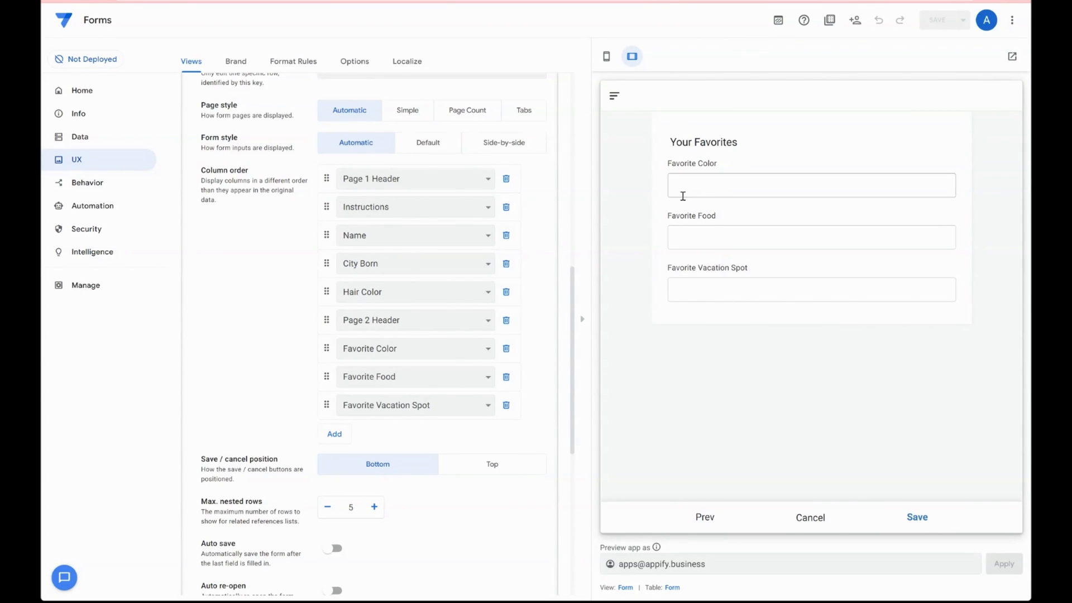
left_click(810, 289)
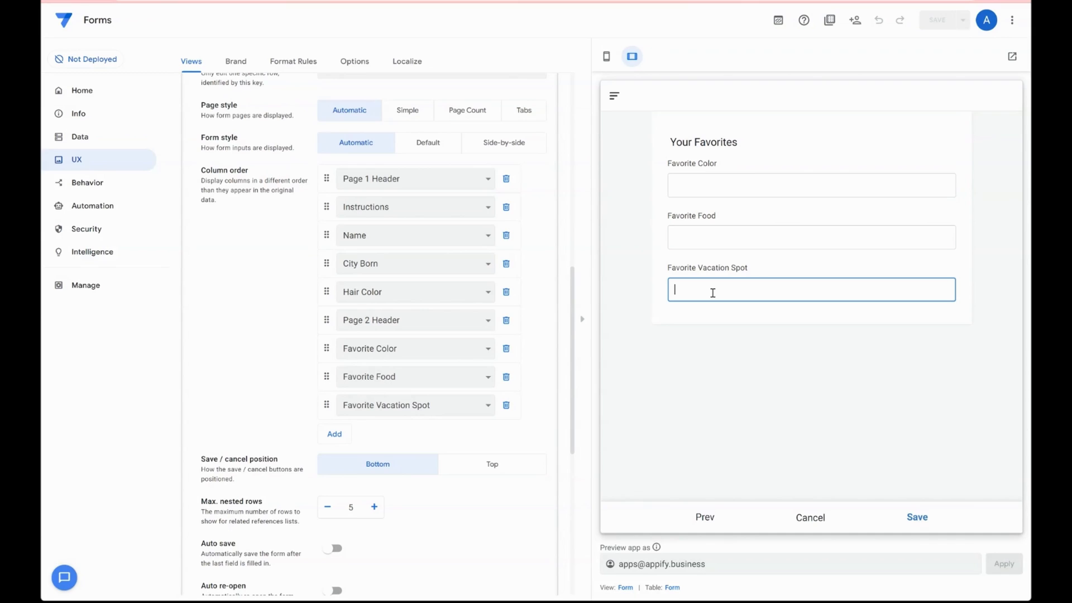
mouse_move(876, 462)
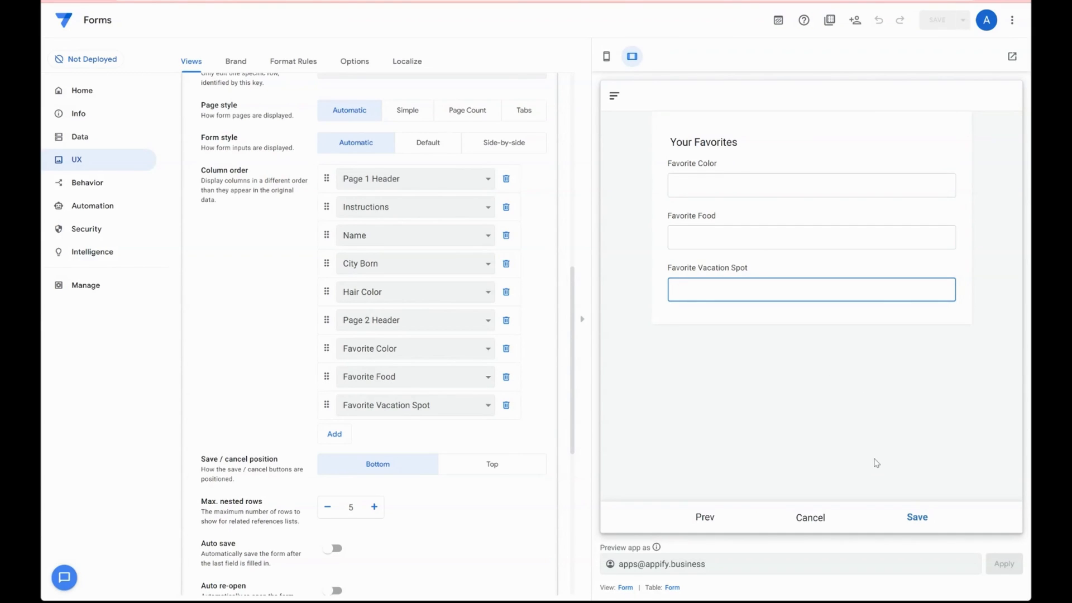
mouse_move(837, 374)
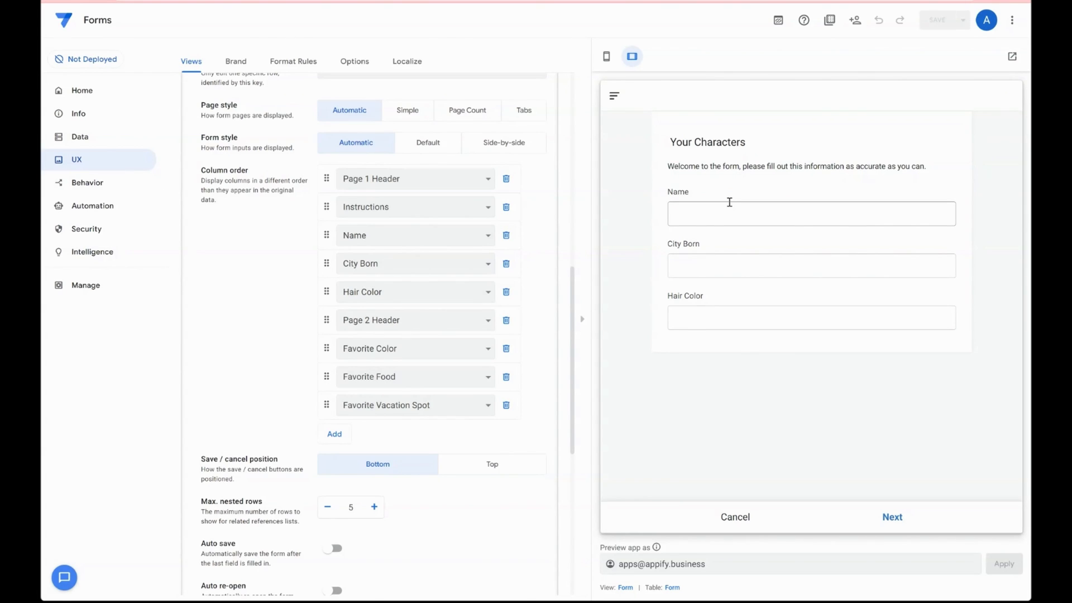
left_click(810, 265)
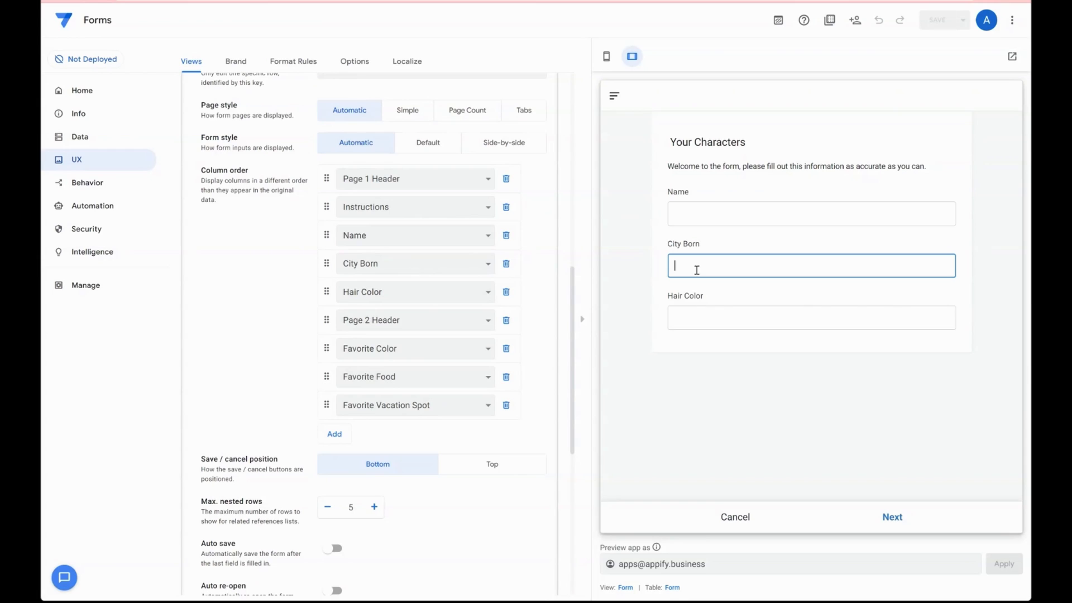
mouse_move(775, 344)
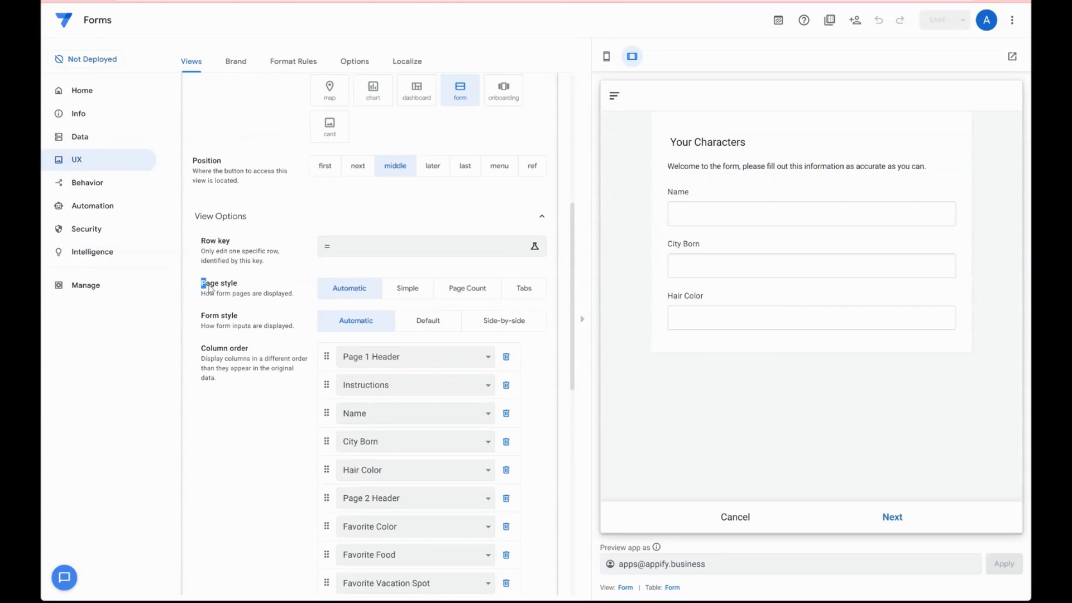
Step: Try the Simple, Tabs and Page Count page styles, stepping Next through the form pages
double_click(219, 283)
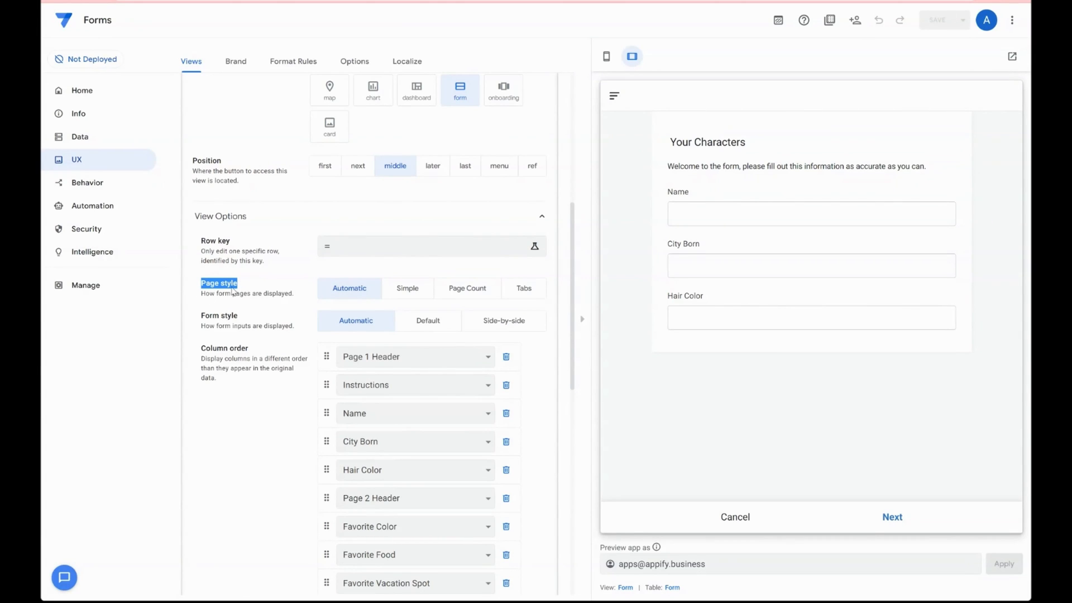
mouse_move(511, 301)
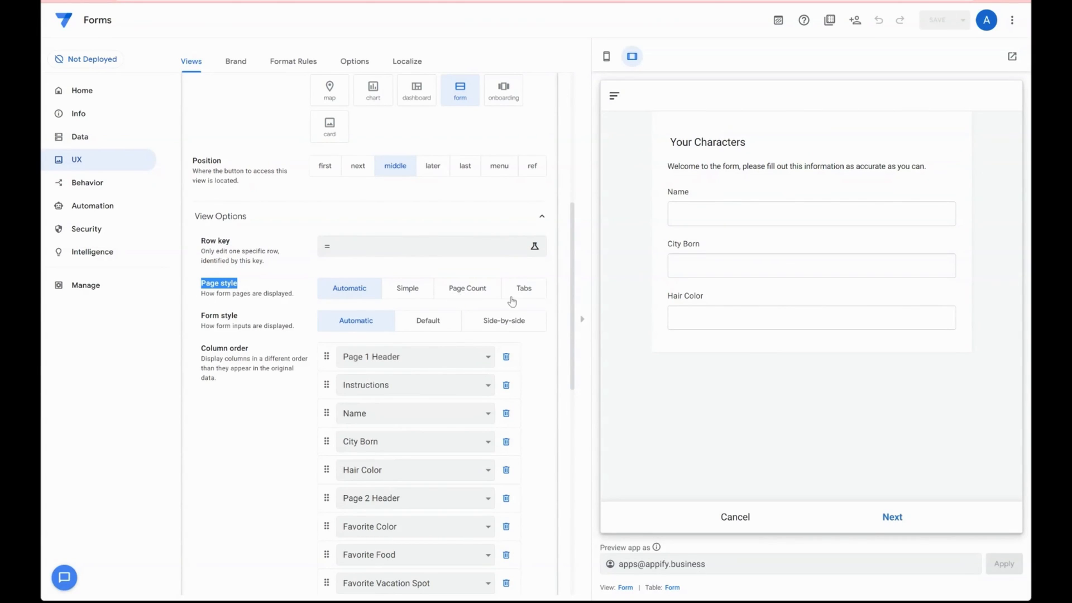
mouse_move(388, 328)
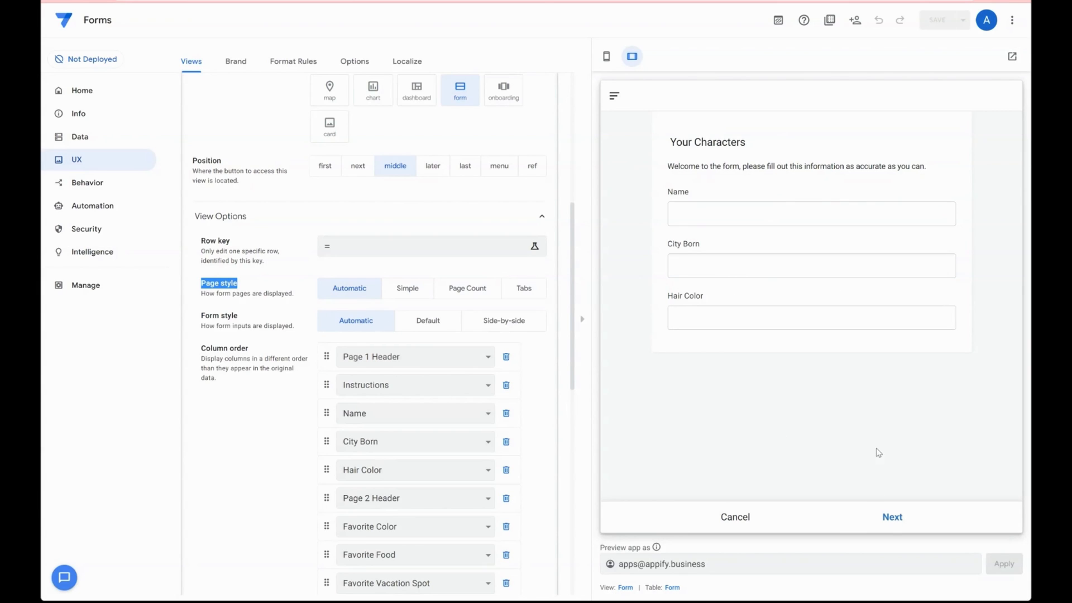
left_click(407, 288)
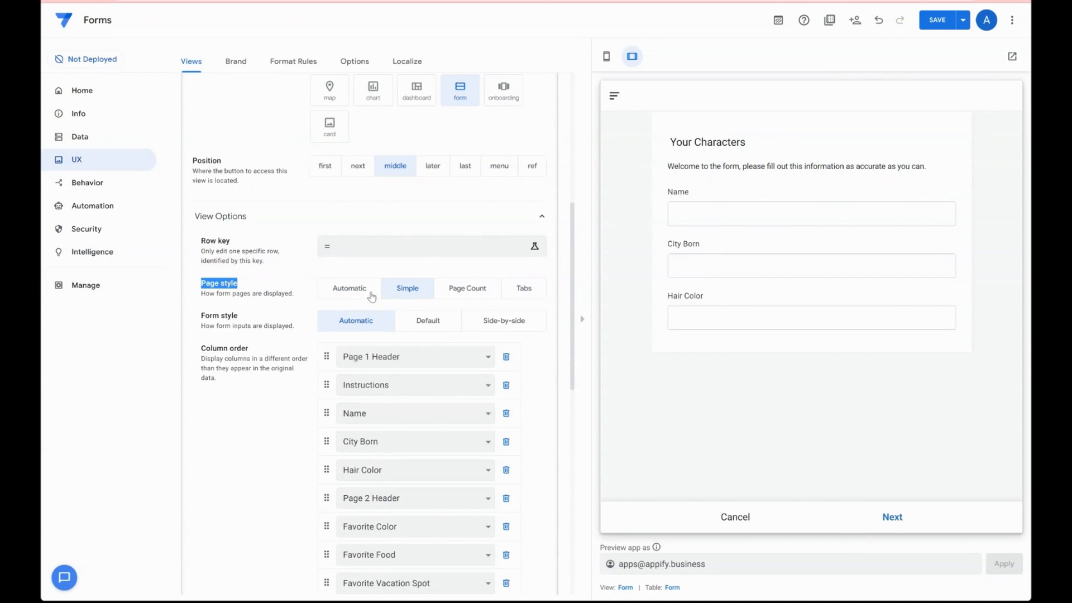
left_click(891, 516)
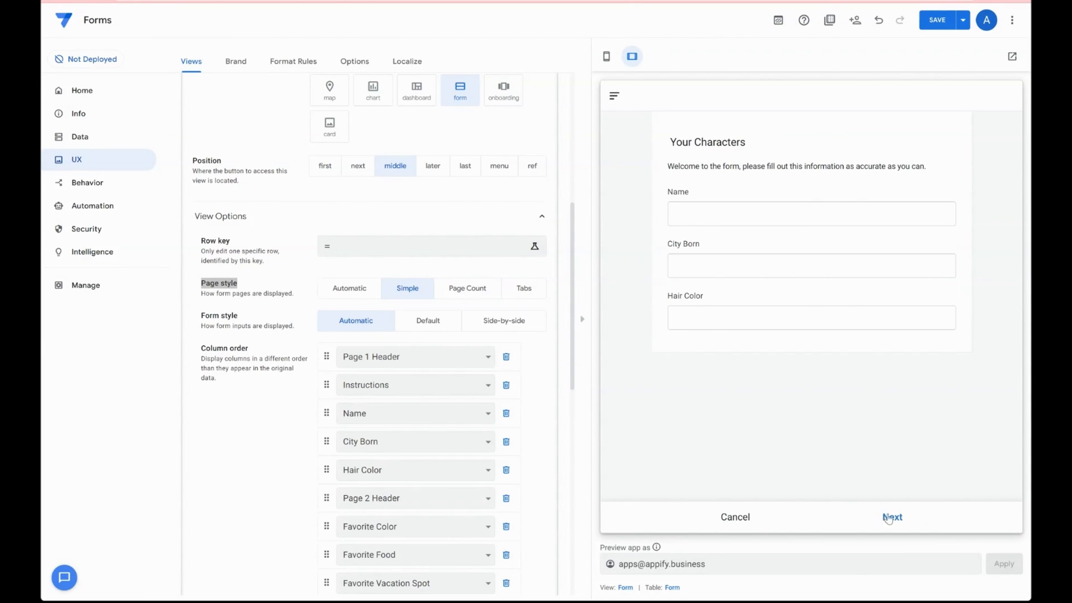
left_click(892, 517)
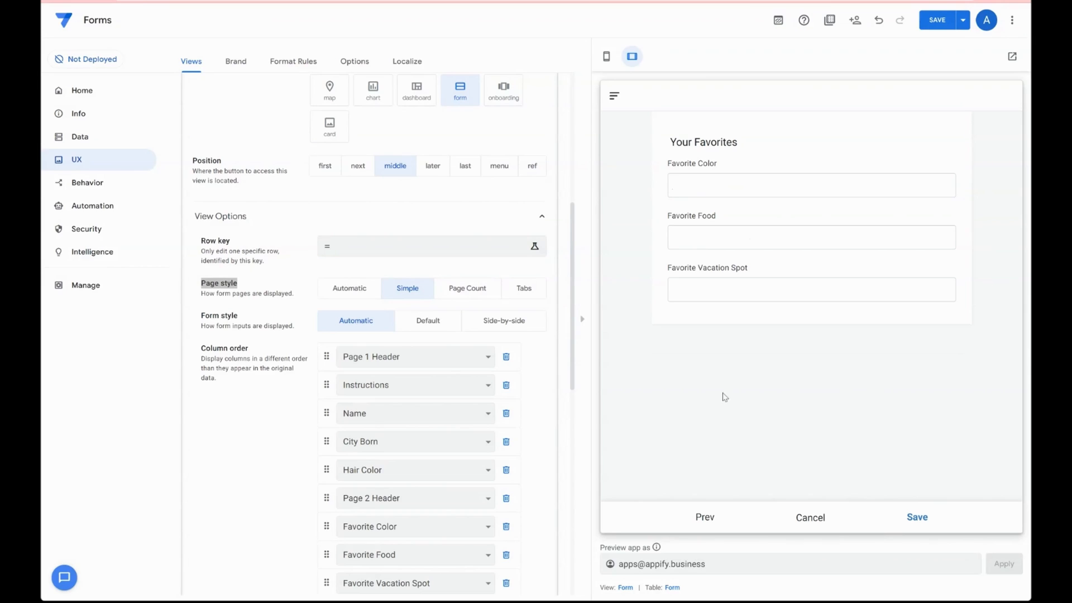
left_click(467, 288)
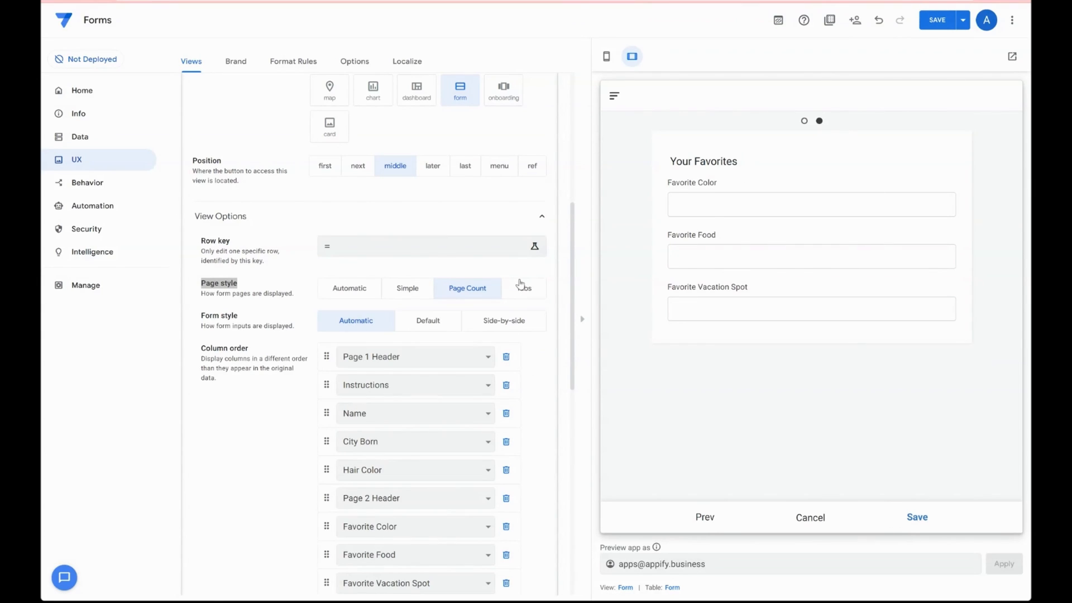
left_click(523, 288)
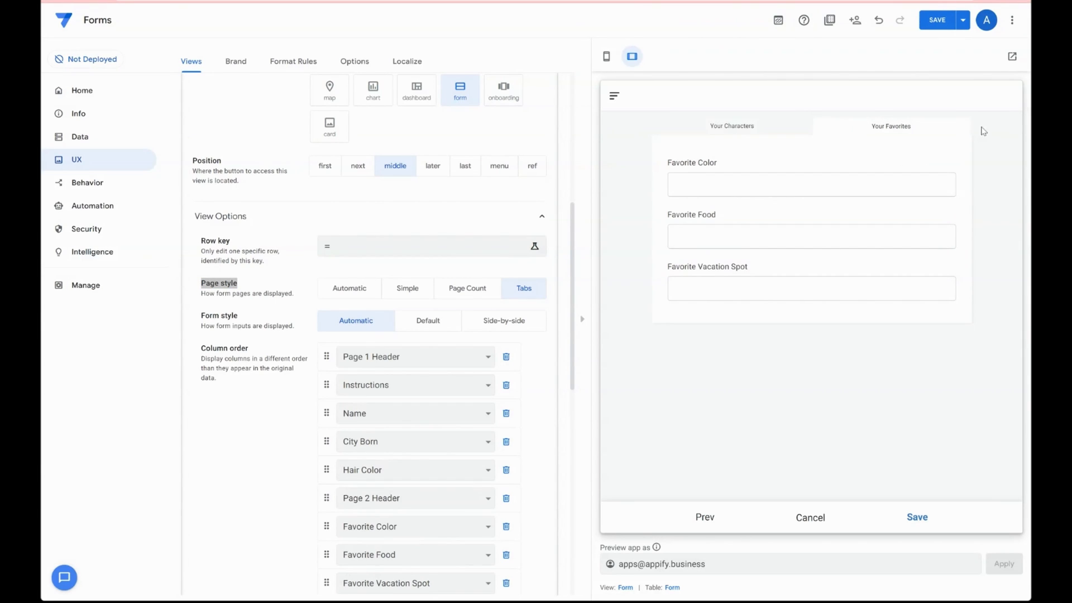
mouse_move(884, 126)
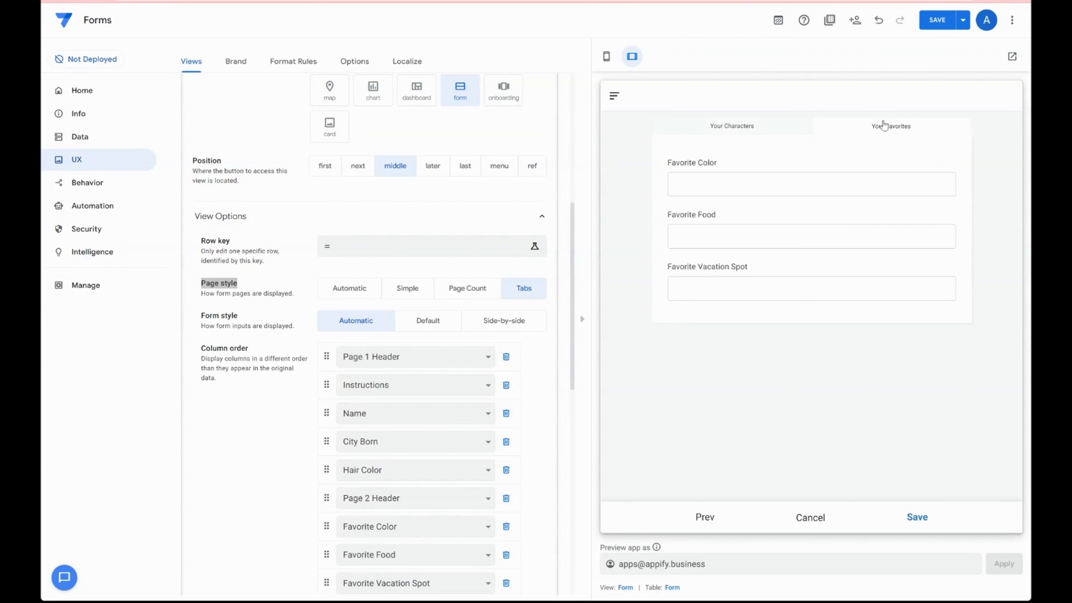
Step: Switch the preview between the Your Characters and Your Favorites tabs, trying Favorite Color
left_click(731, 125)
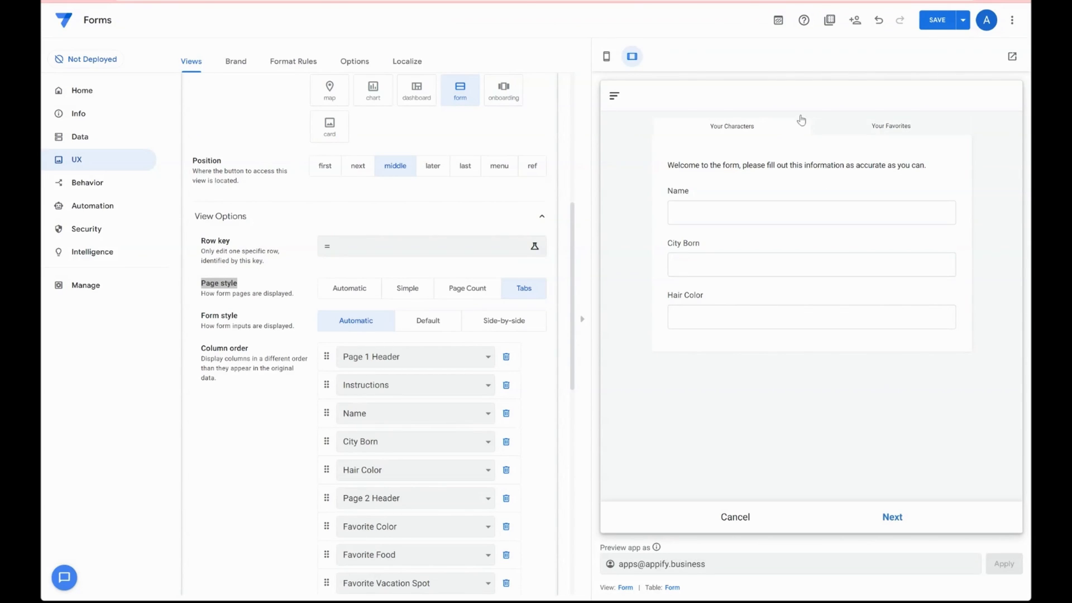
mouse_move(895, 143)
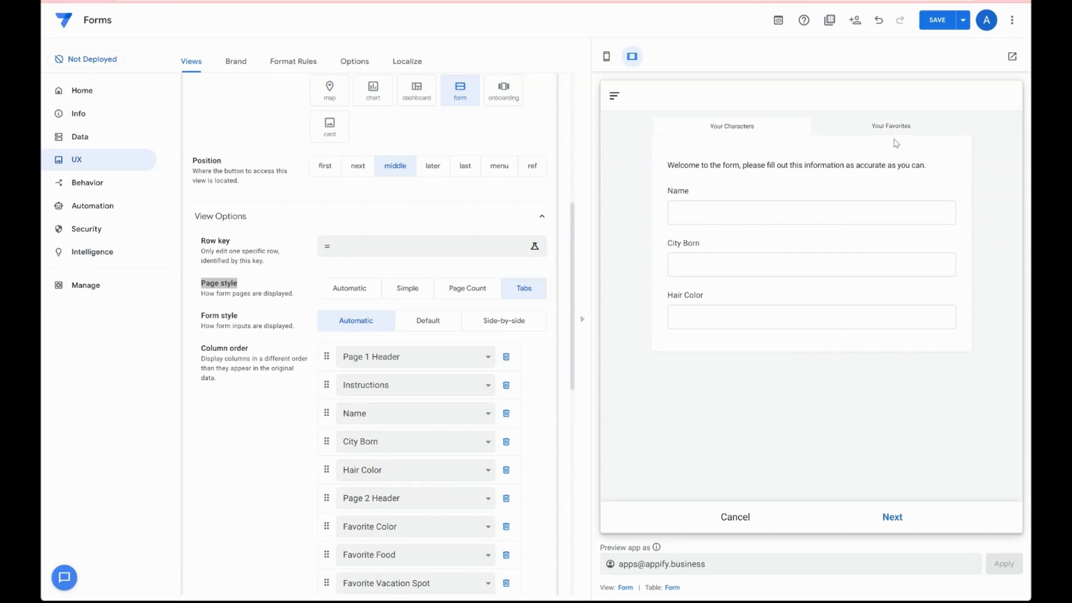
left_click(891, 125)
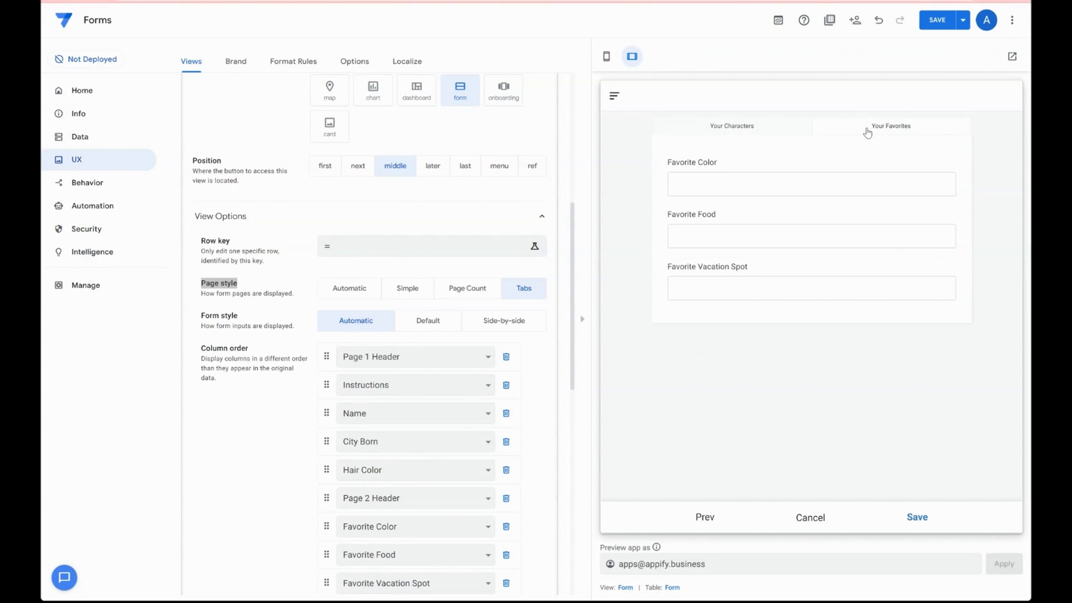
left_click(810, 183)
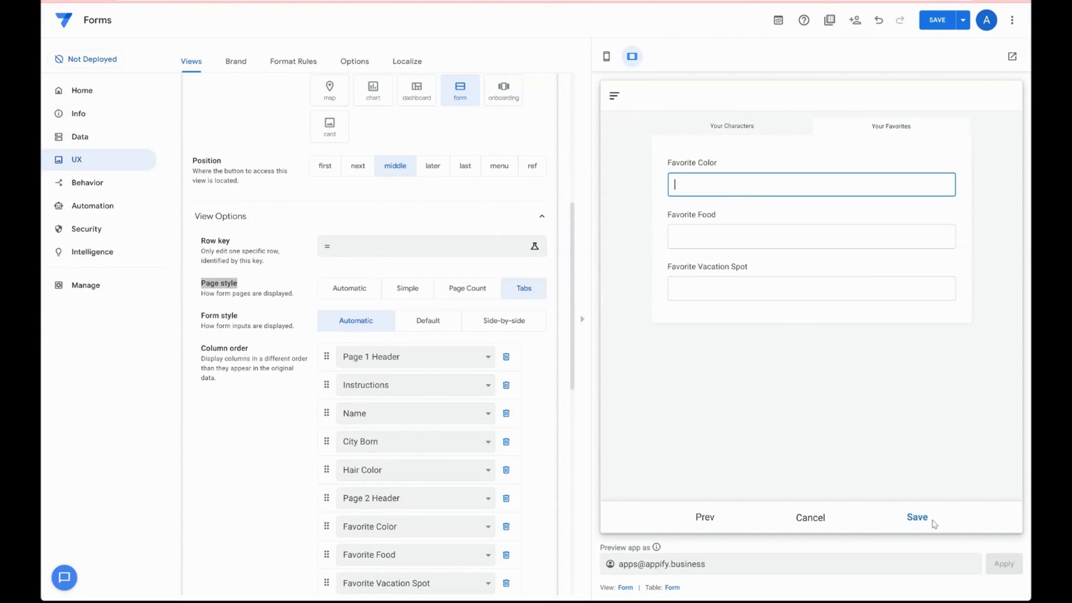
left_click(731, 125)
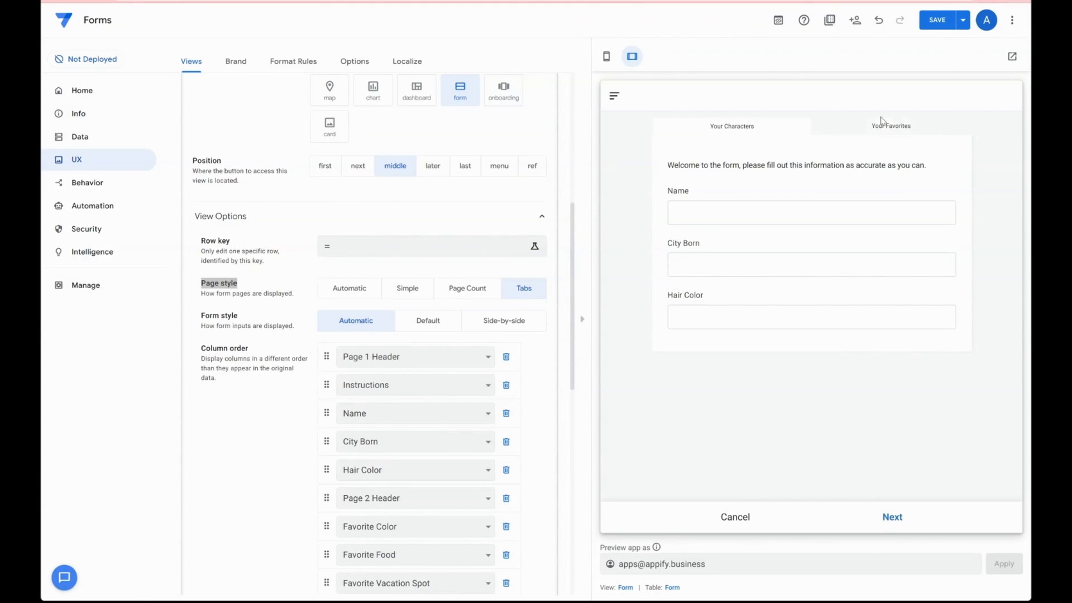
left_click(889, 126)
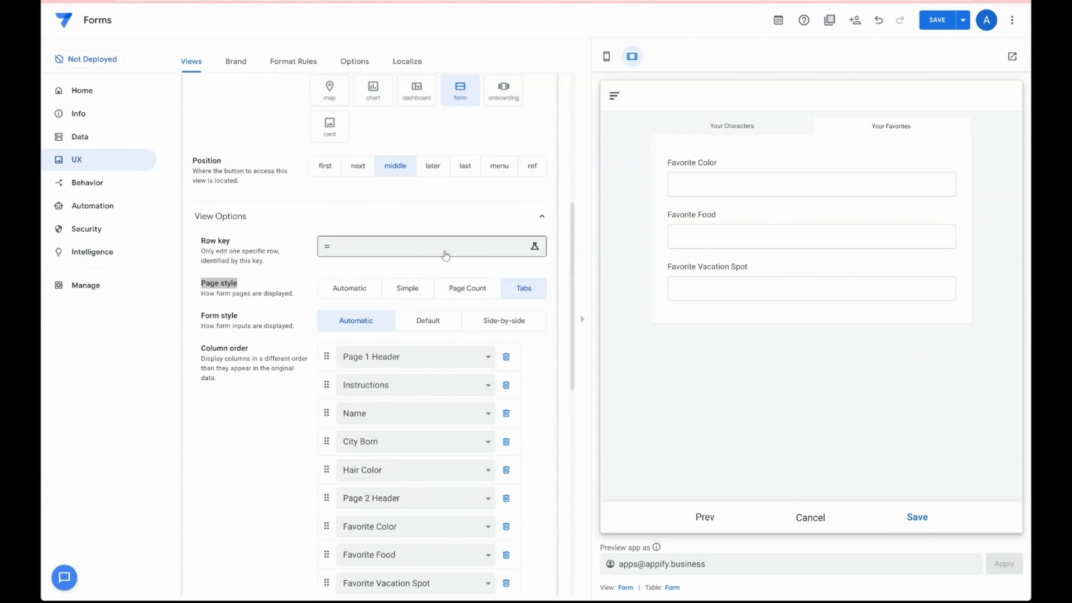
Step: Set Form style to Side-by-side and toggle Save/cancel position to Top, then back to Bottom
scroll("down", 3)
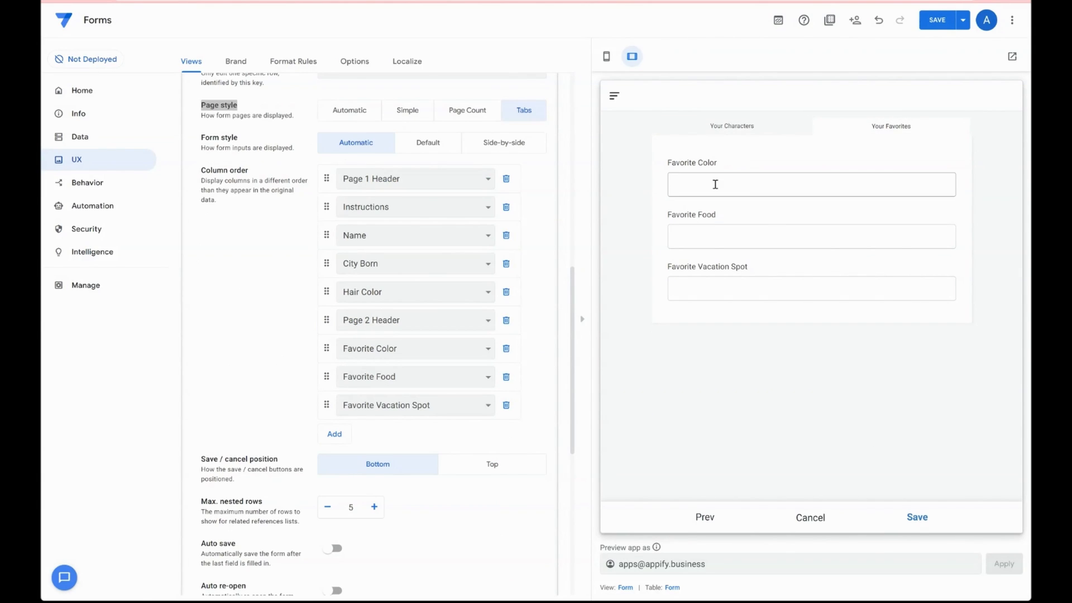
left_click(731, 126)
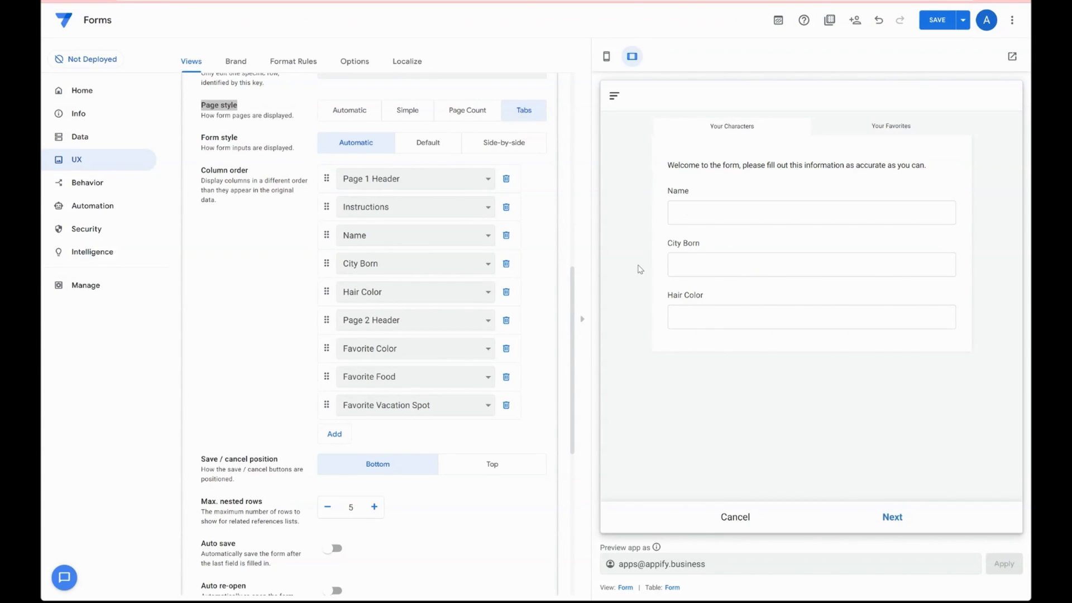
mouse_move(671, 201)
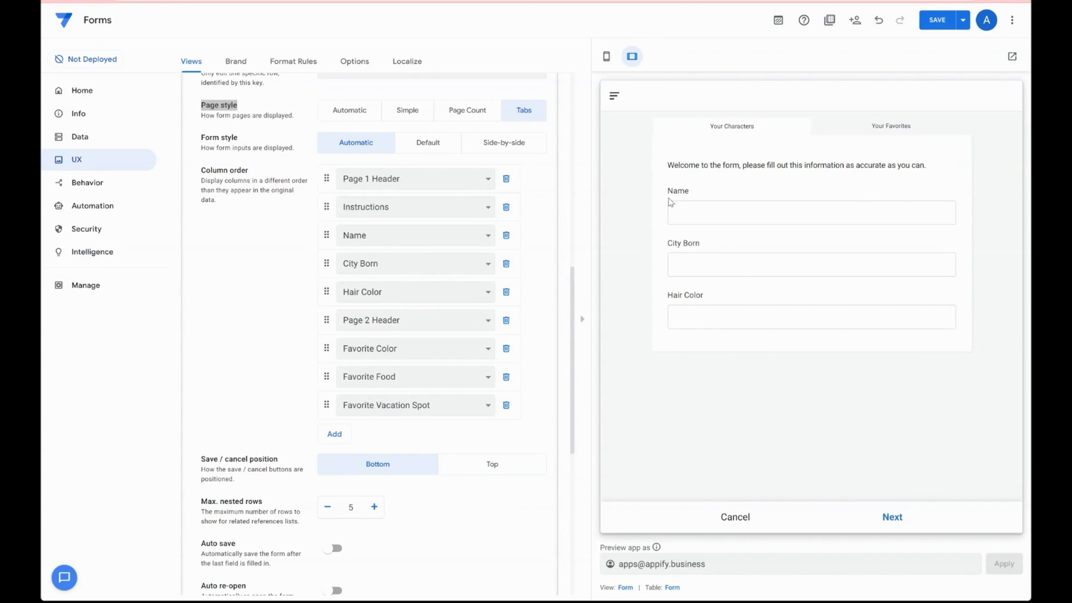
mouse_move(496, 142)
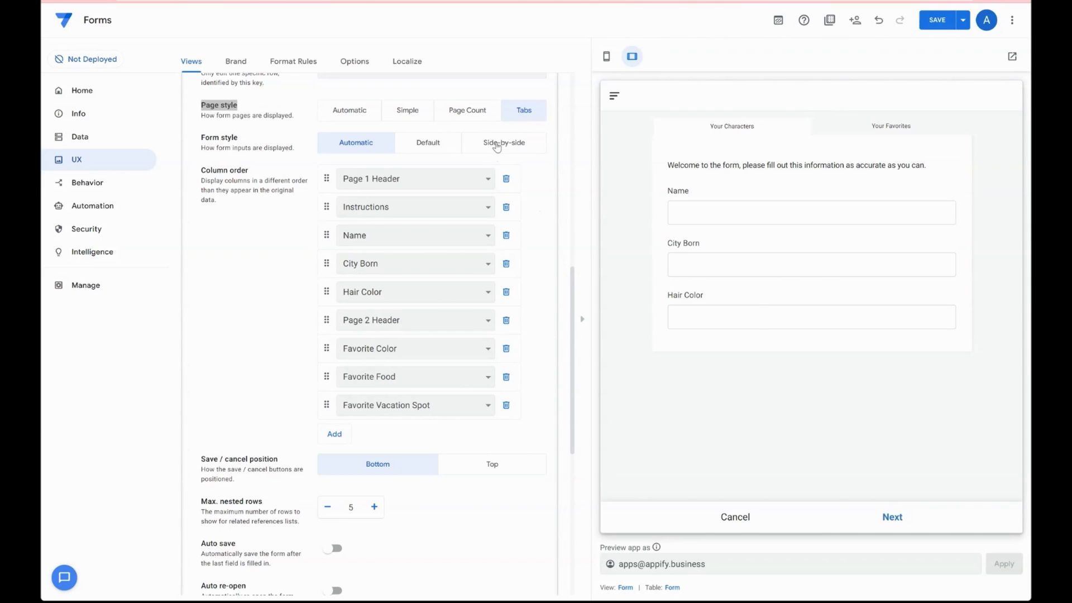
left_click(503, 142)
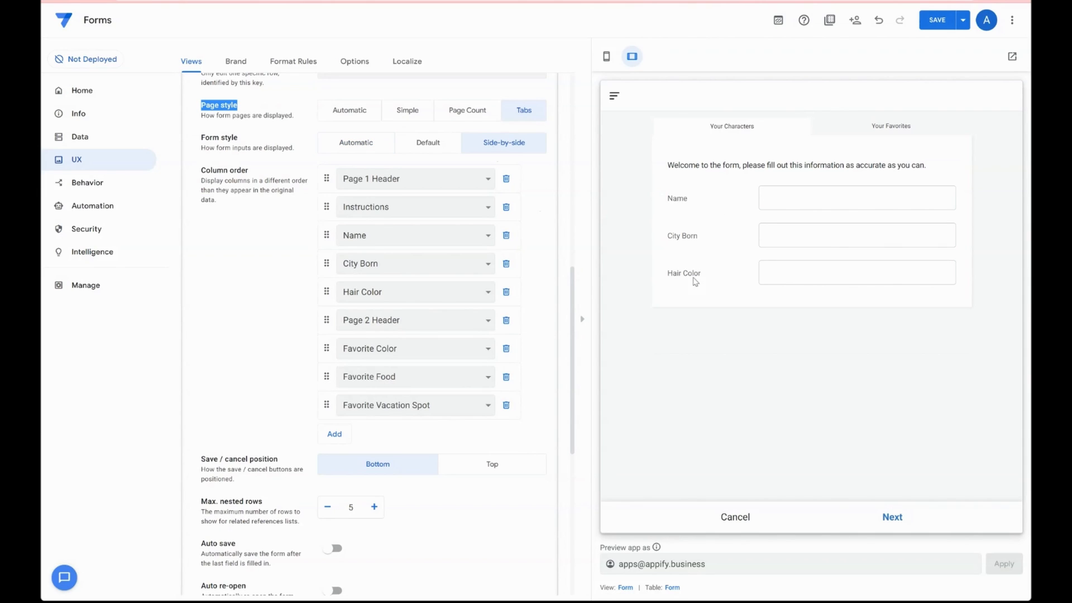
mouse_move(718, 219)
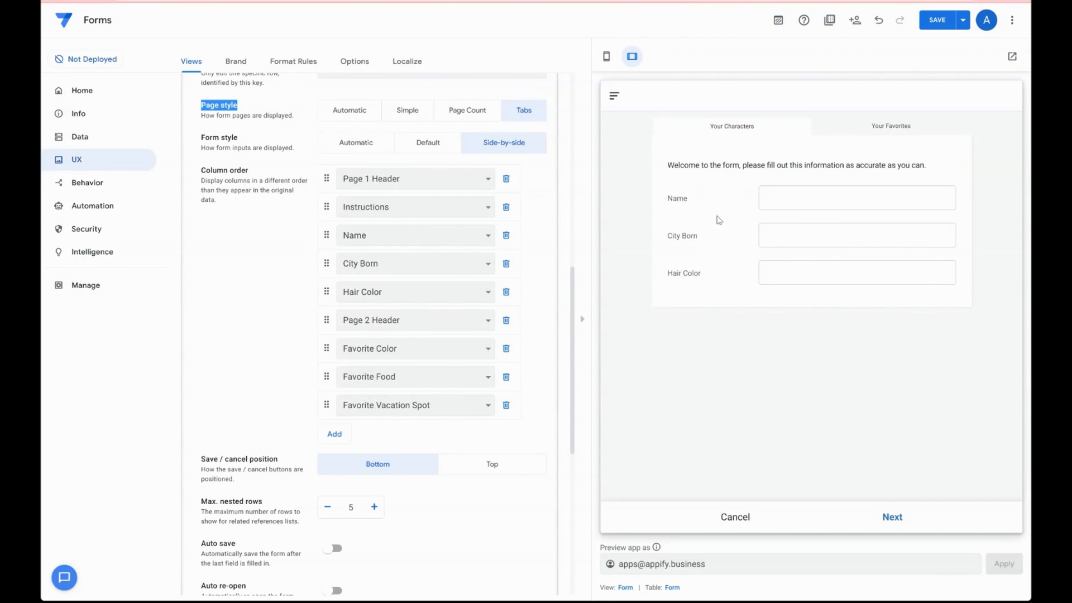
left_click(856, 234)
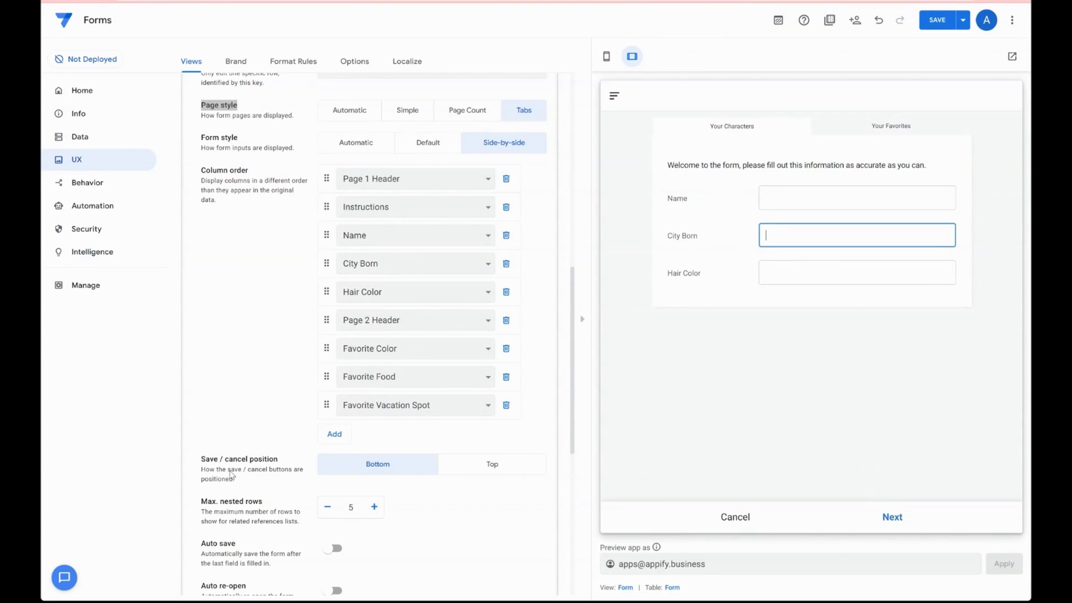
left_click(492, 464)
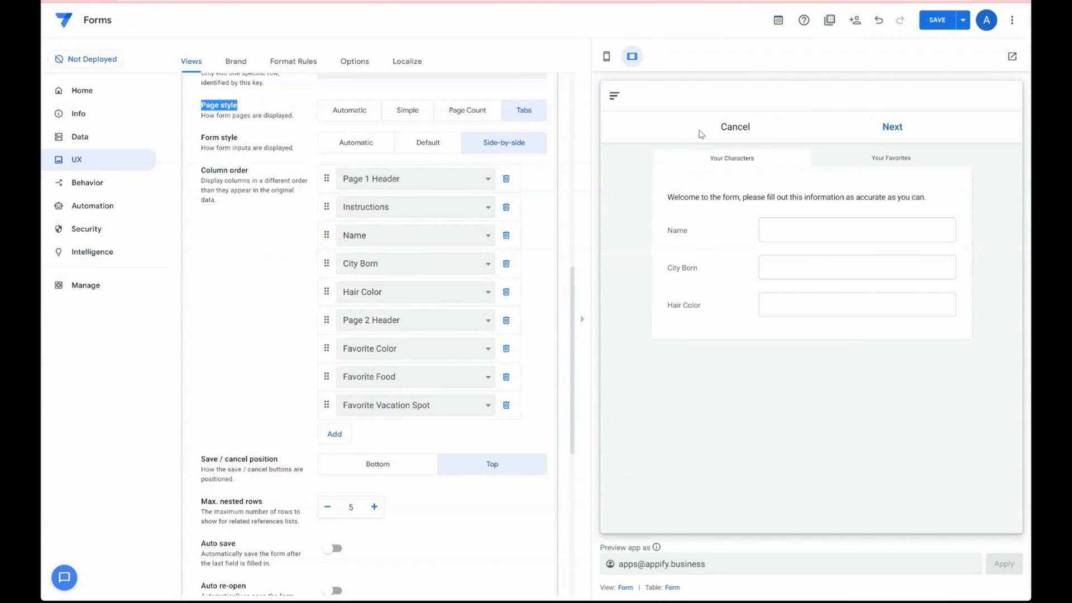
left_click(378, 463)
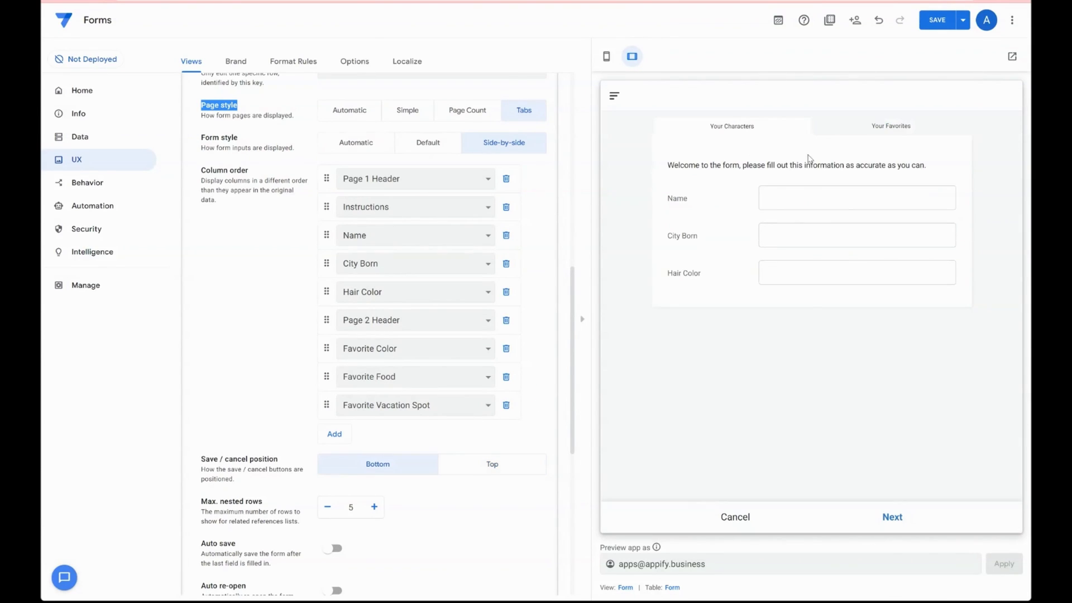
mouse_move(404, 437)
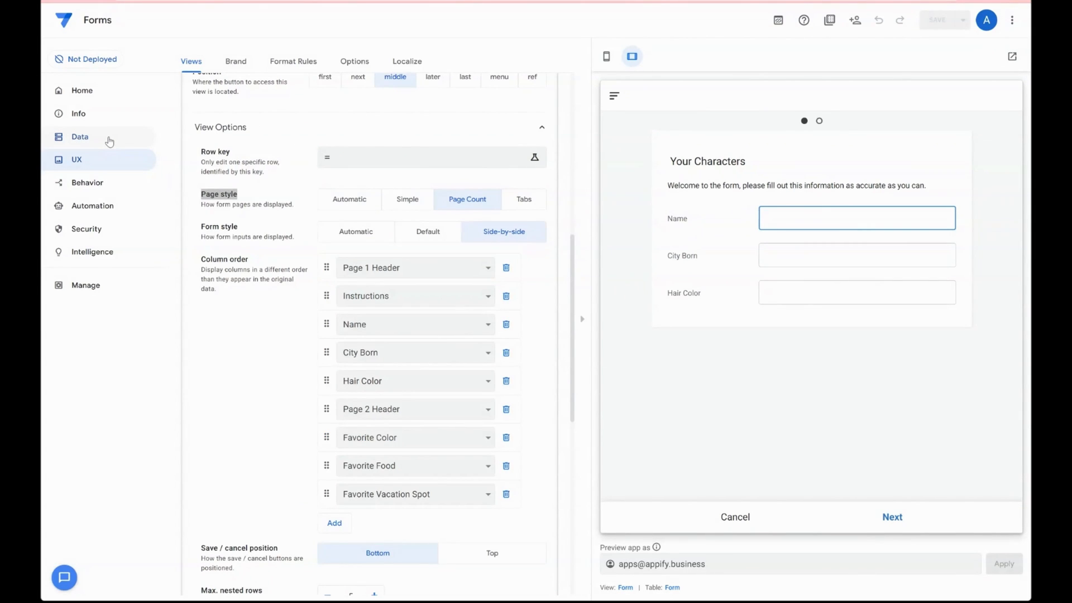
Step: In Data > Columns for the Form table, add a virtual column named Image Instruction
left_click(79, 136)
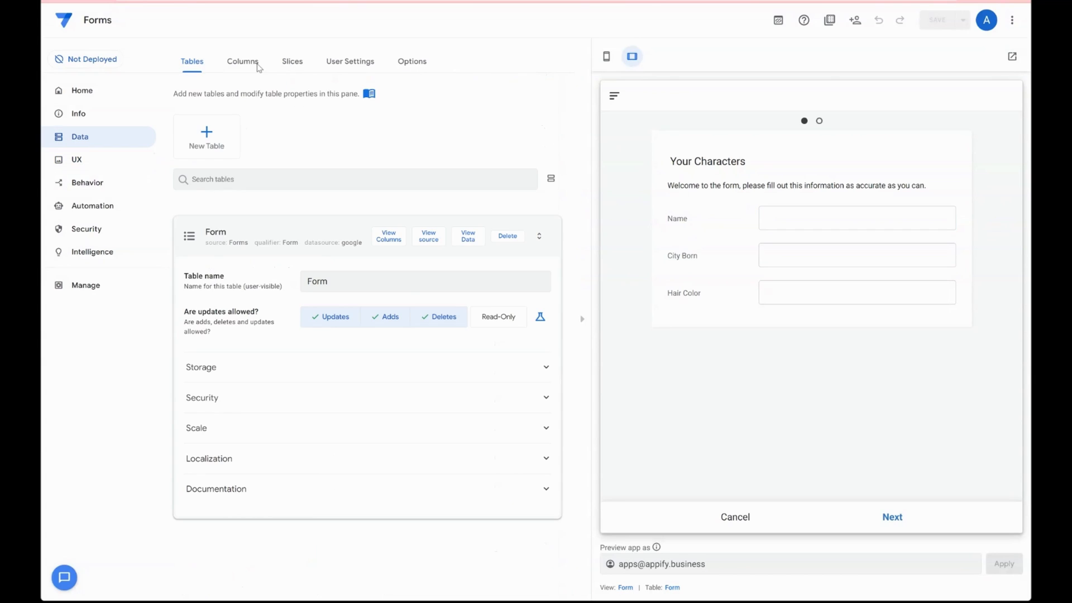
left_click(243, 61)
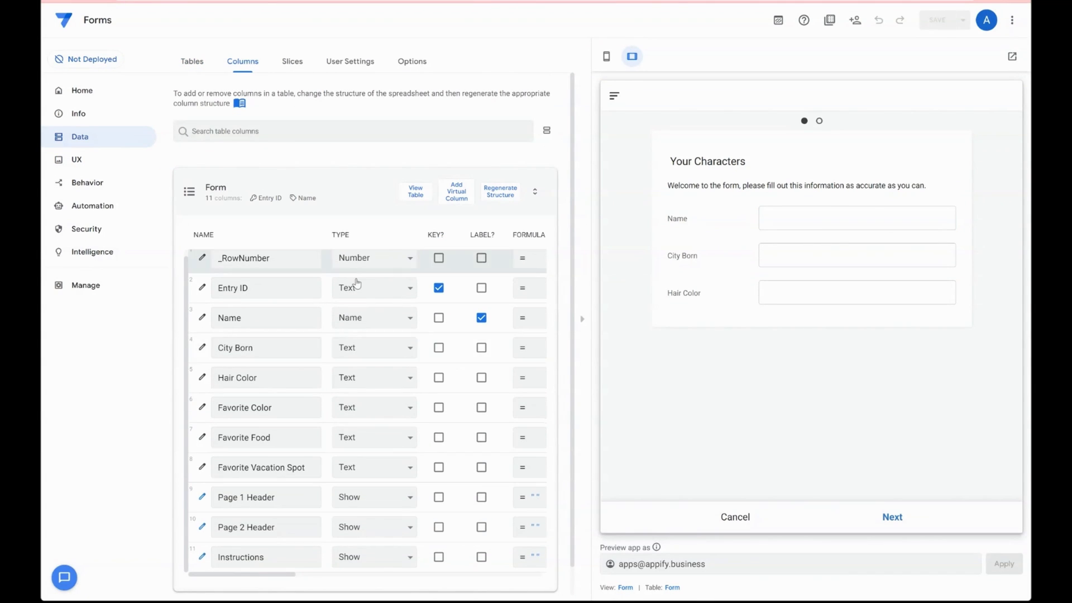
left_click(374, 496)
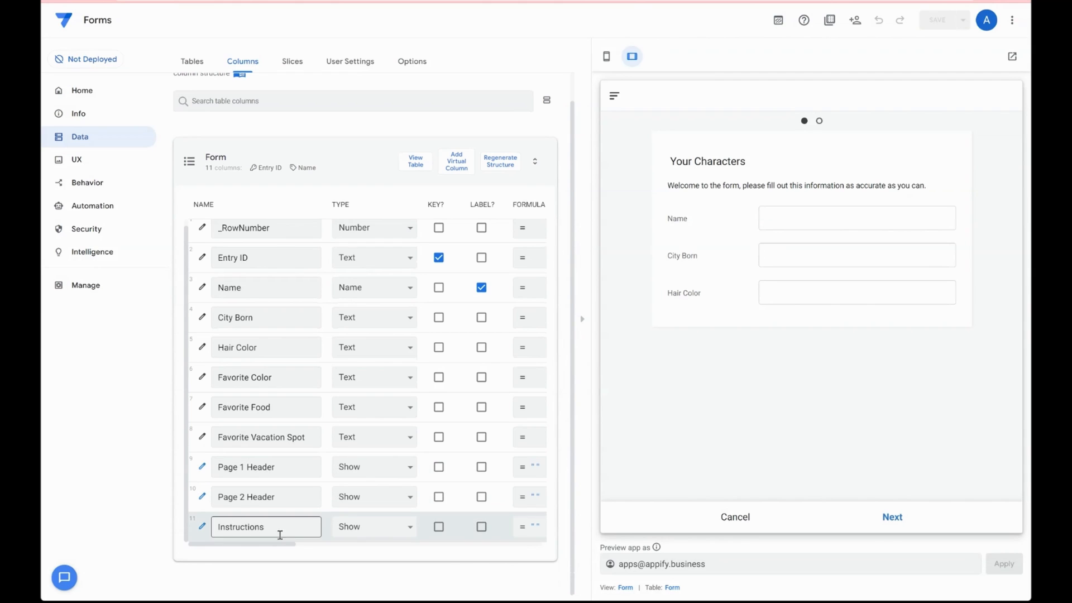
left_click(456, 160)
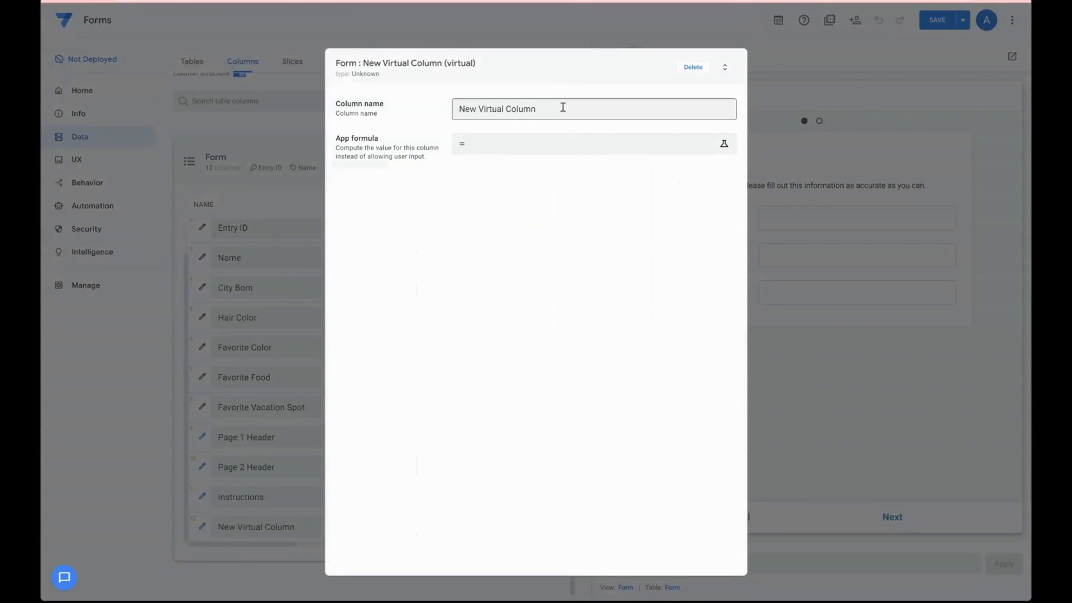
type("Image Instruction")
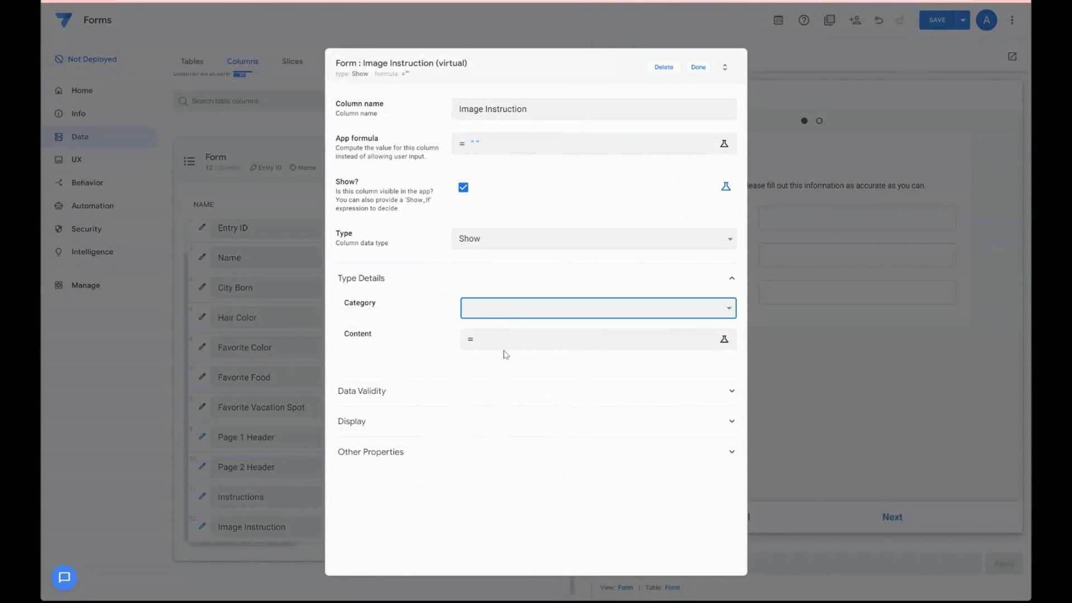
Step: Set its category to Image with the GIF URL as Content and save the column
left_click(597, 307)
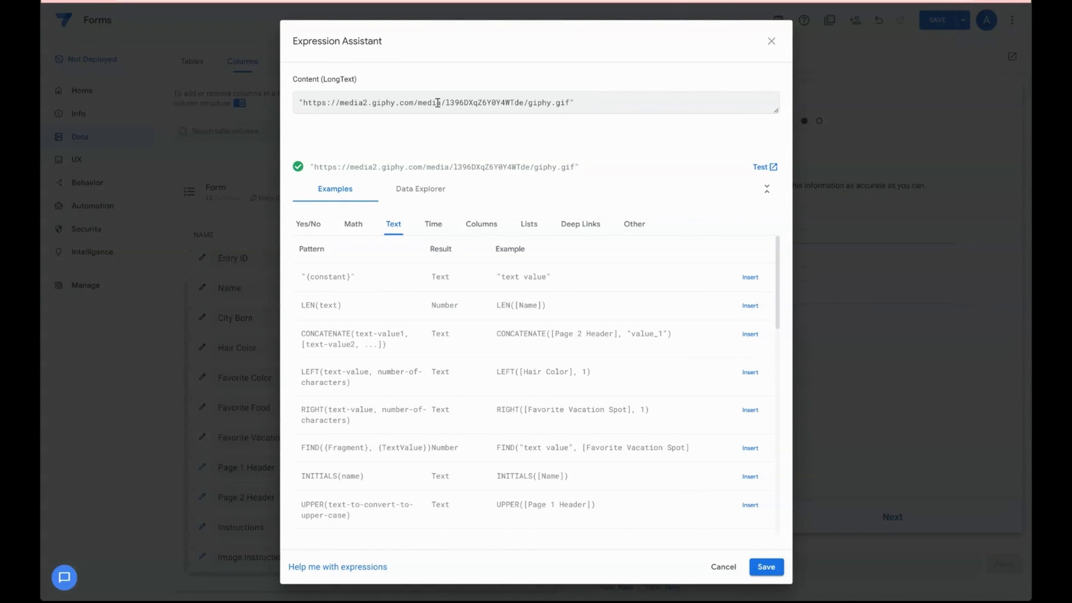
triple_click(435, 103)
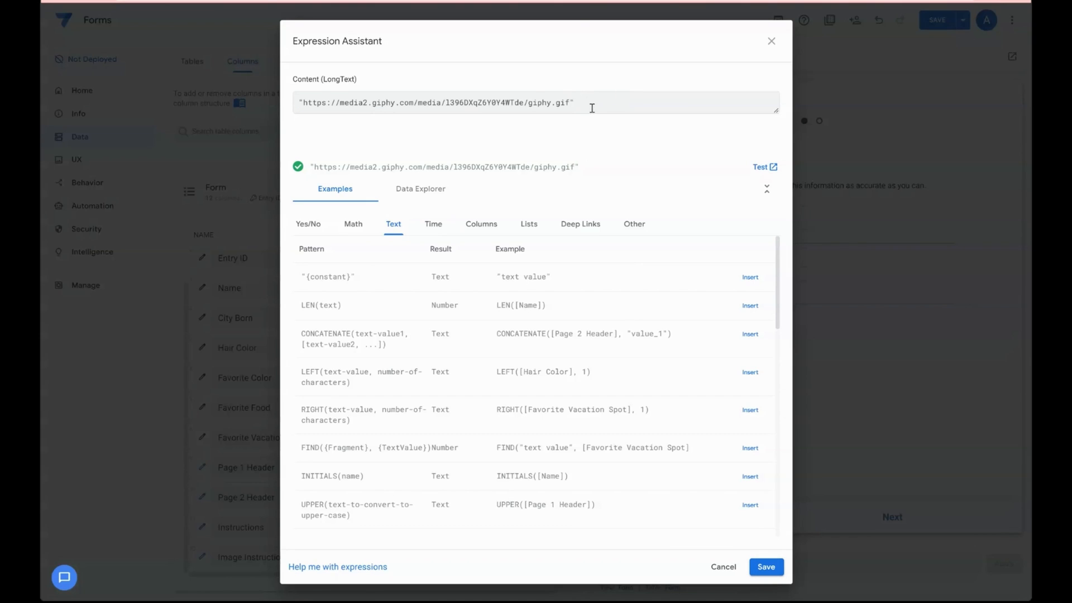
left_click(765, 566)
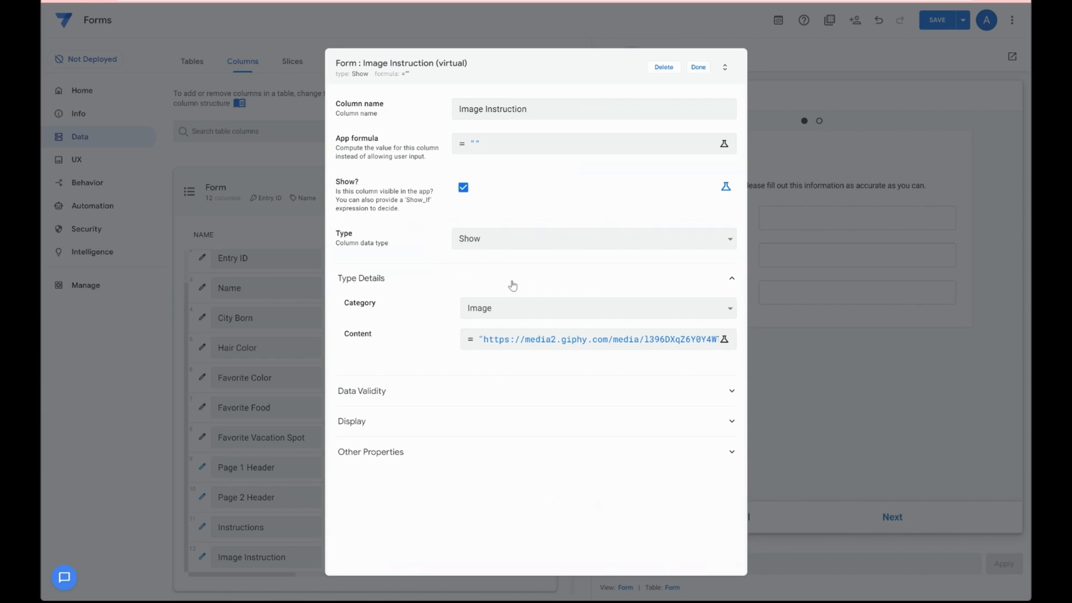
left_click(697, 67)
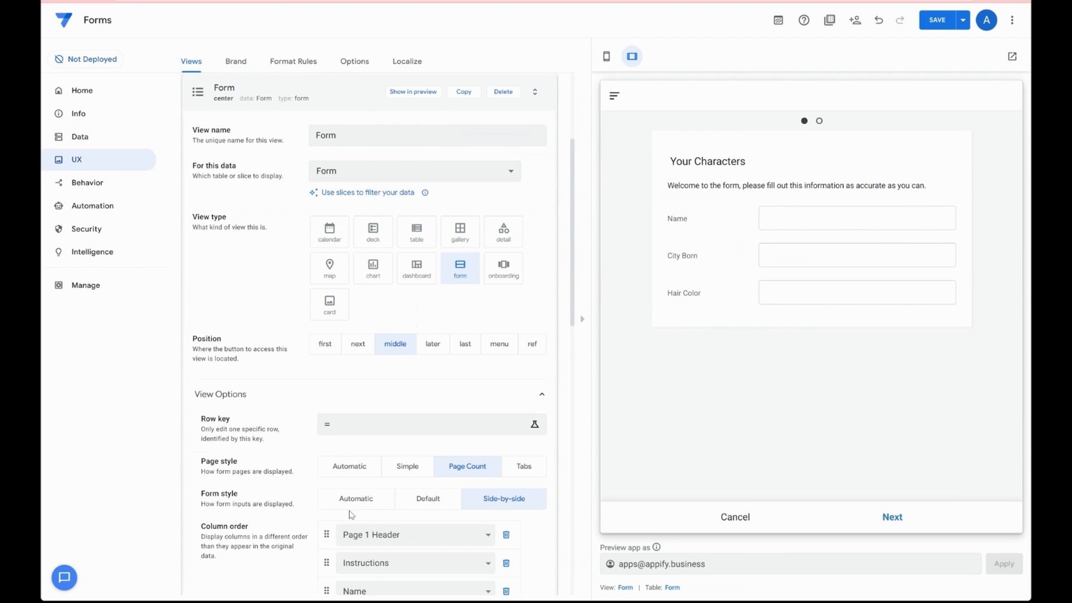
Step: Check the GIF shows in the form preview, then start another virtual column on the Form table
scroll("down", 3)
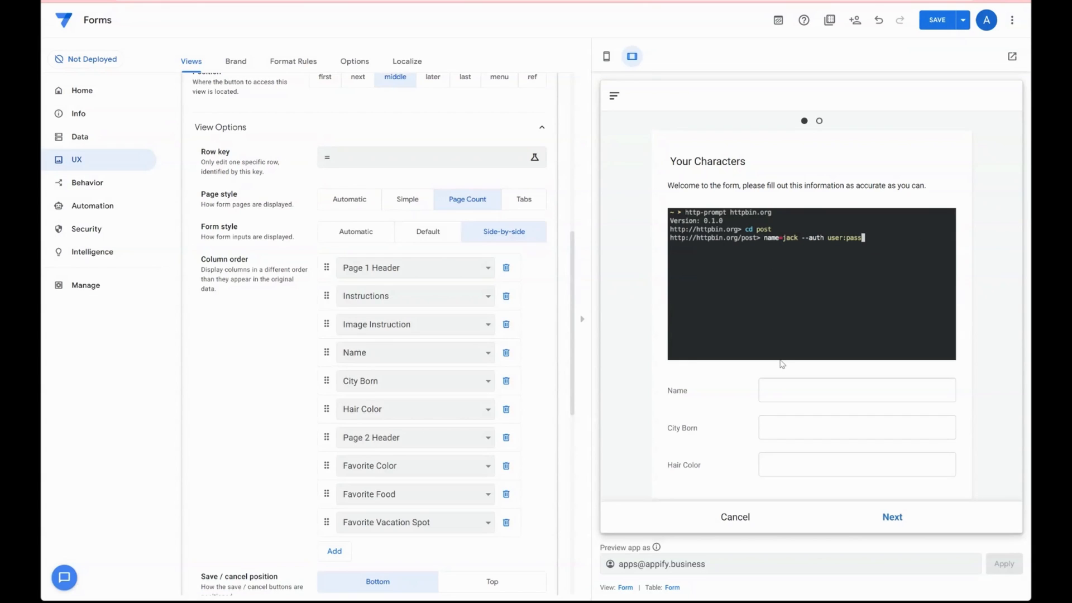
type("Accept")
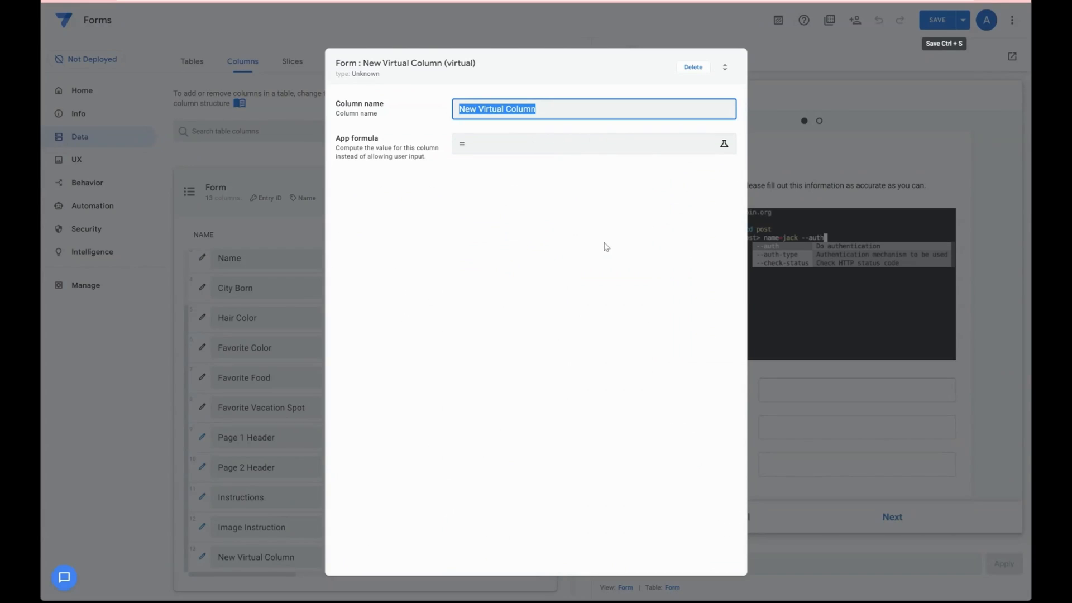
Step: Name the column Section 1, set it as a Show Section_Header with content "Colors", and save it
type("Section")
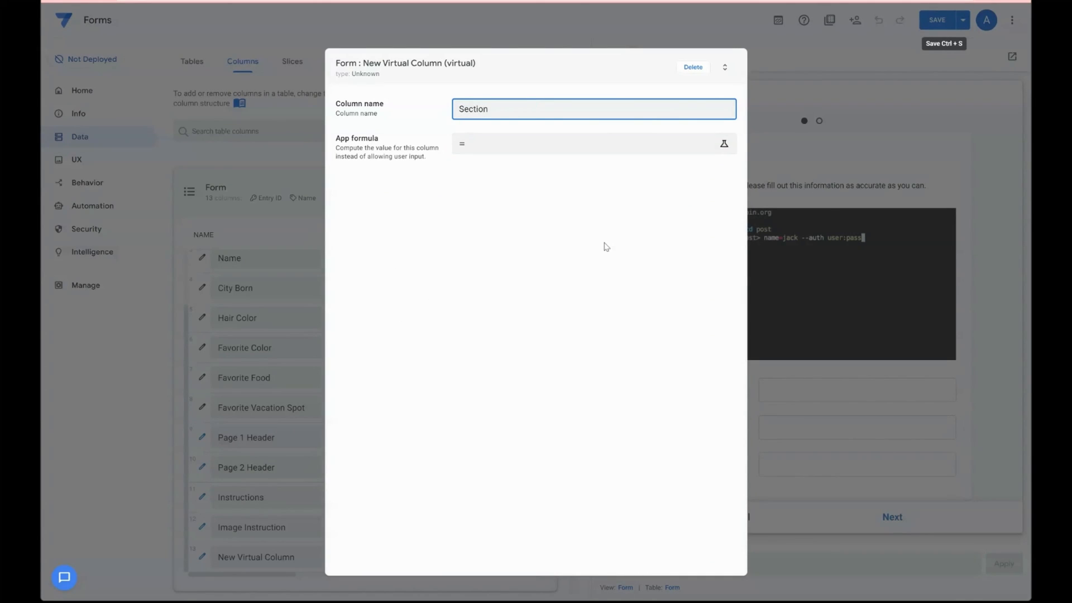
left_click(723, 143)
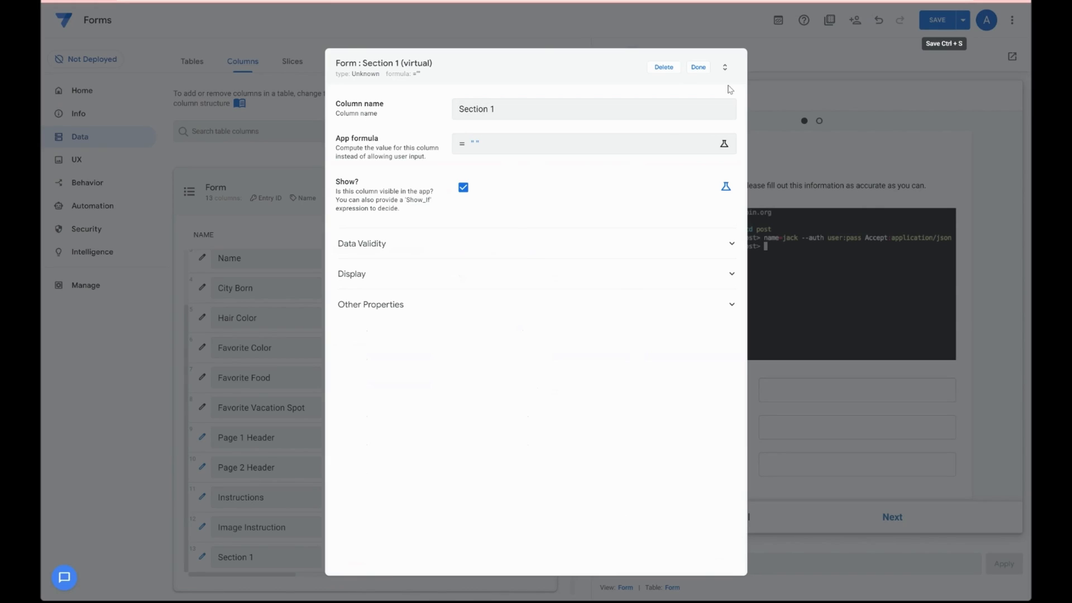
mouse_move(697, 67)
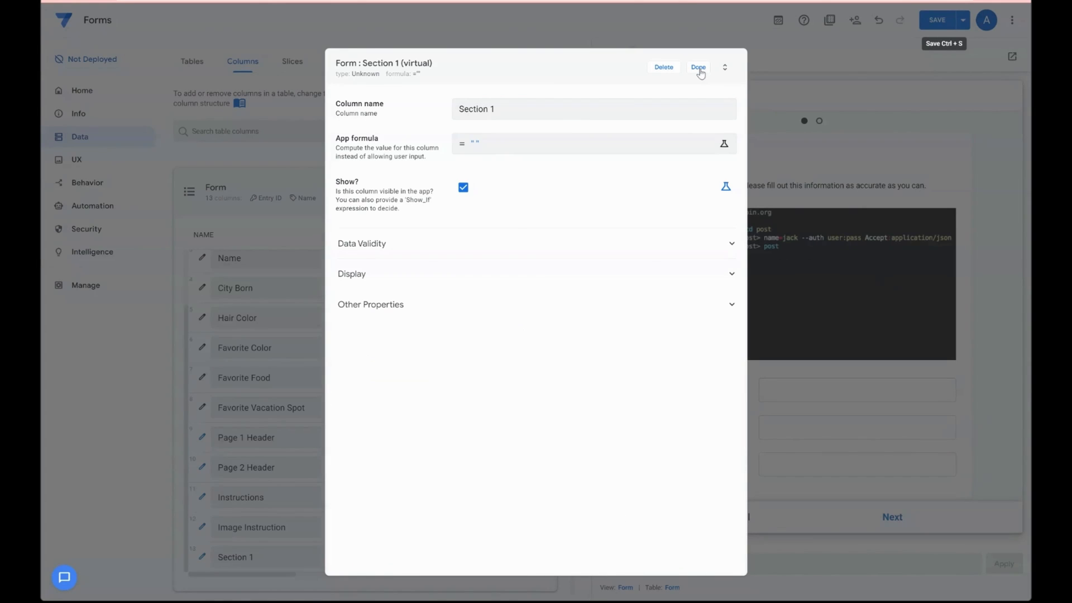
left_click(697, 67)
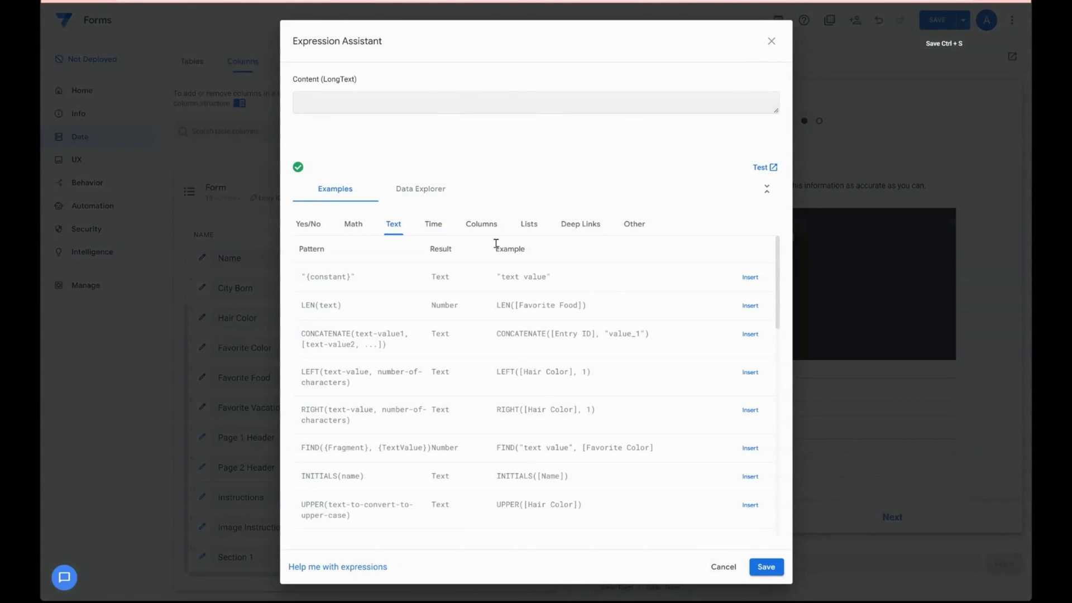
left_click(481, 223)
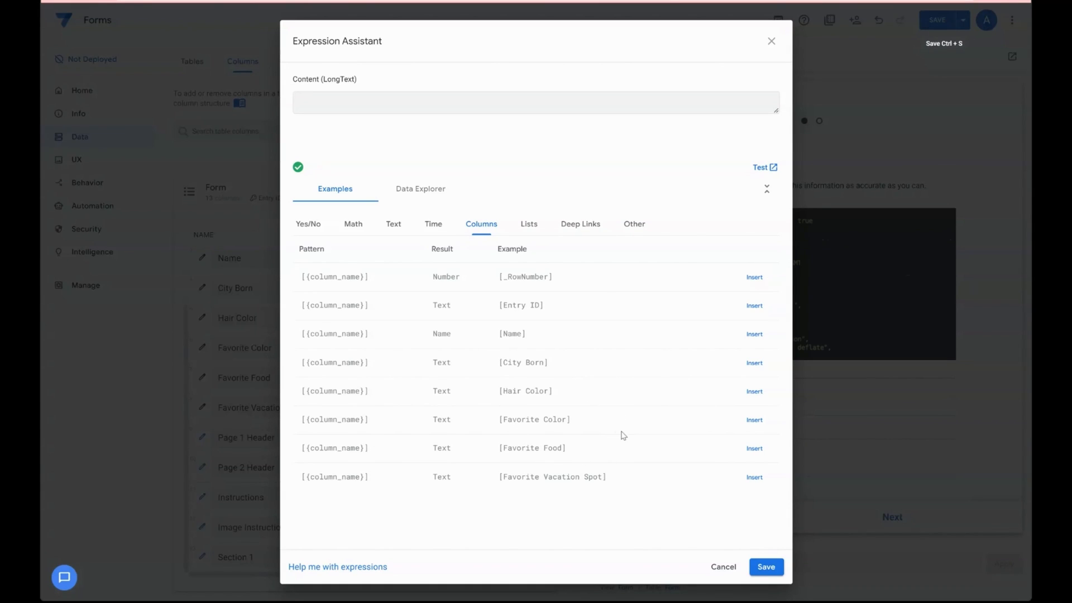
type("\"Colors")
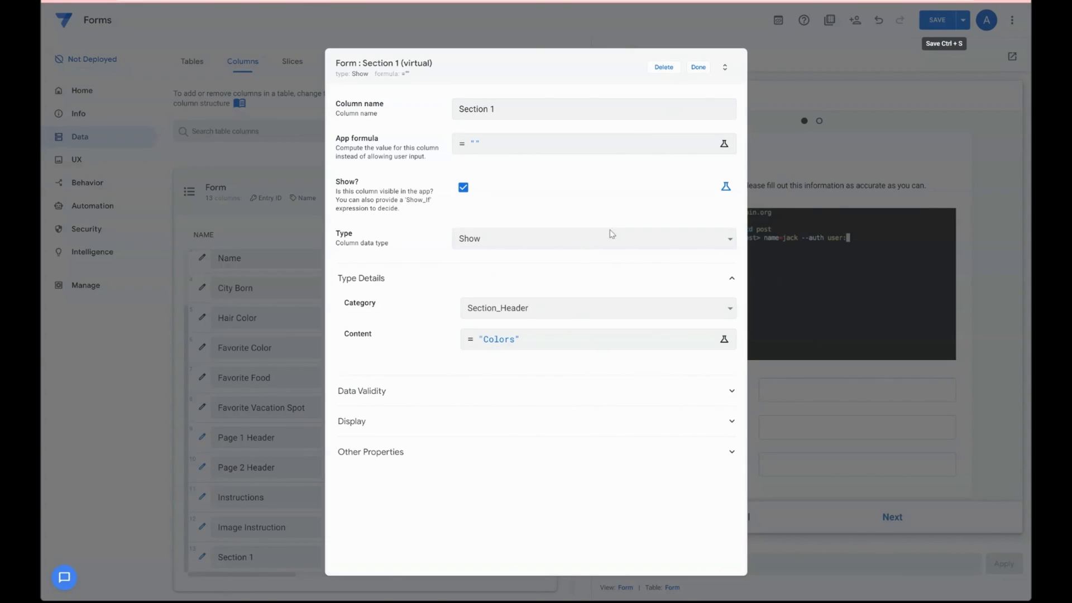
left_click(698, 67)
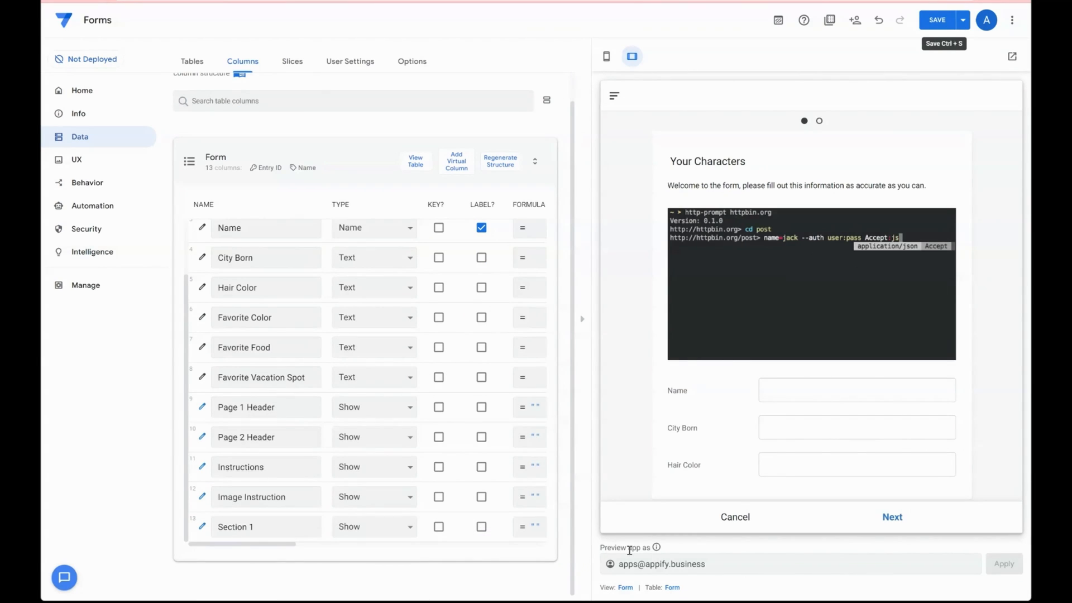
Step: Place Section 1 between City Born and Hair Color in the Form view's Column order
left_click(76, 160)
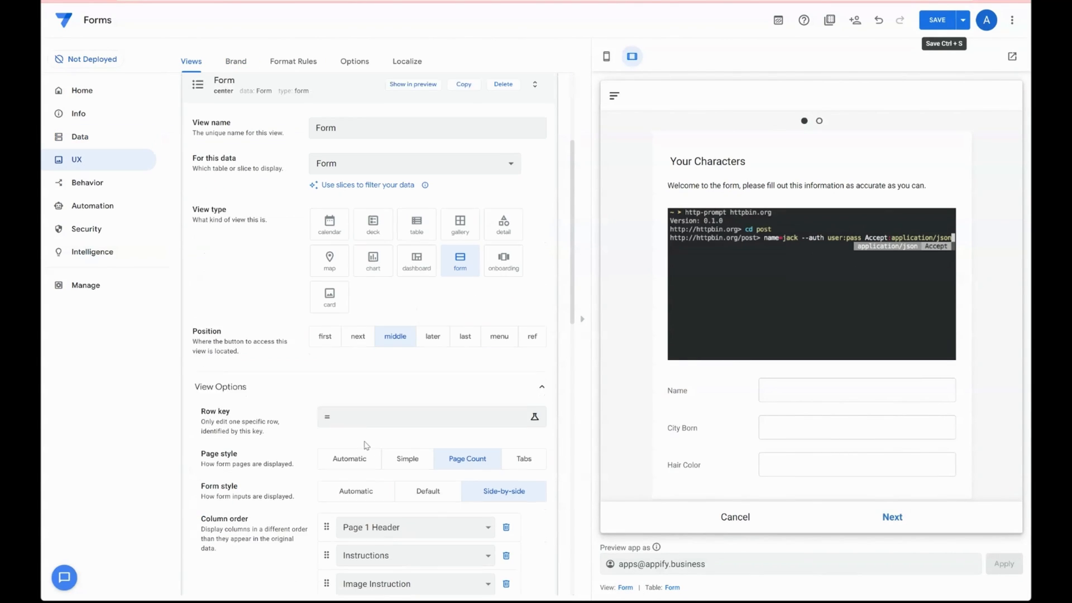
scroll("down", 3)
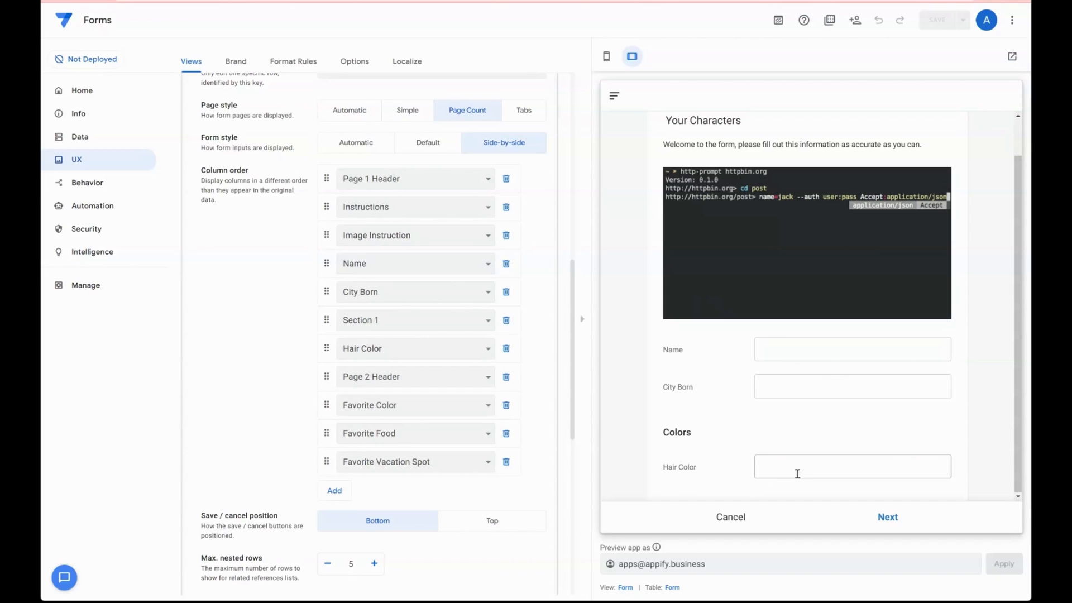
left_click(851, 348)
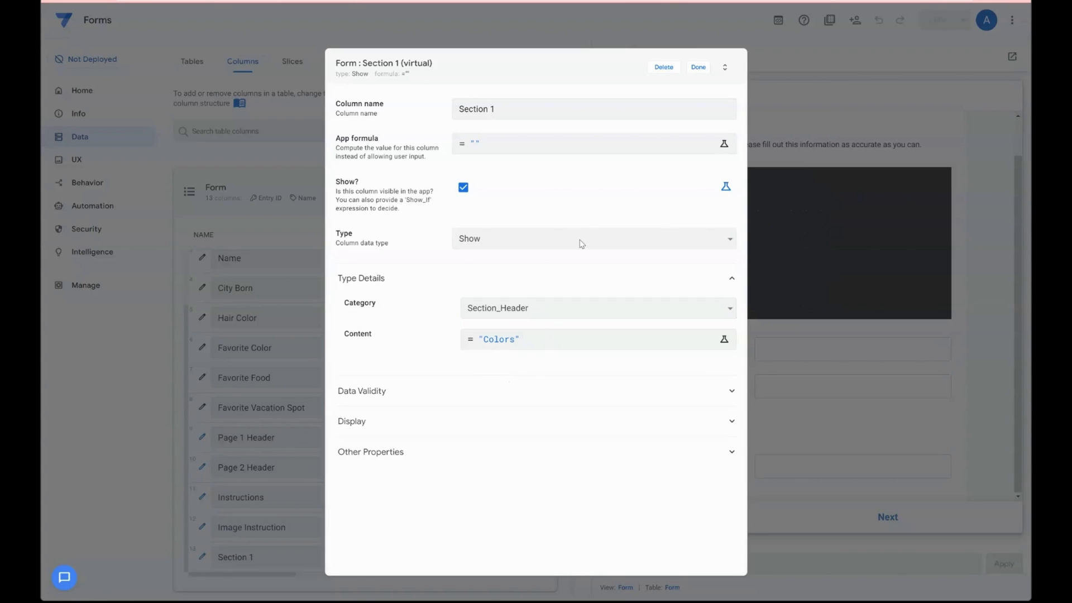
Step: Set the Form view's Form style to Default so labels stack above inputs, then return to Data tables
left_click(698, 67)
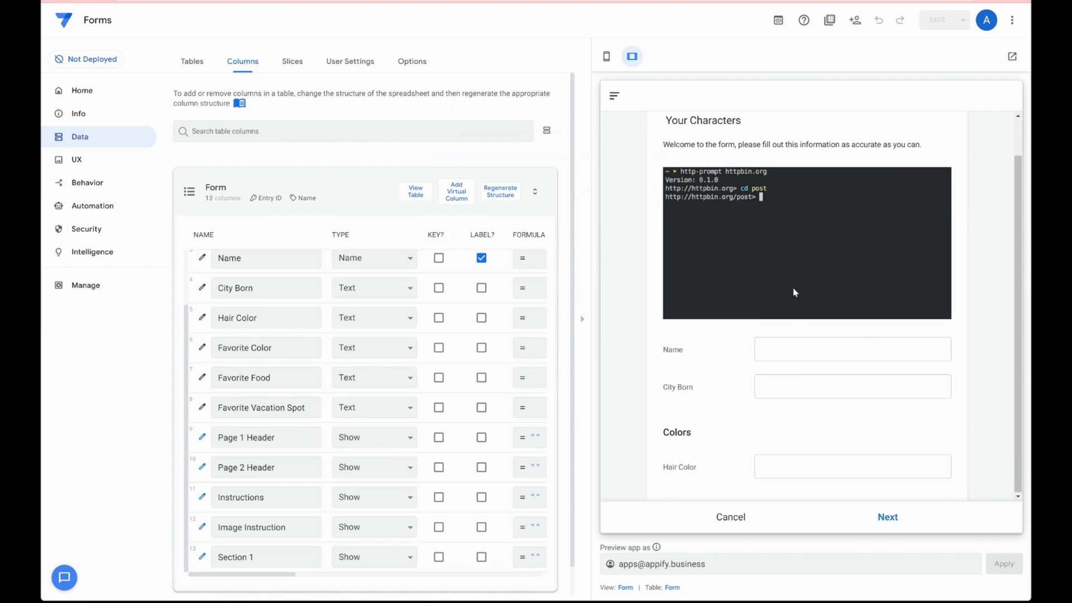
type("name=jack --auth")
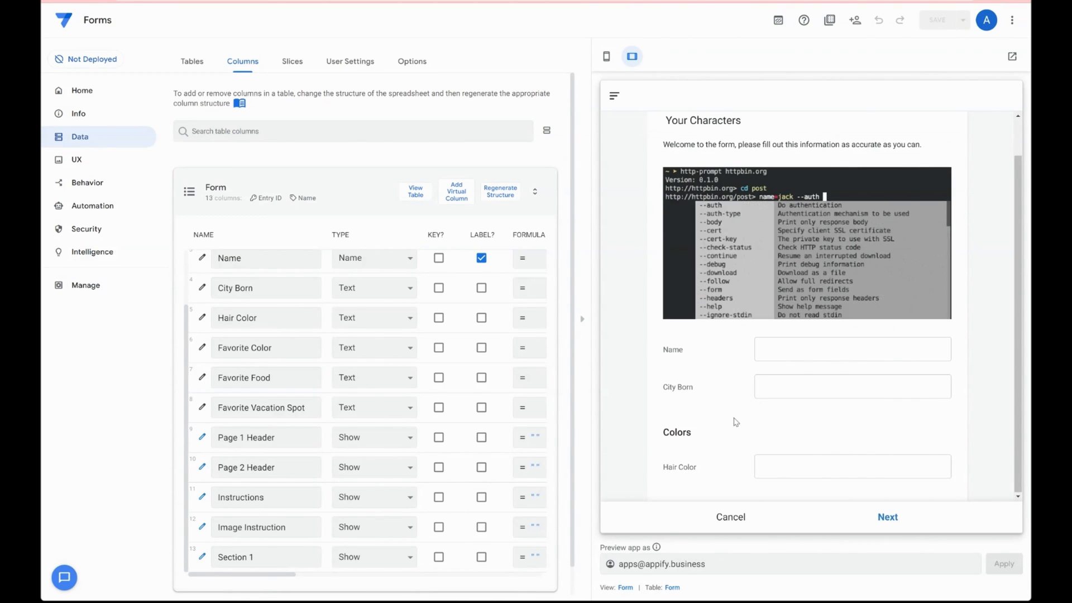
type("user:pass")
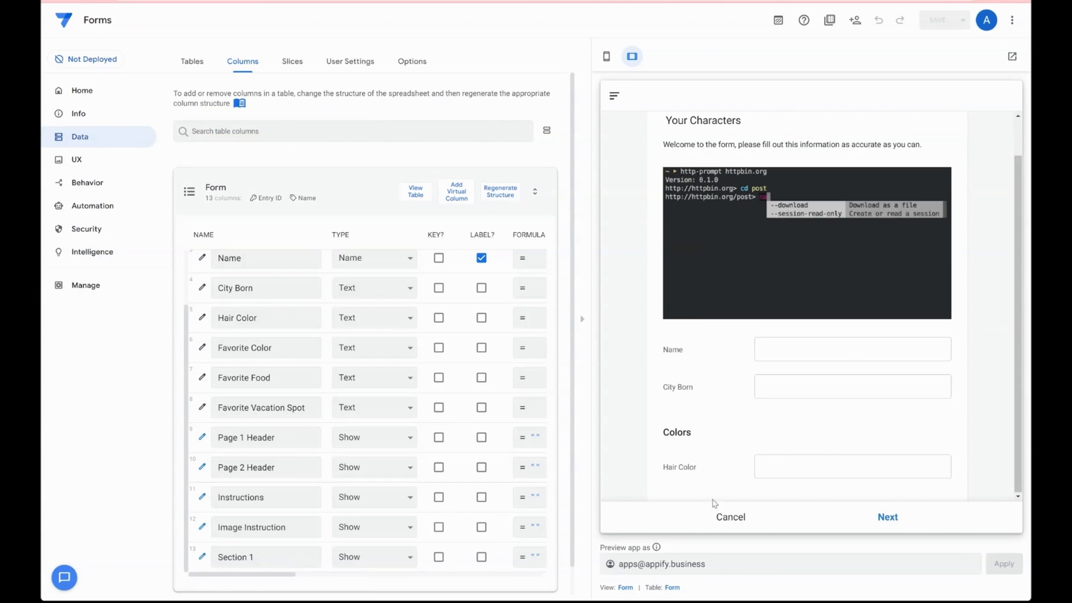
left_click(76, 159)
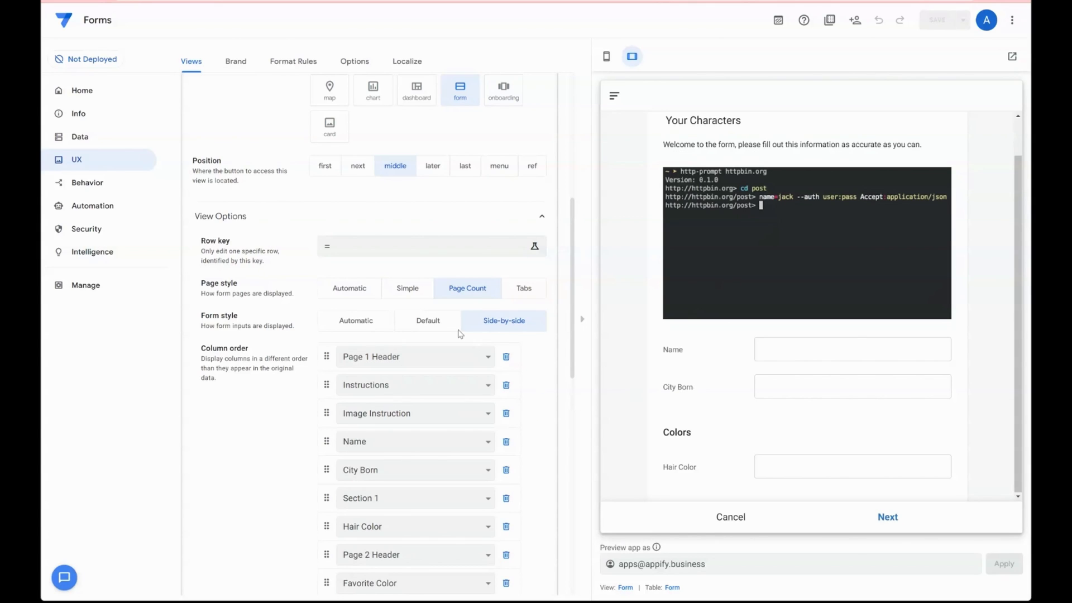
left_click(427, 320)
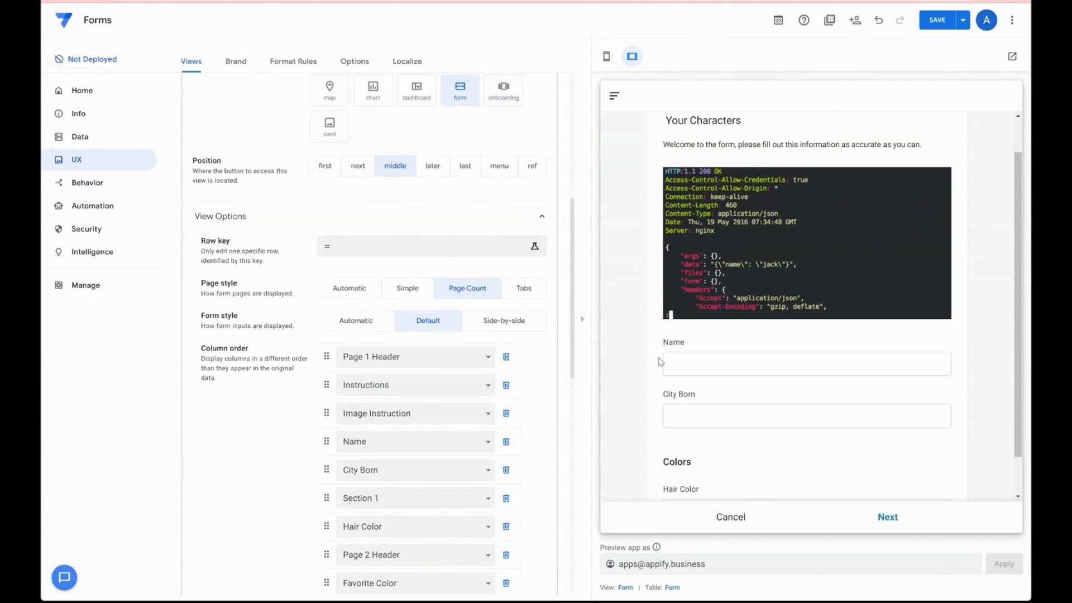
scroll("down", 3)
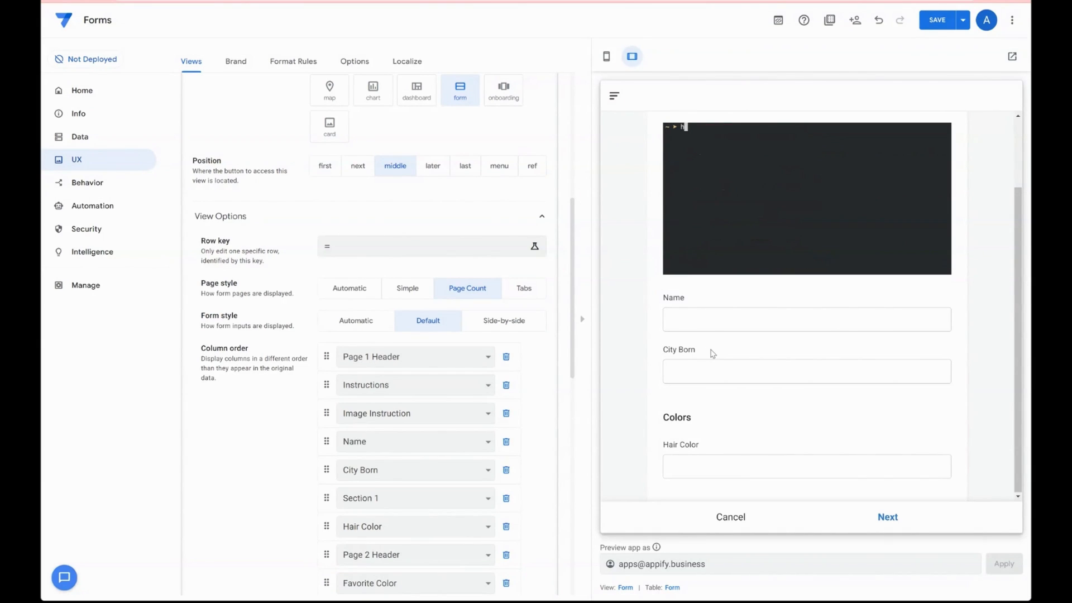
type("http-prompt httpbin.org")
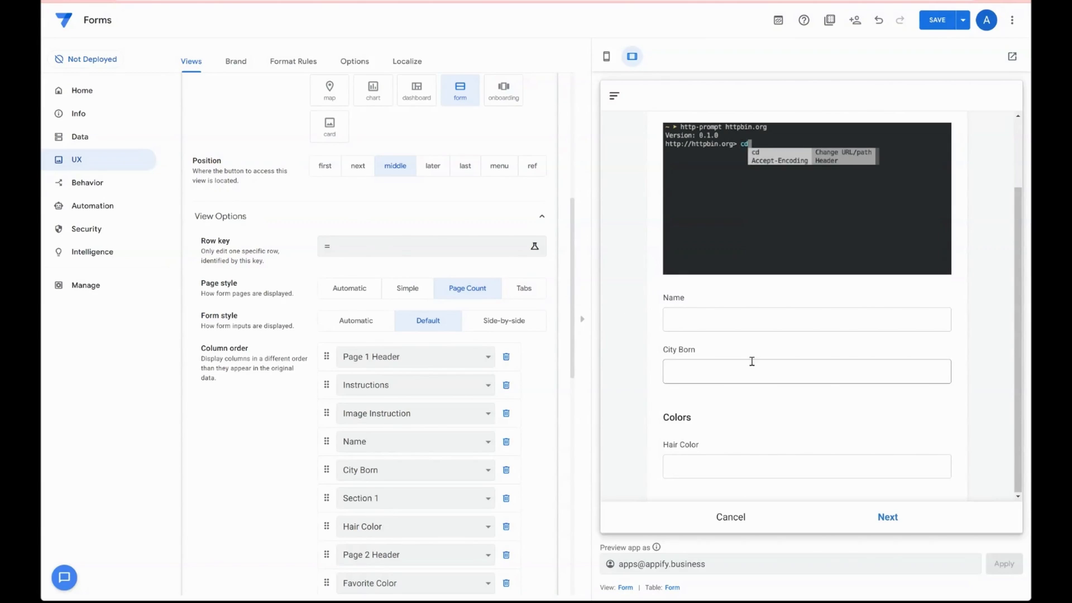
left_click(80, 136)
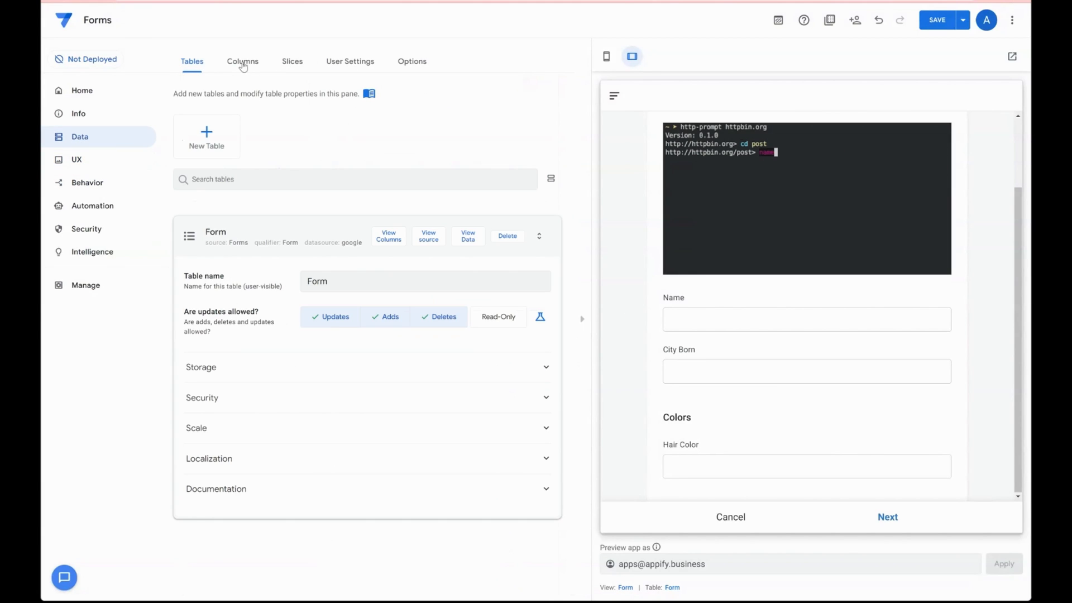
Step: Open the City Born column's Display settings and start editing its Description field
left_click(243, 61)
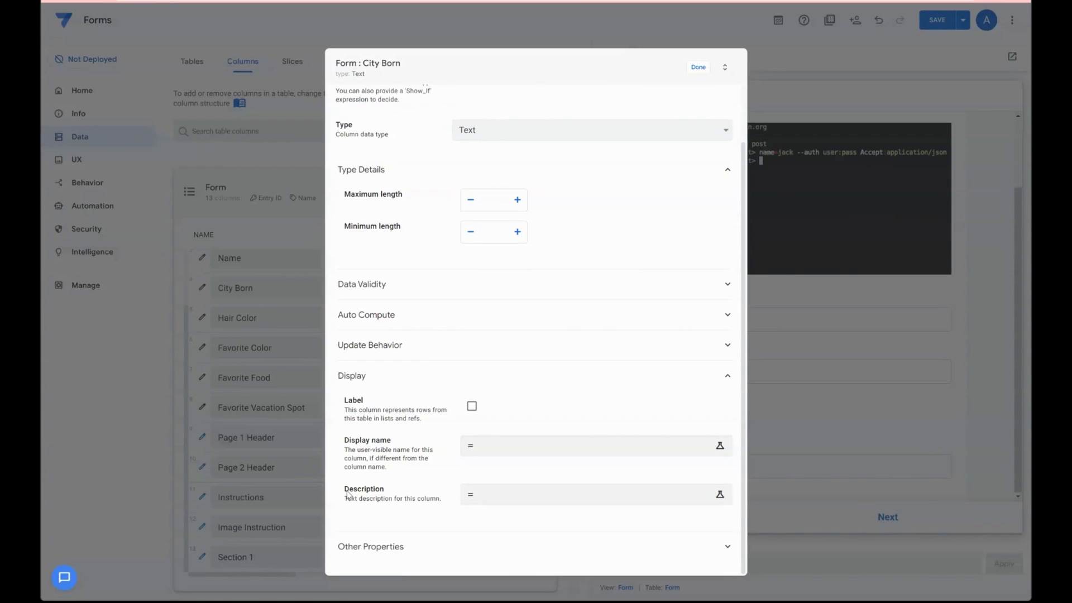
double_click(392, 497)
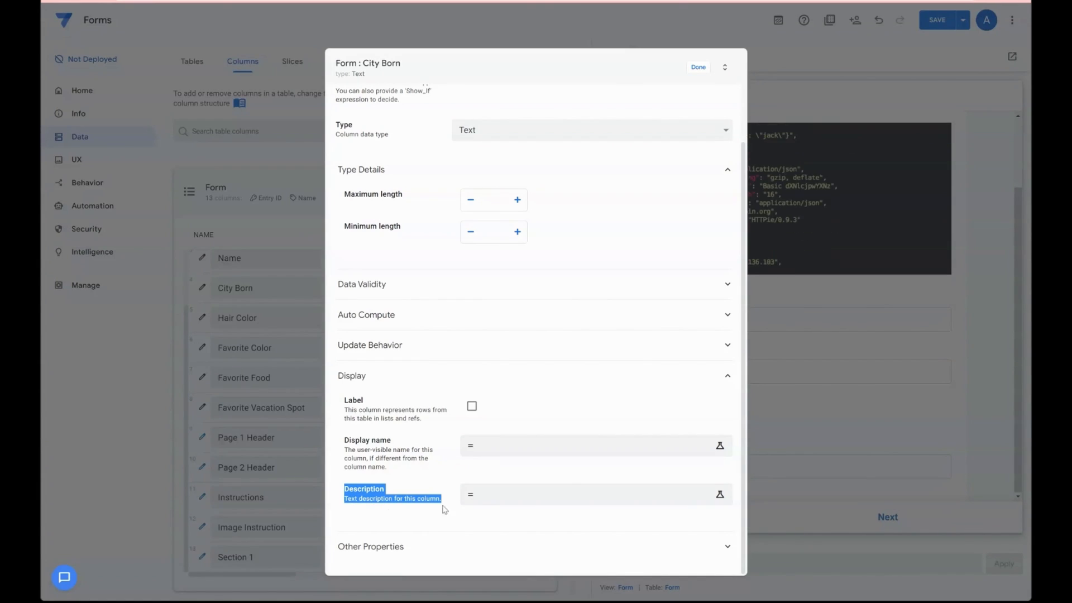
left_click(588, 494)
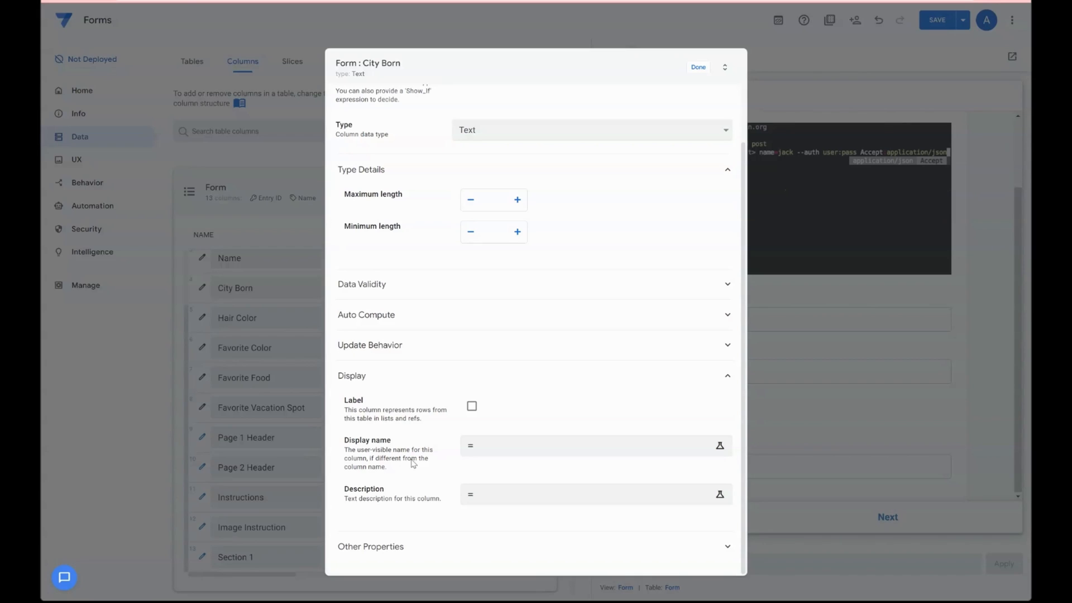
left_click(594, 493)
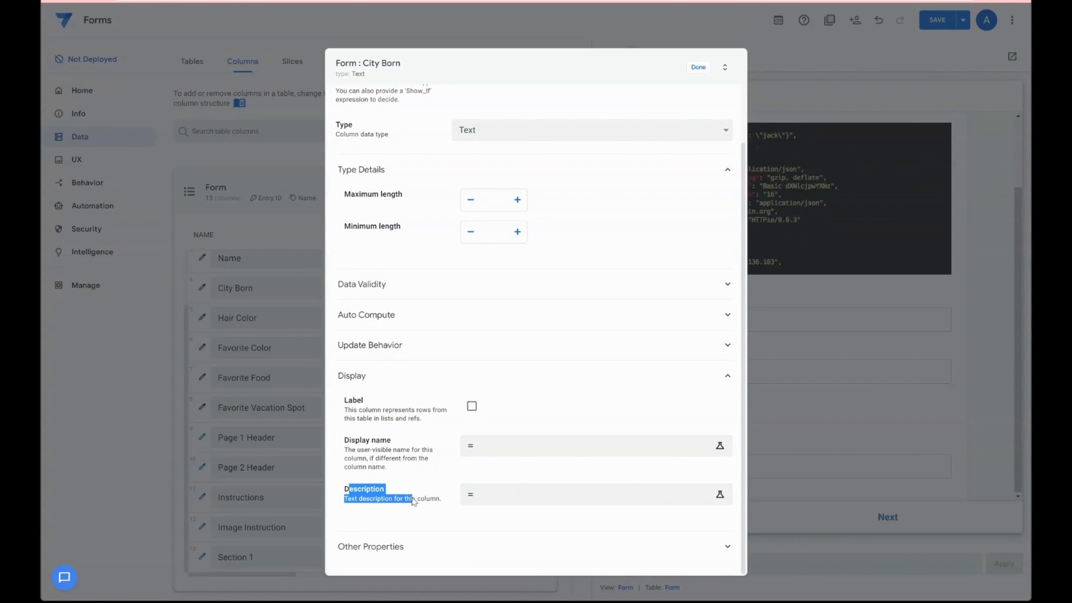
left_click(588, 494)
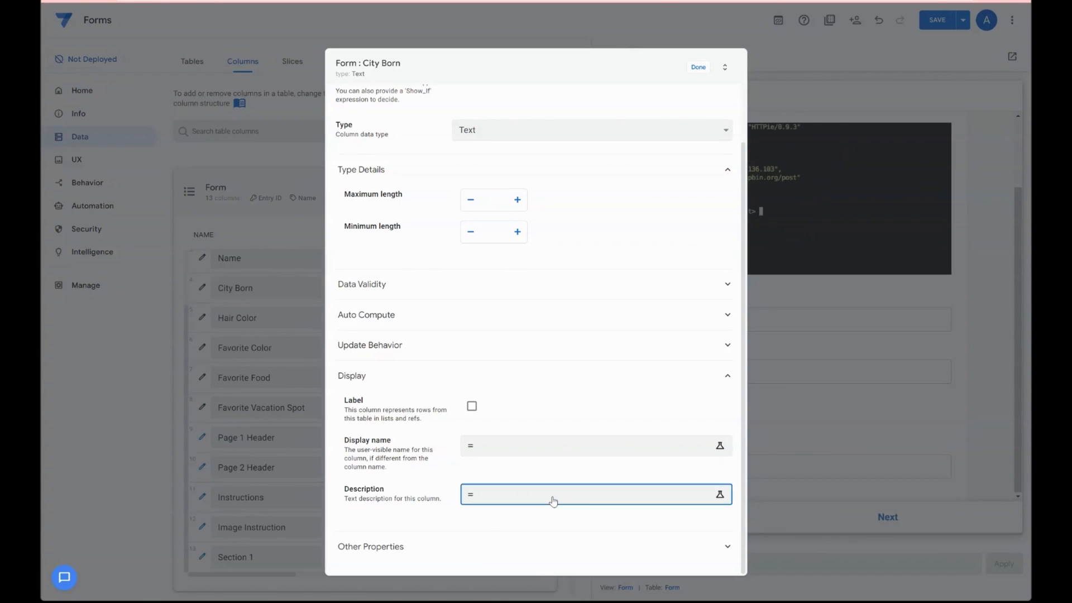
Step: Enter "What city were you born" as City Born's description in the Expression Assistant
left_click(719, 494)
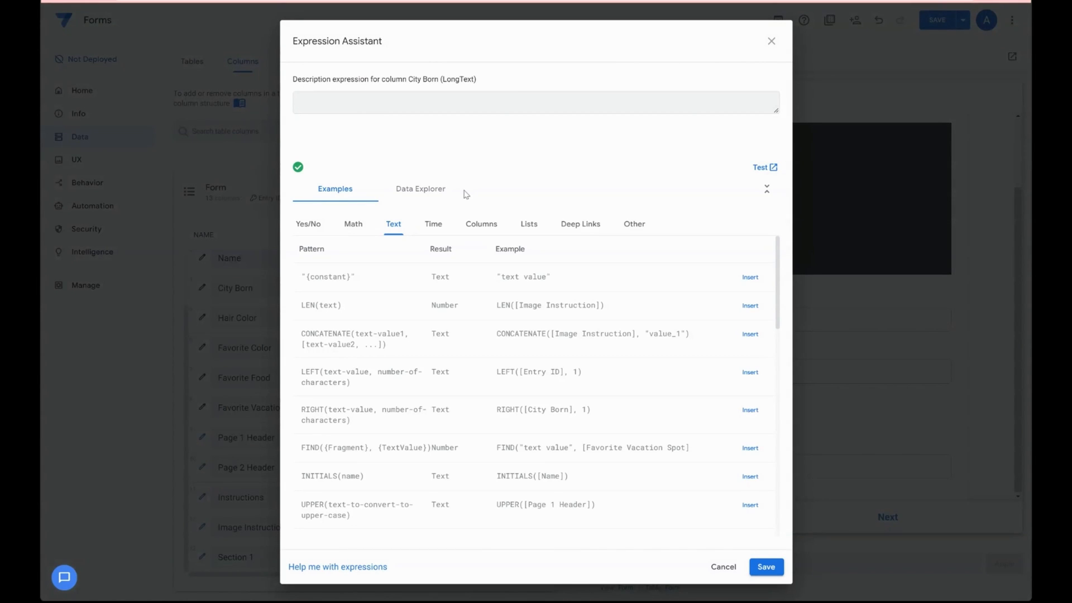
type("\"What")
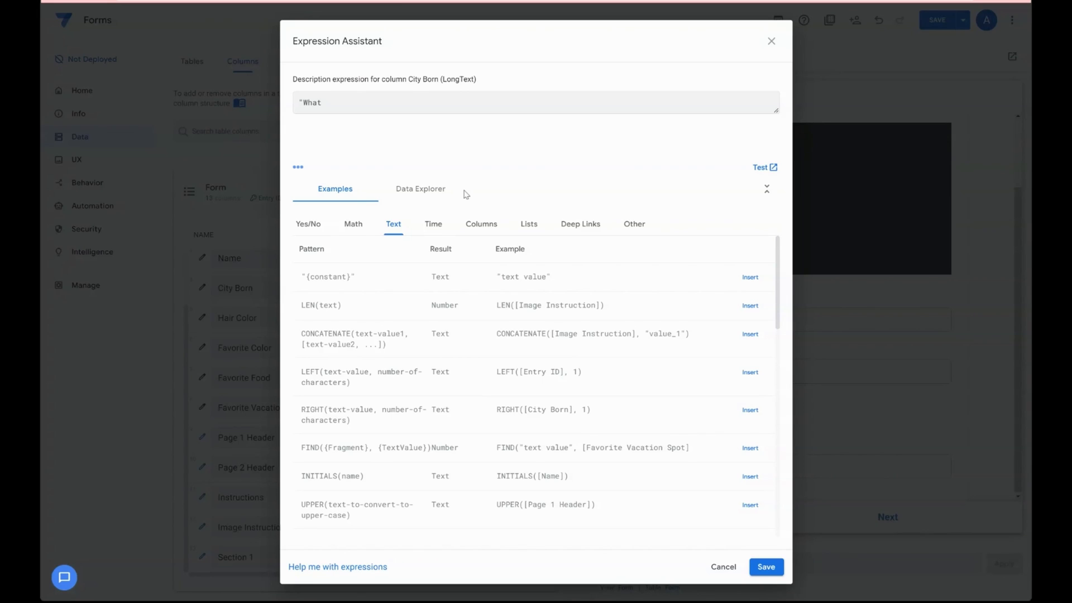
left_click(763, 166)
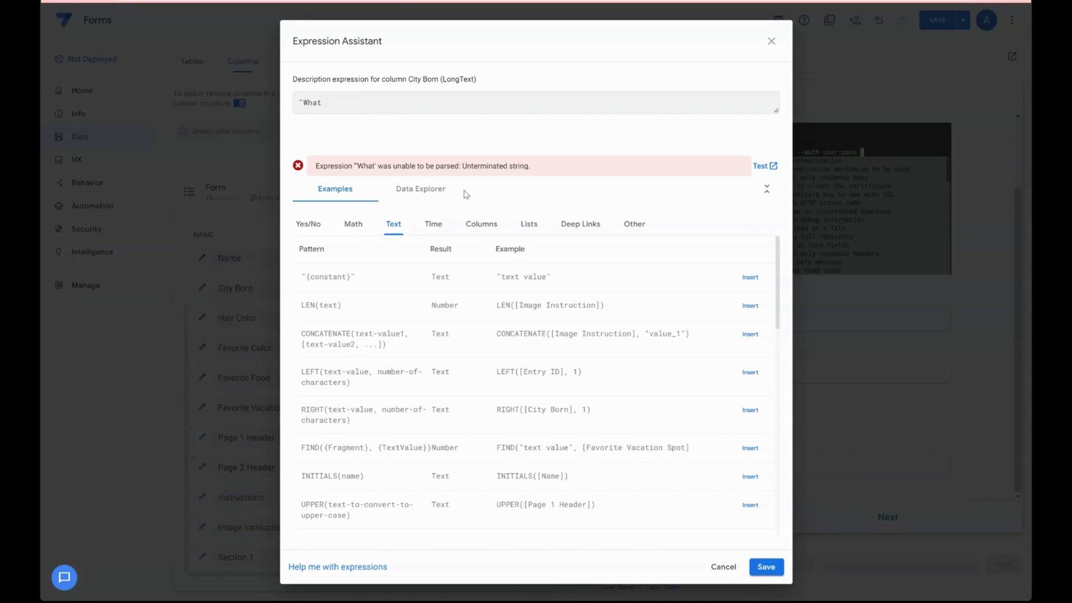
type("city were")
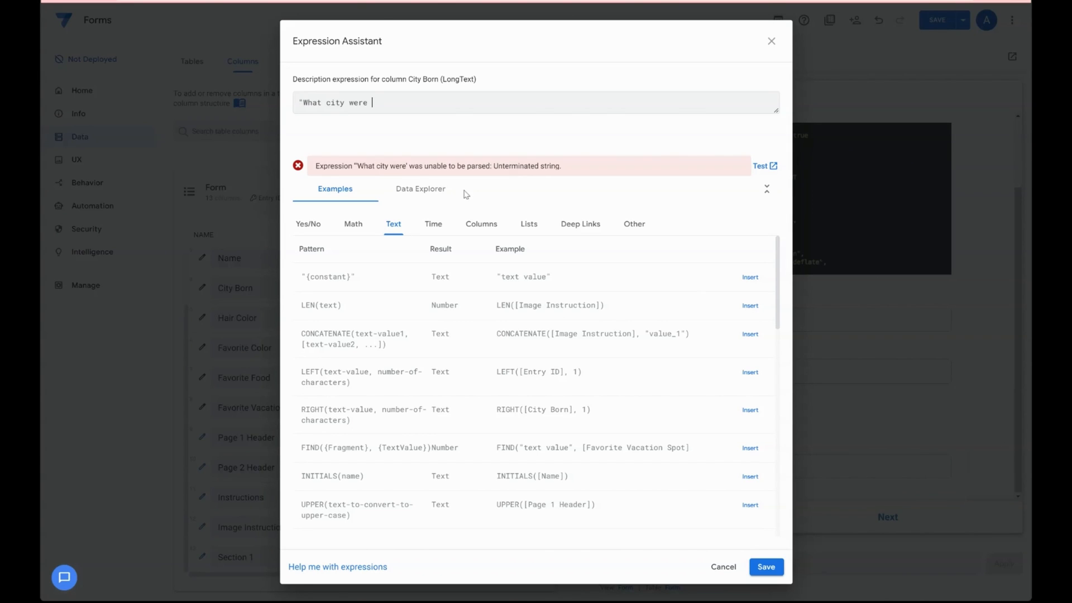
type("you born")
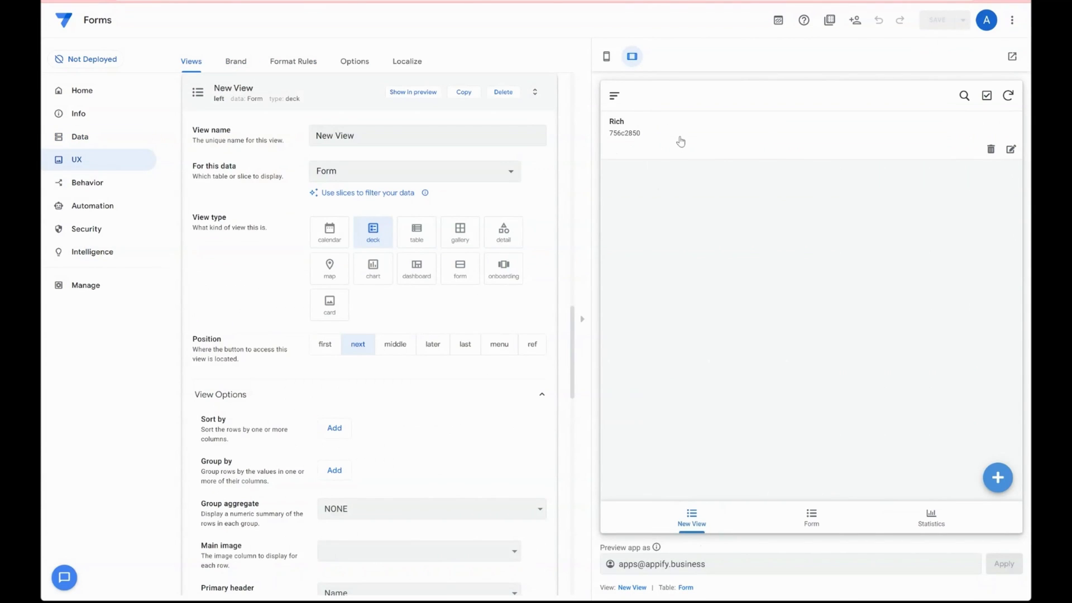
Step: Open the Rich record and the form in the preview, scrolling down to the Colors section
left_click(679, 130)
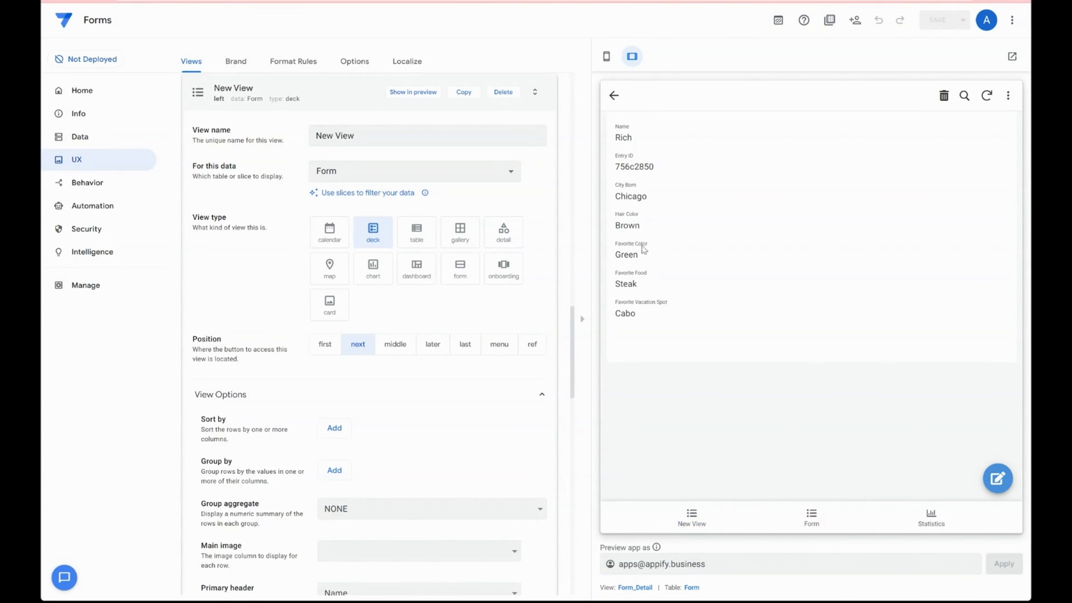
mouse_move(612, 191)
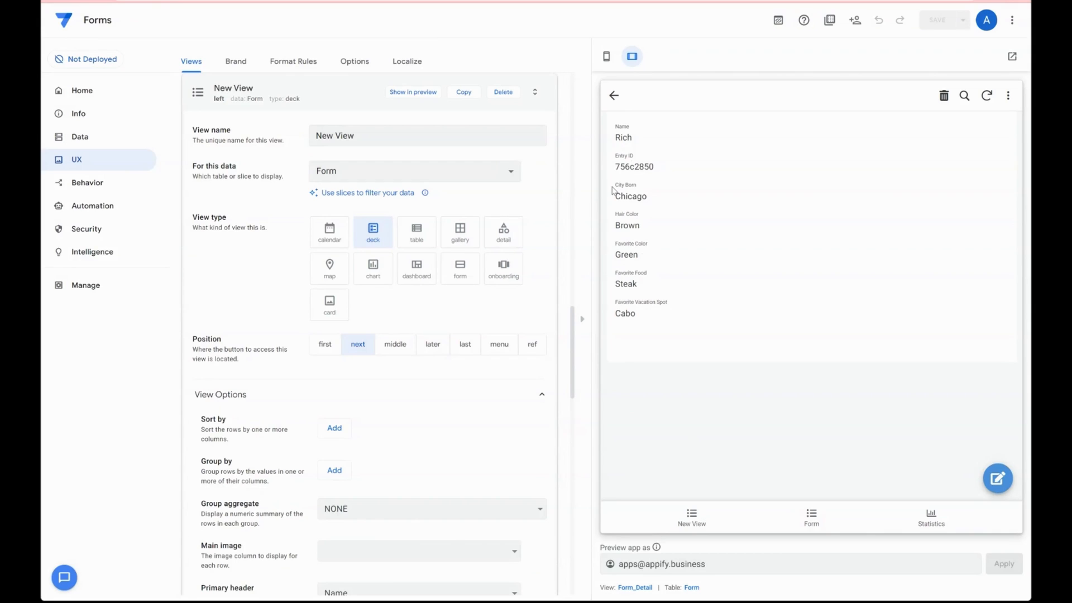
double_click(630, 196)
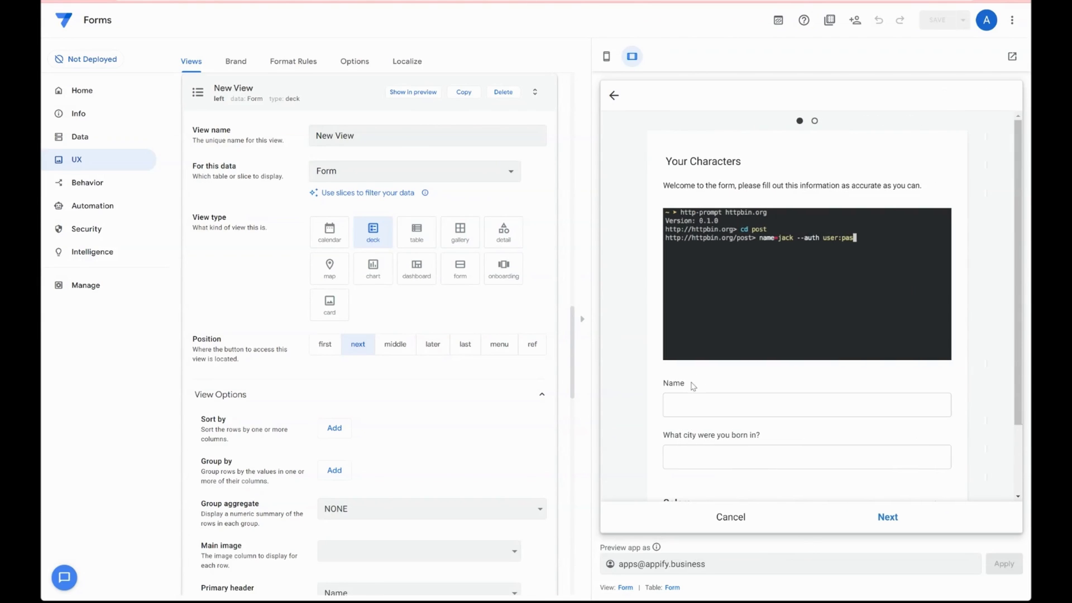
scroll("down", 3)
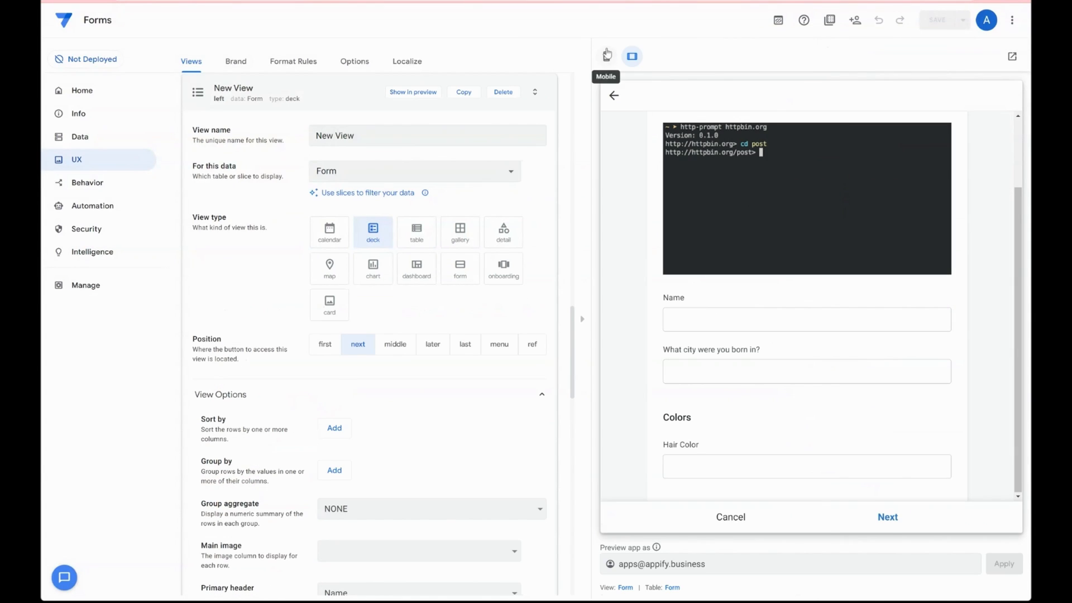
Step: Toggle phone and tablet preview sizes, then switch on Desktop mode (Preview) in UX Options
left_click(859, 56)
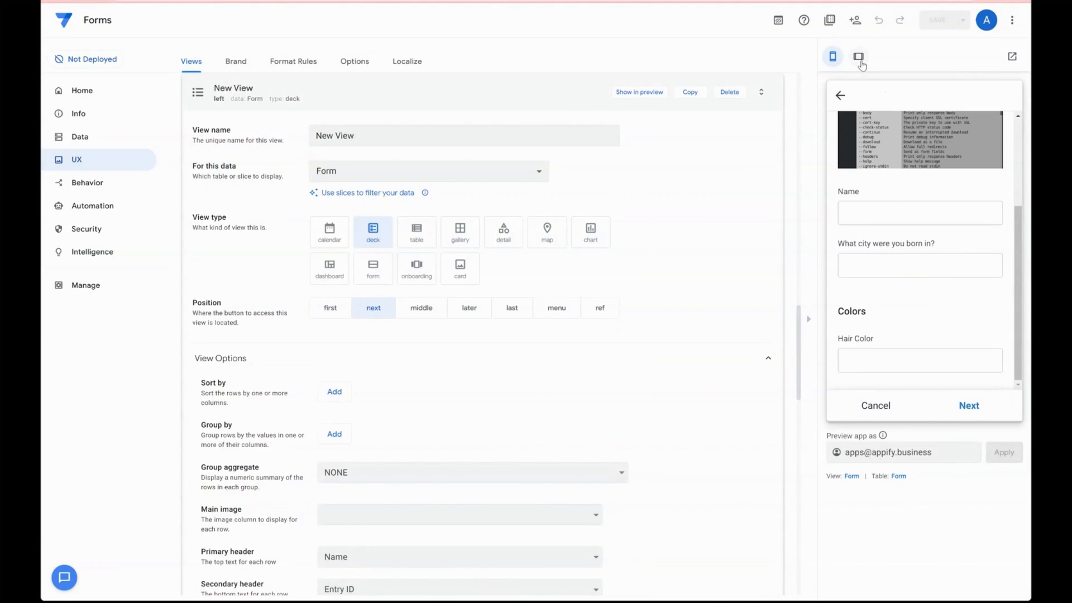
left_click(858, 57)
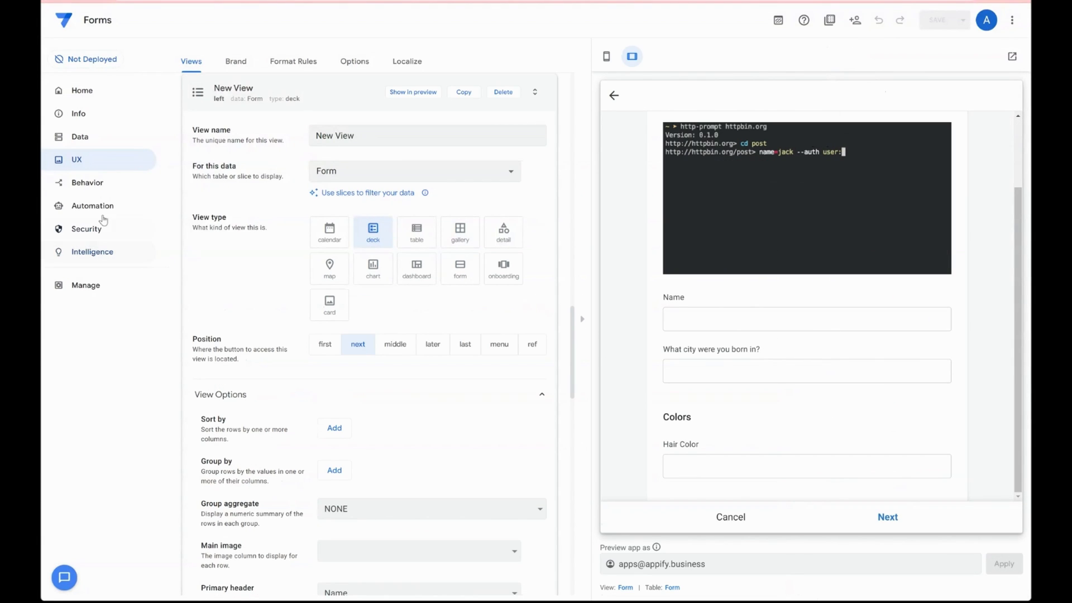
left_click(354, 61)
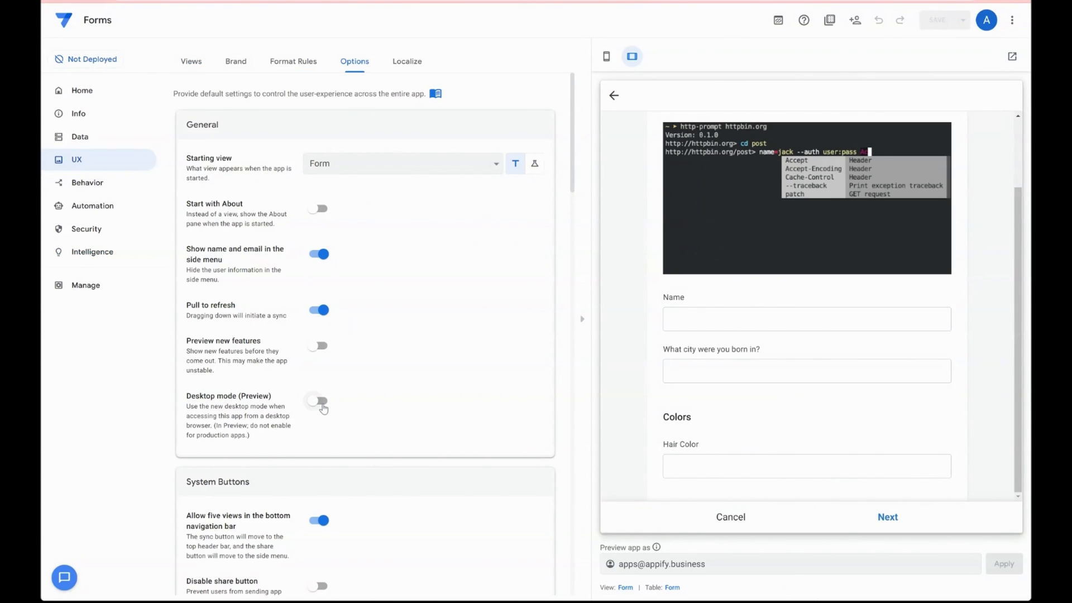
left_click(317, 400)
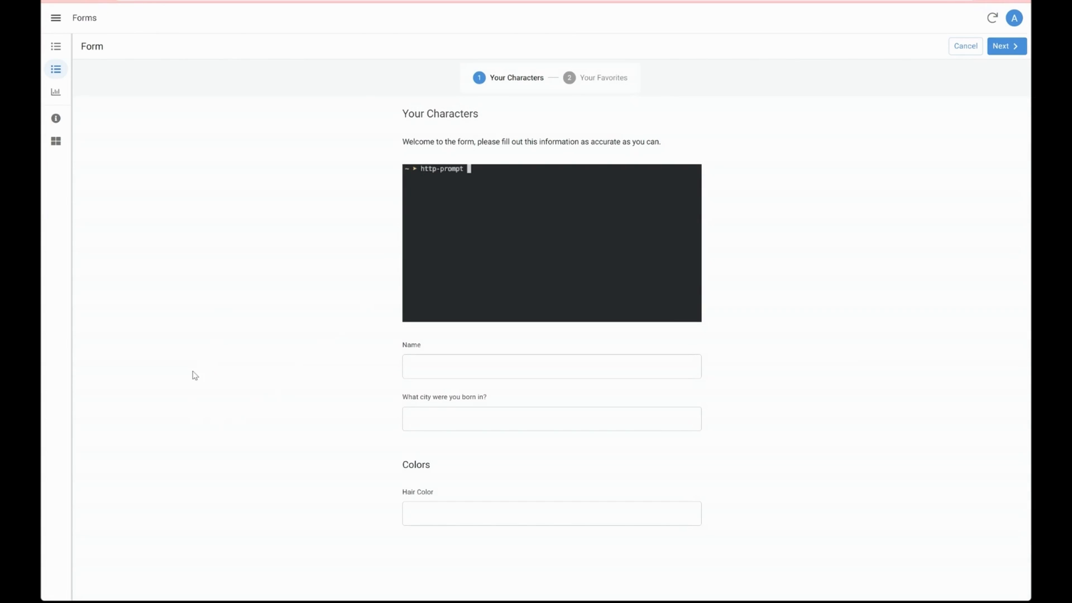
Step: Visit the Your Favorites step in the desktop preview, then return to the Form view settings
type("httpbin.org")
type("cd post")
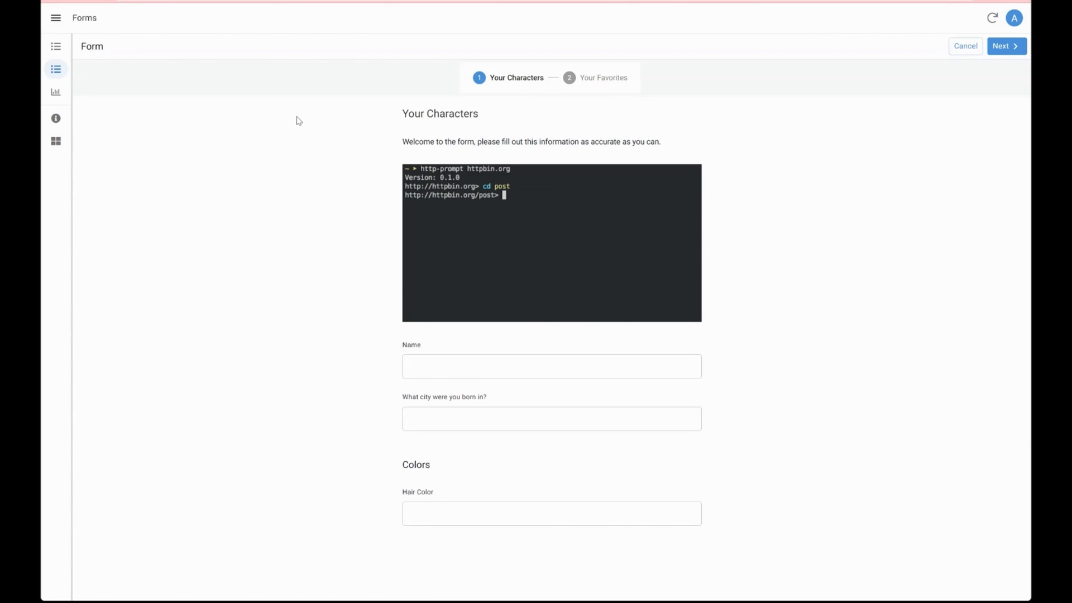
type("name=jack")
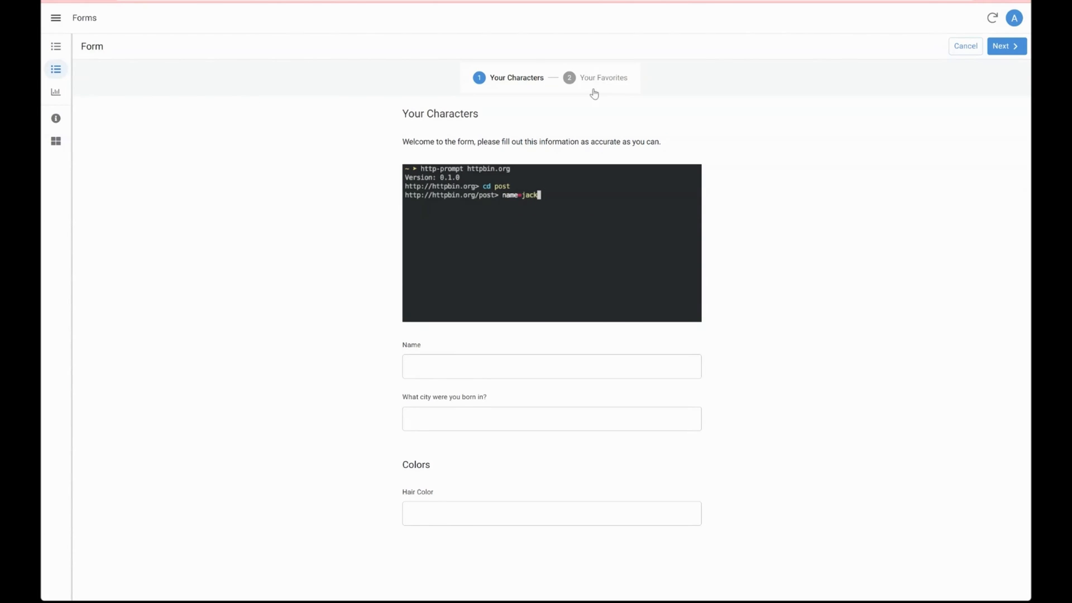
type("--auth user:pass Accept")
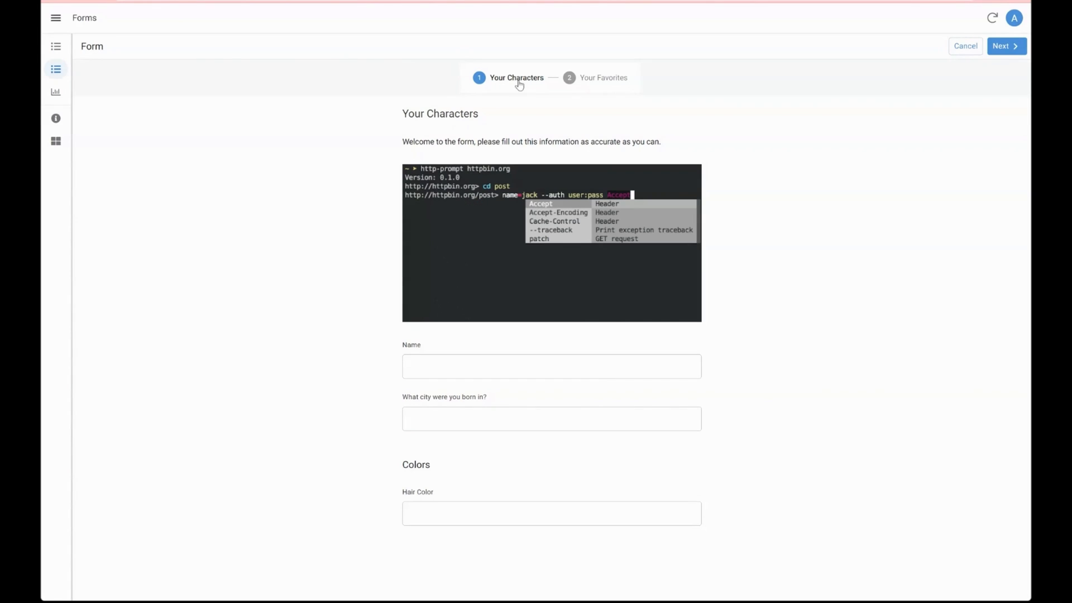
left_click(1005, 46)
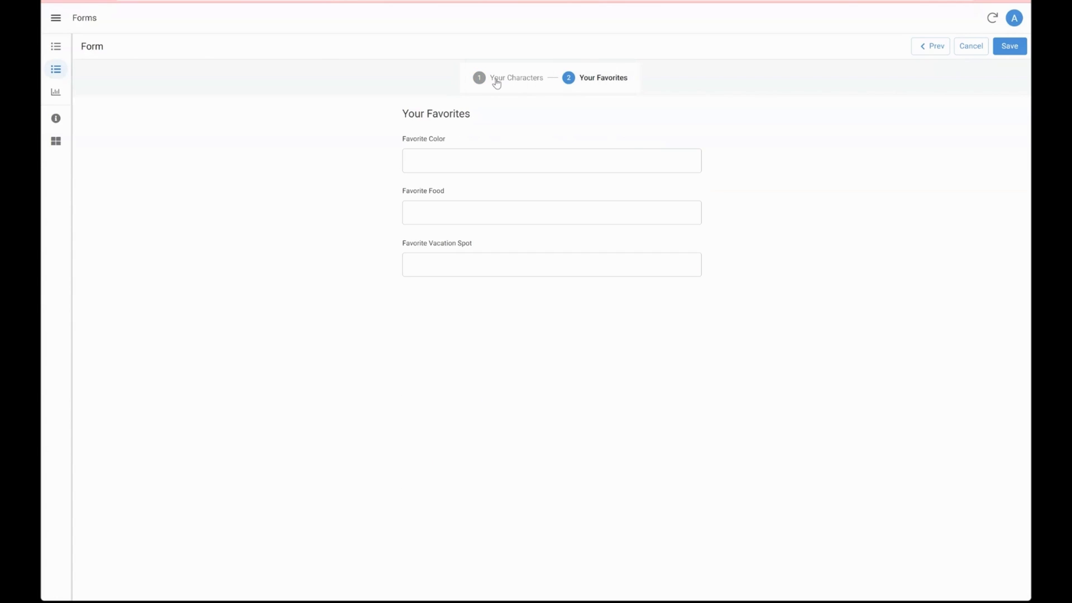
mouse_move(649, 64)
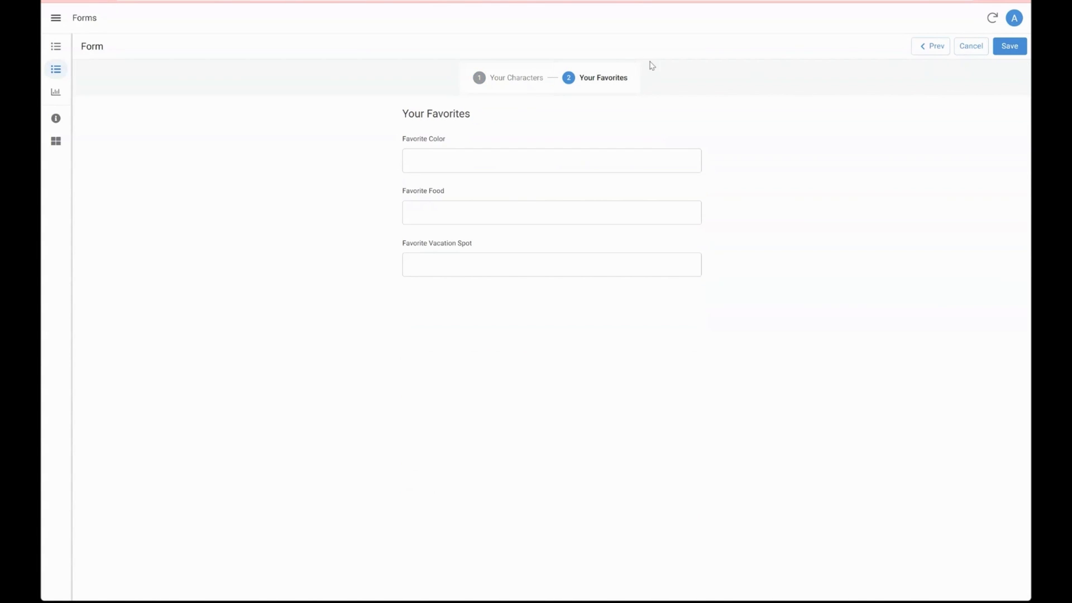
left_click(934, 45)
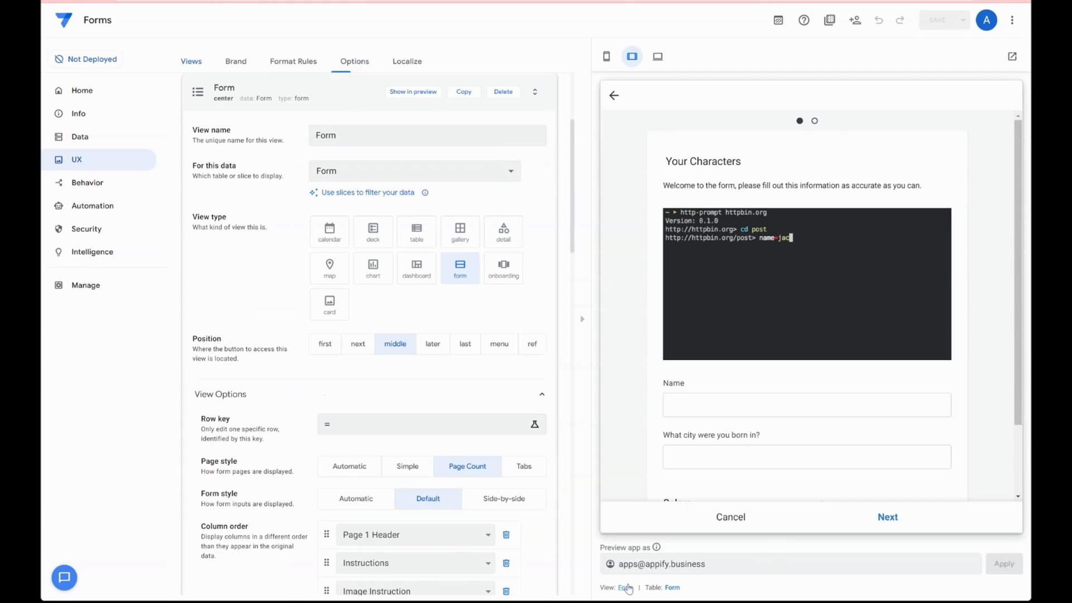
Step: Try the Simple page style in the desktop preview, then set Page style back to Page Count
scroll("down", 3)
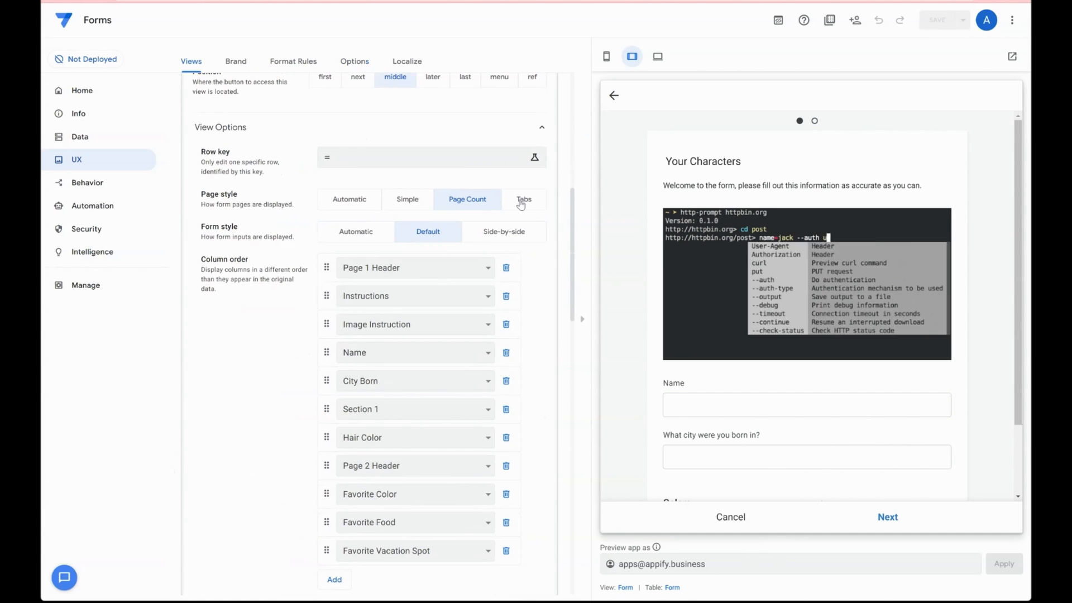
left_click(523, 199)
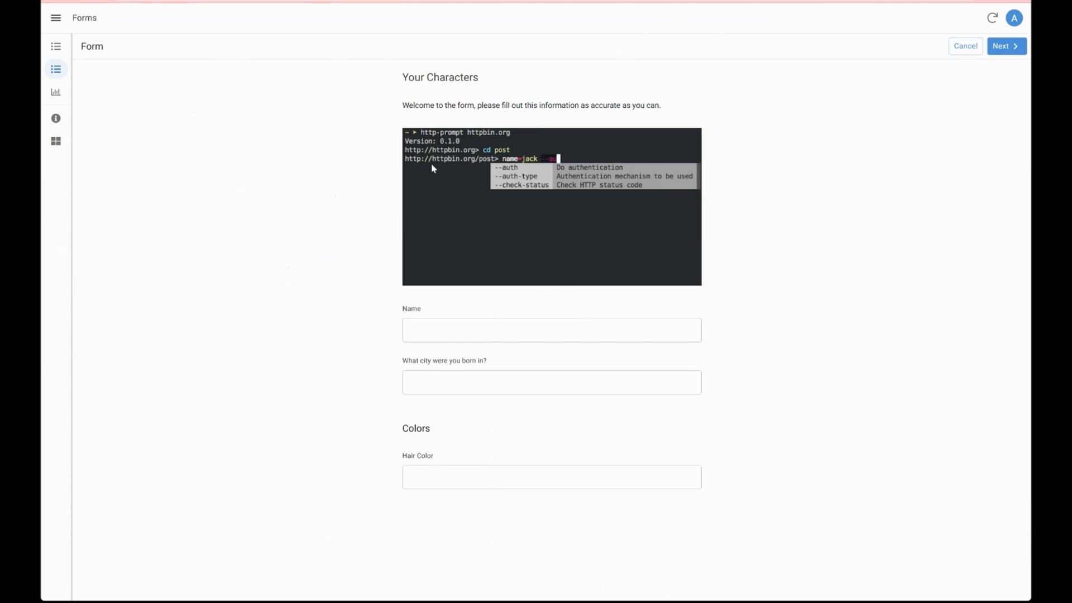
left_click(1004, 46)
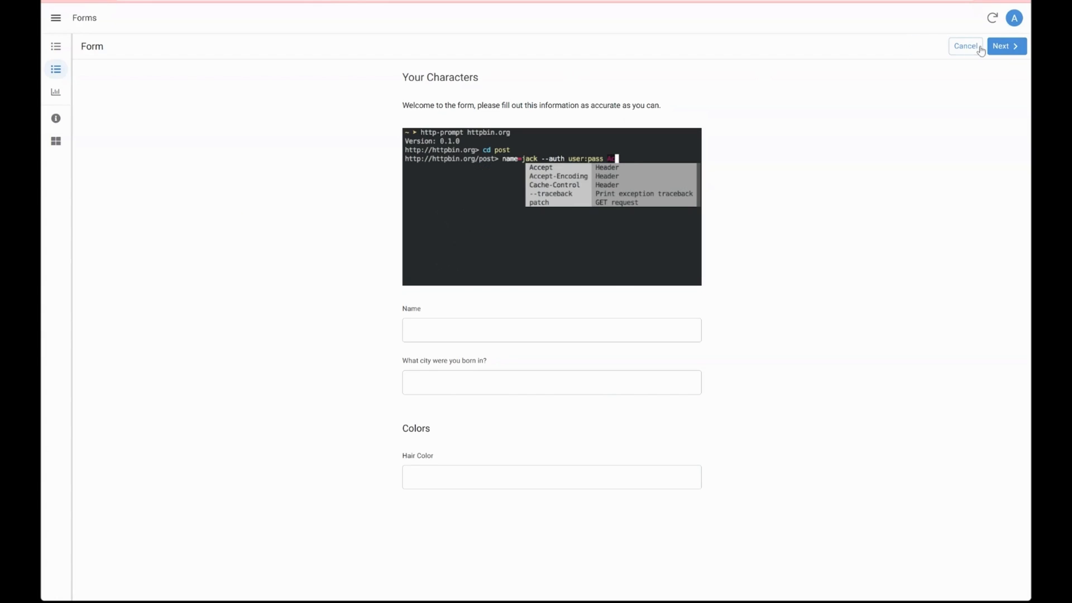
left_click(1004, 46)
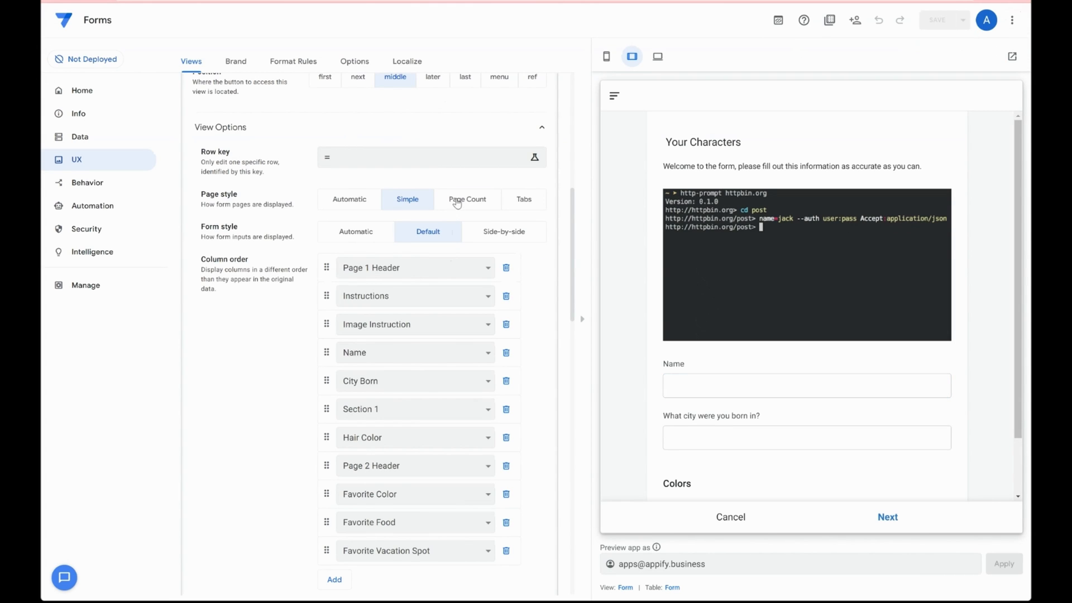
left_click(468, 199)
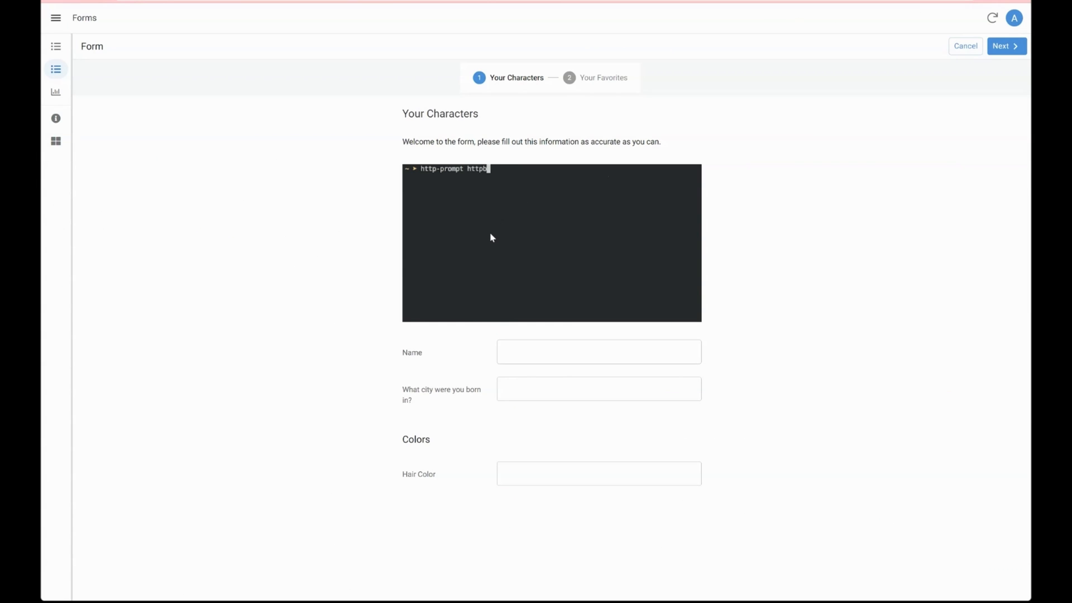
key("Enter")
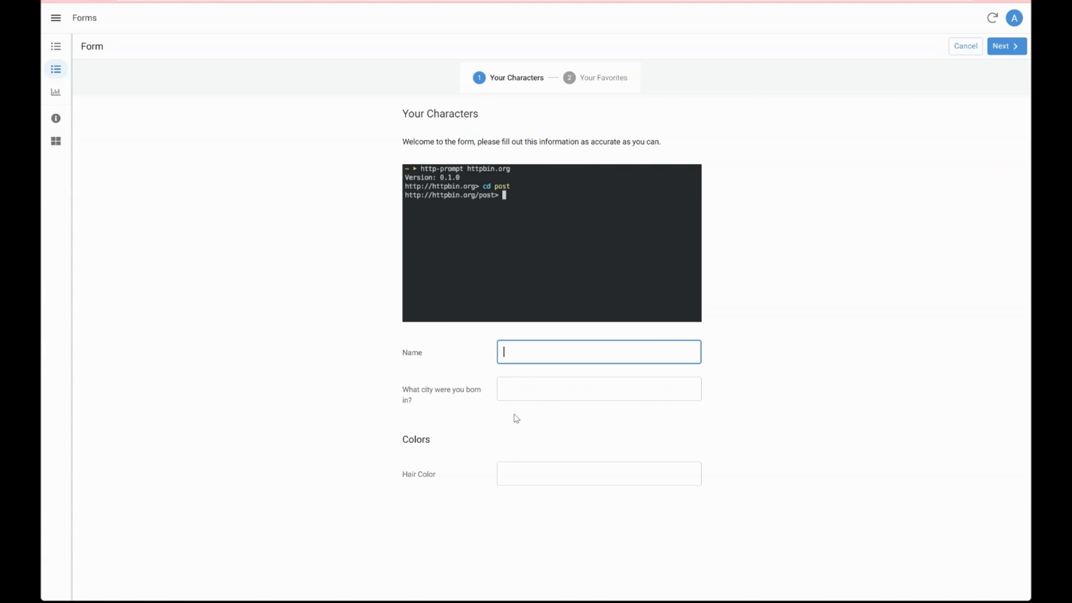
type("name=jack")
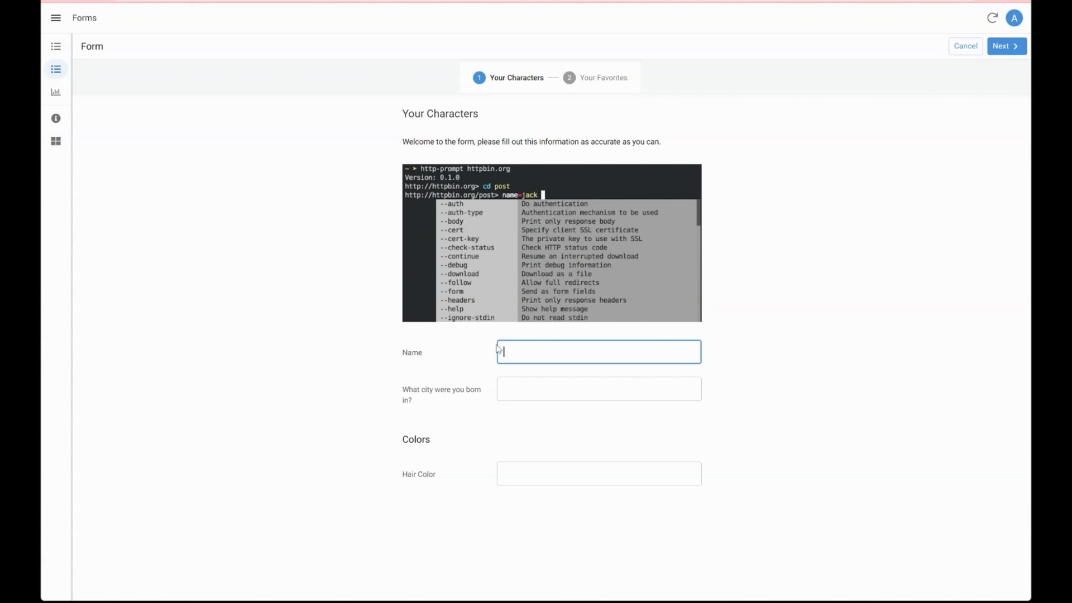
type("--auth user:p")
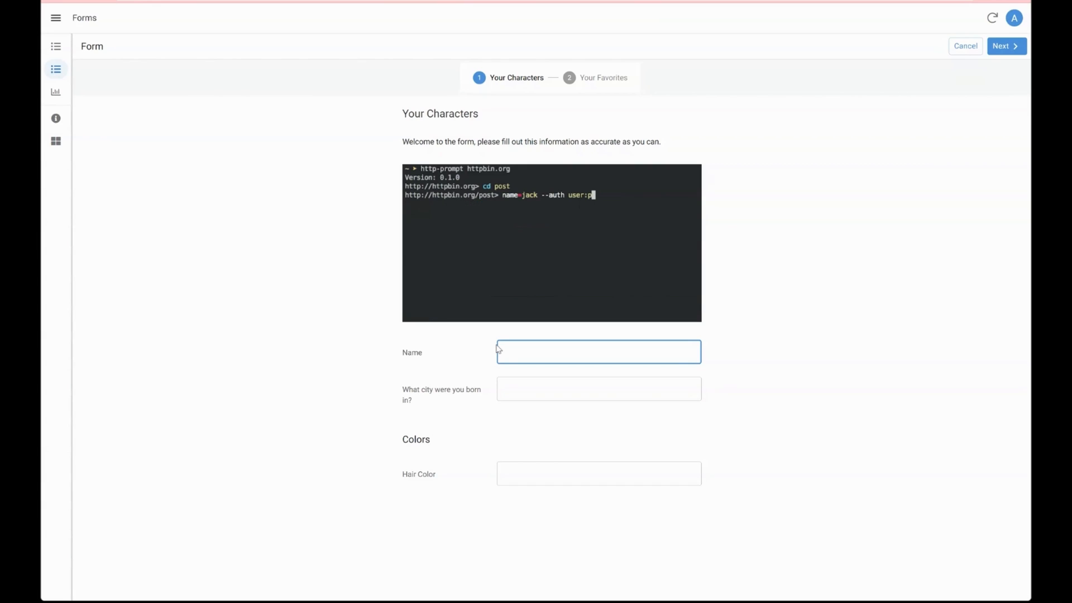
type("ass")
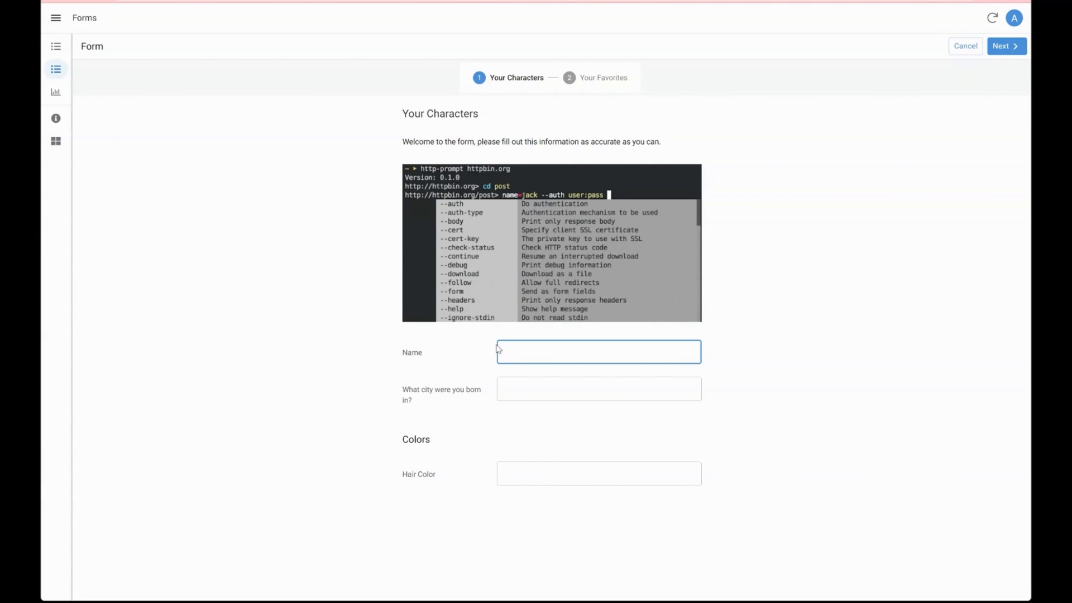
type("Accept:jso")
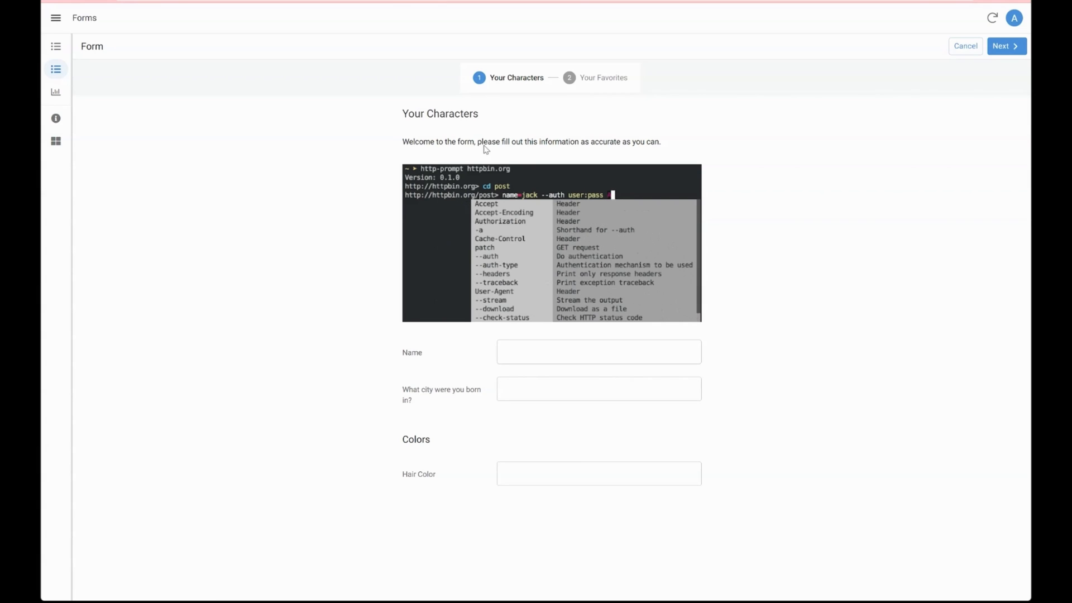
type("Accept:jso")
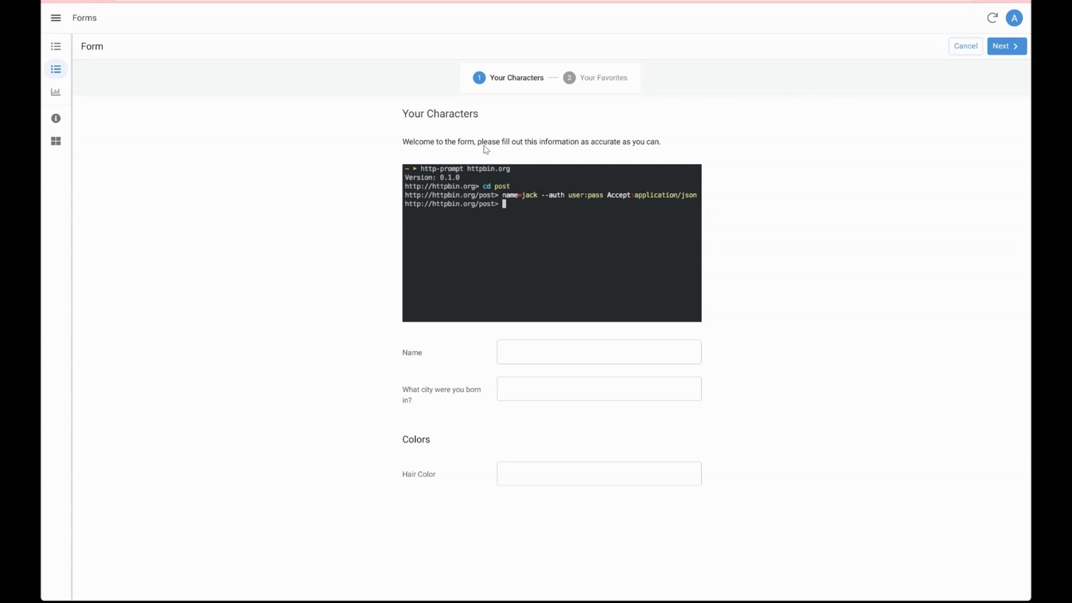
type("post")
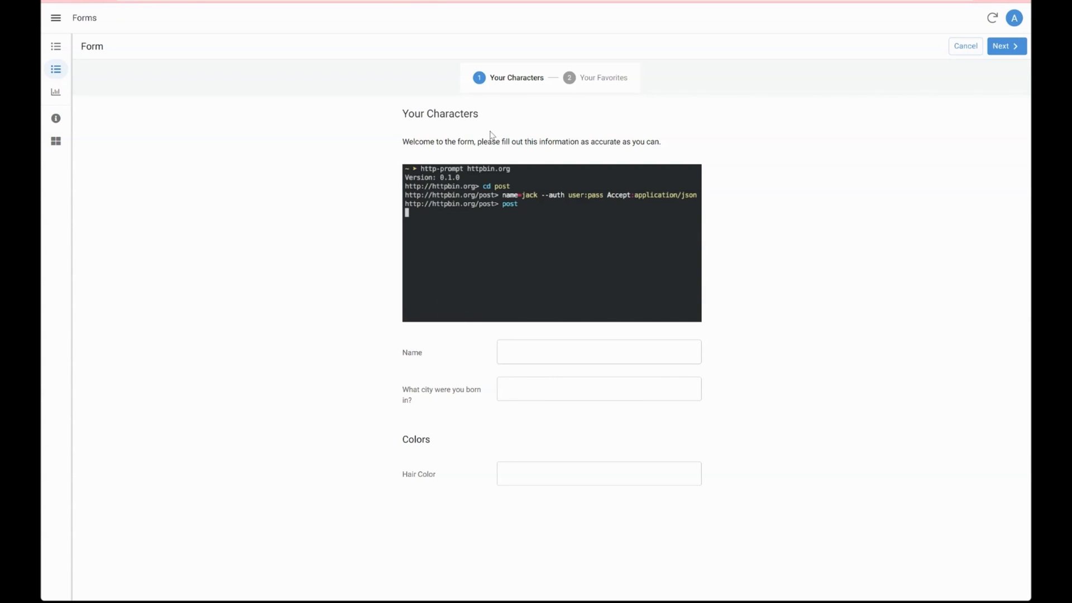